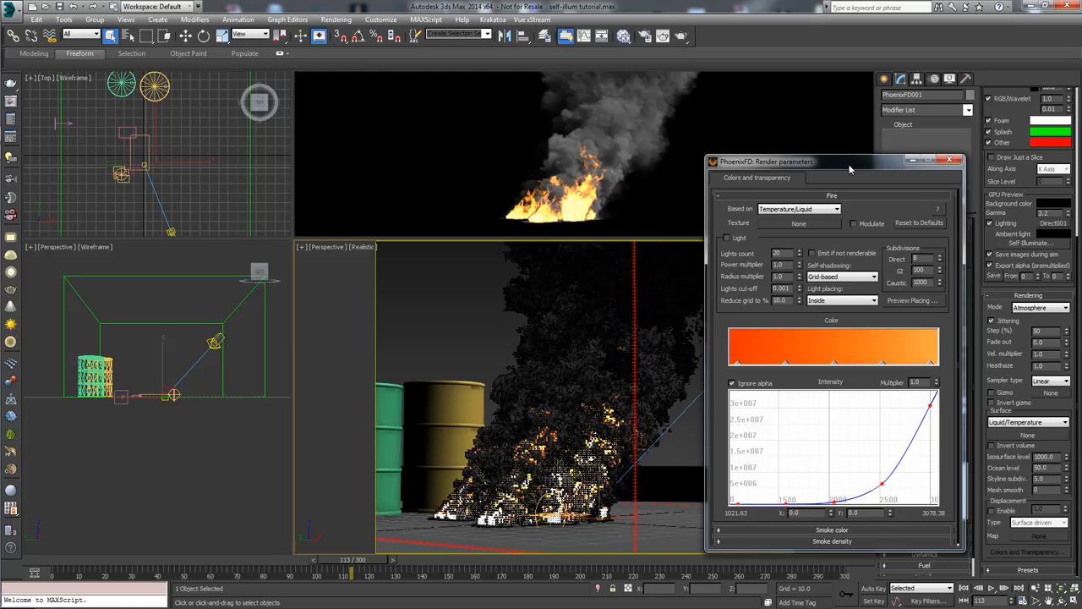
Launch a V-Ray production render of the fire and smoke in the Perspective view
left_click_drag(761, 162, 701, 155)
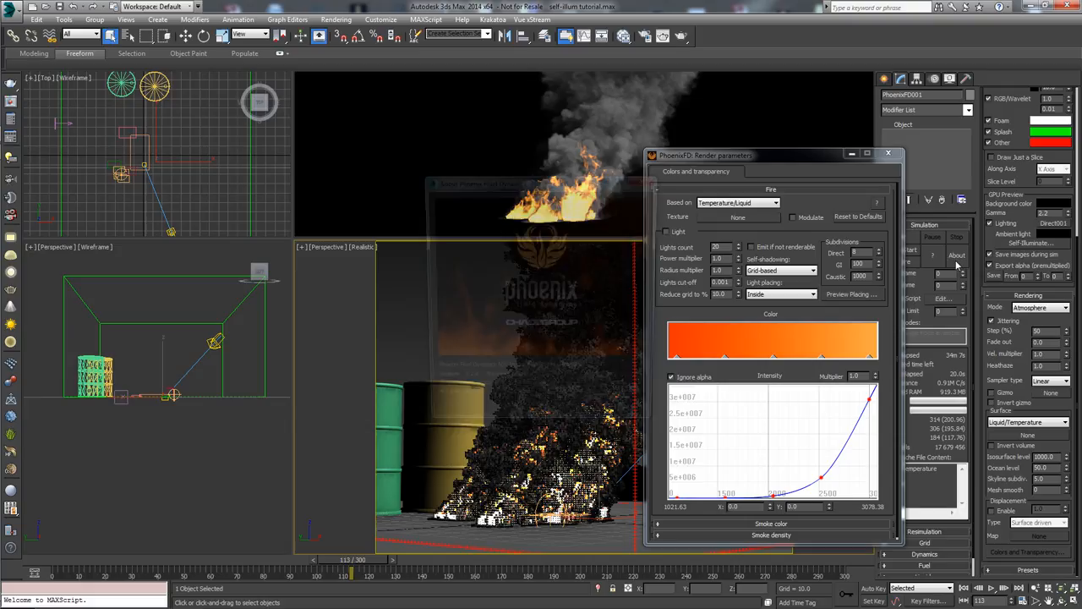
left_click(957, 254)
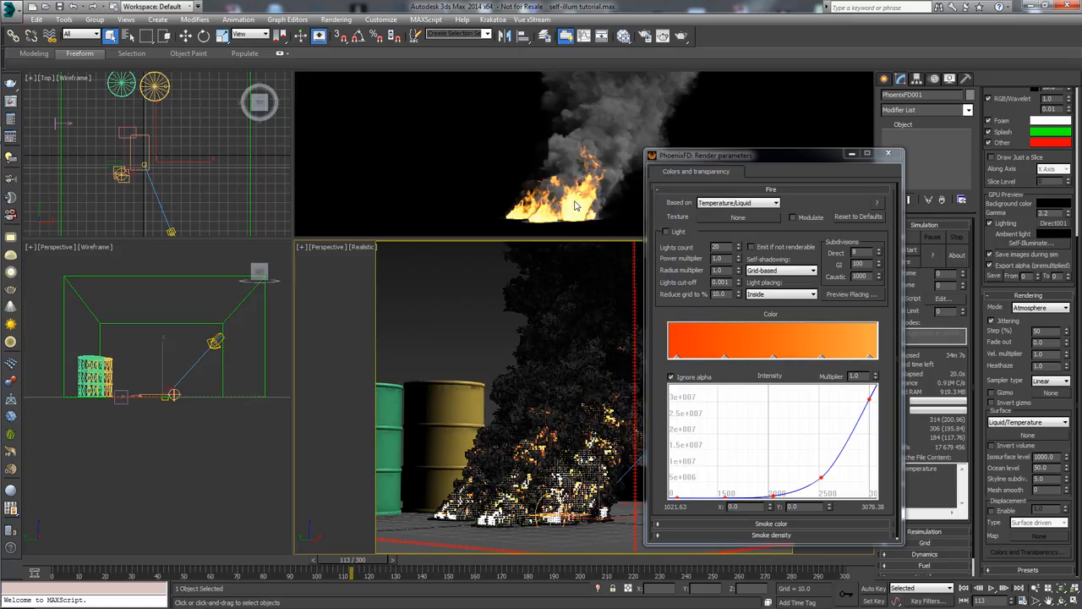
mouse_move(575, 201)
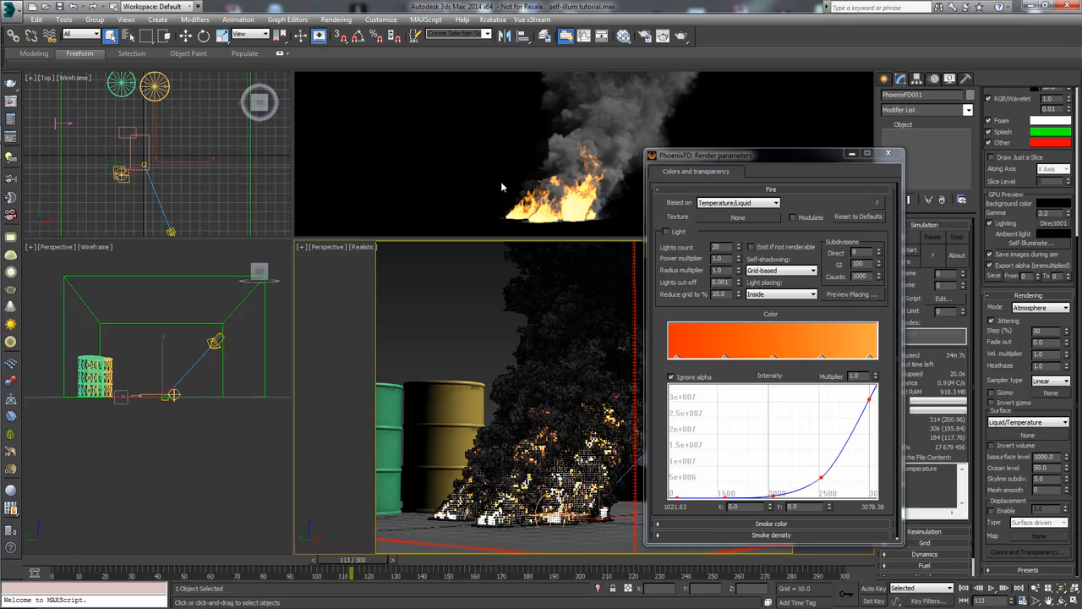
mouse_move(585, 174)
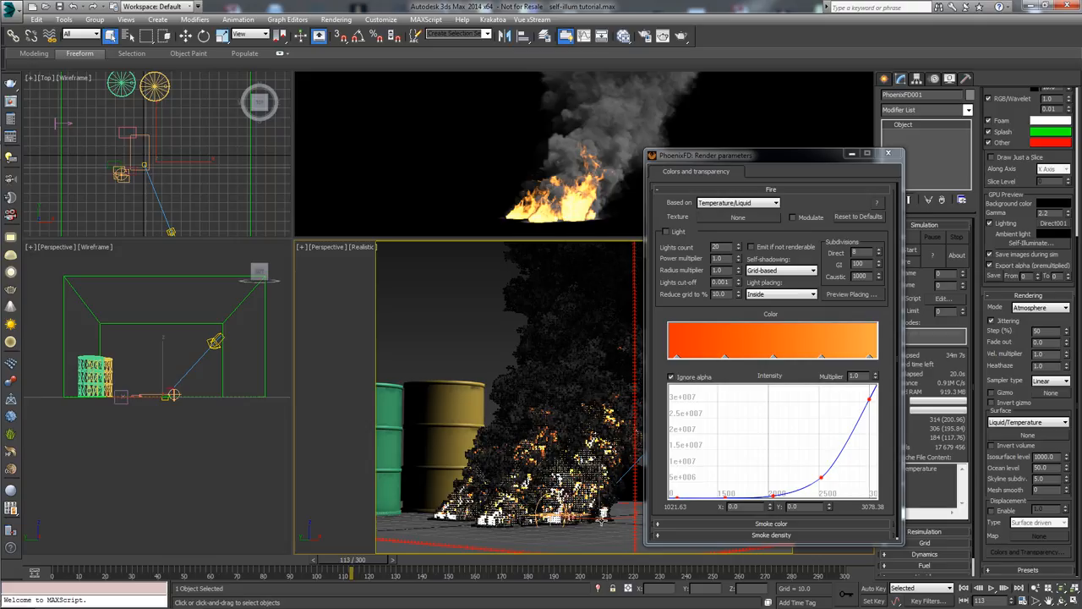
mouse_move(156, 257)
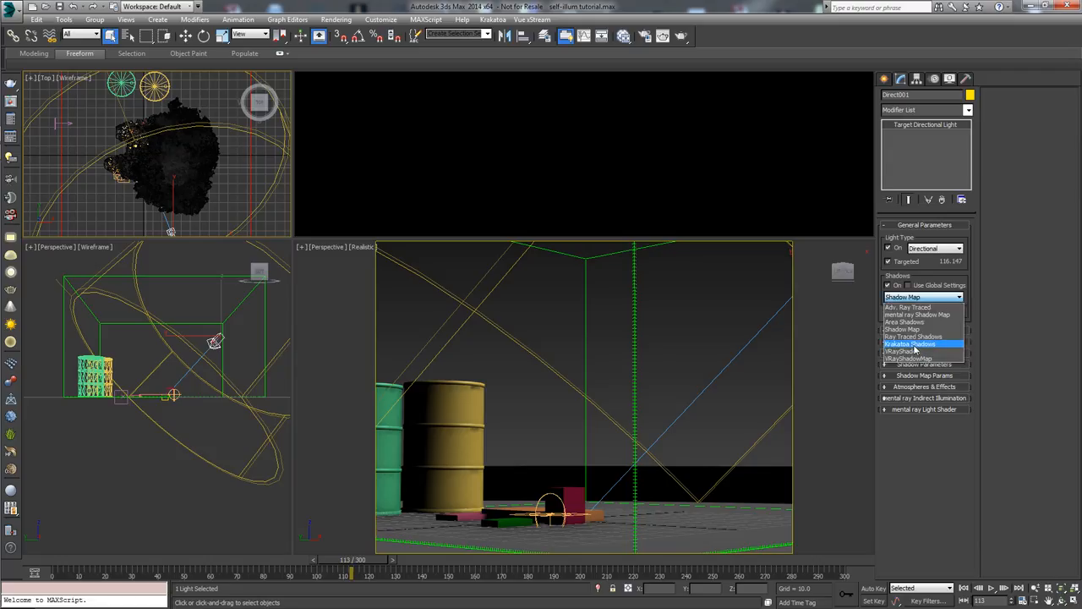
left_click(912, 358)
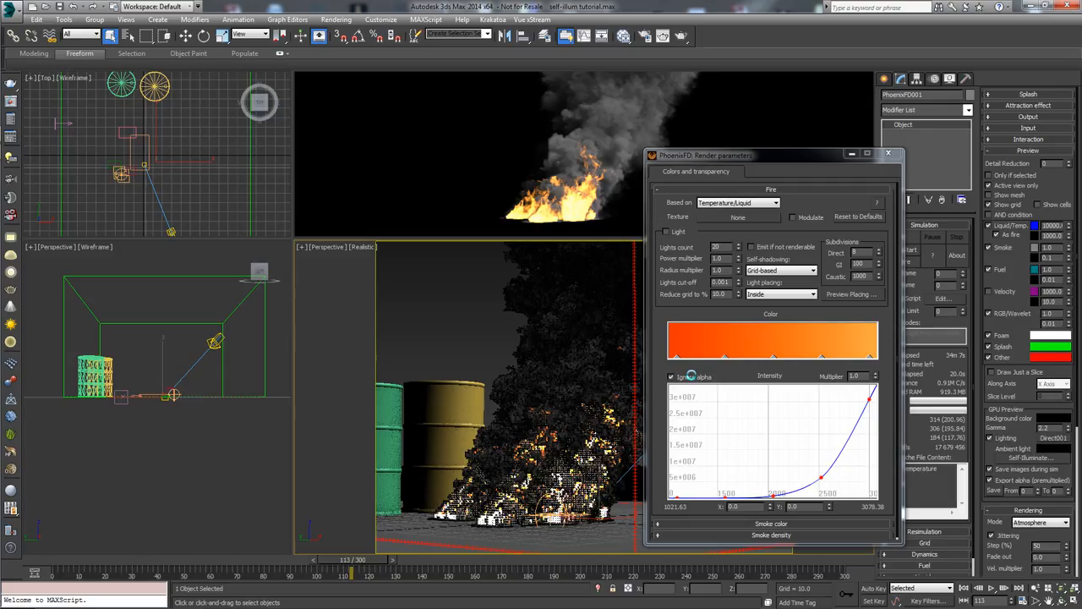
mouse_move(685, 36)
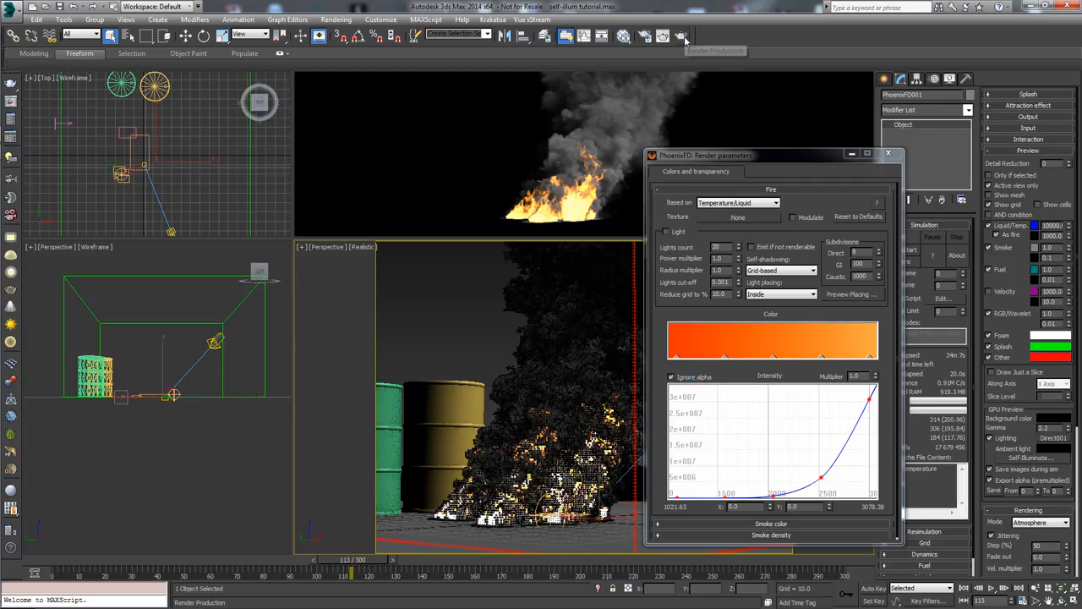
left_click(685, 35)
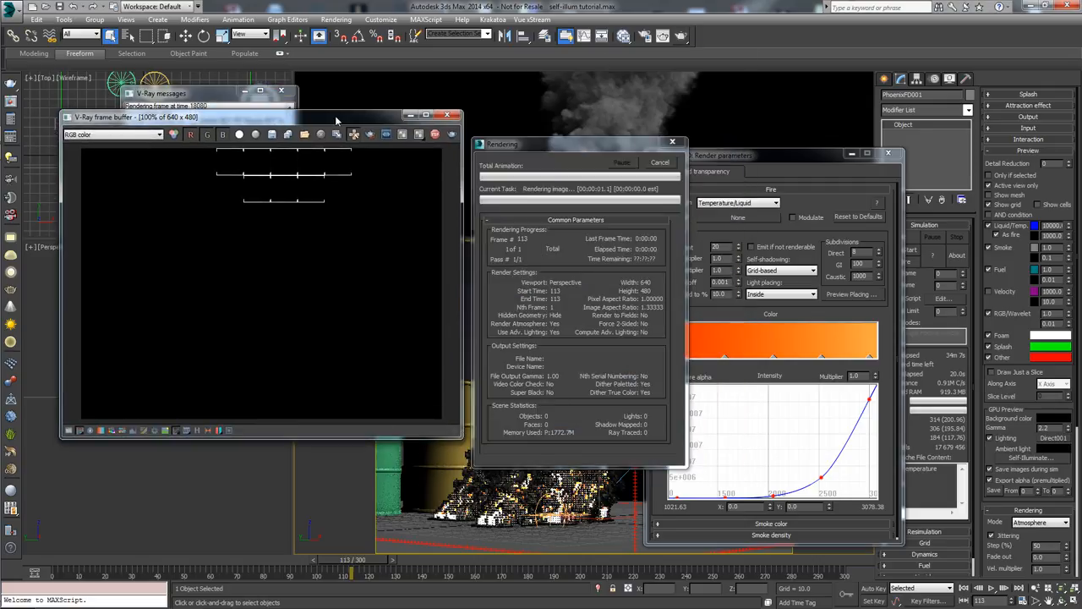
mouse_move(352, 128)
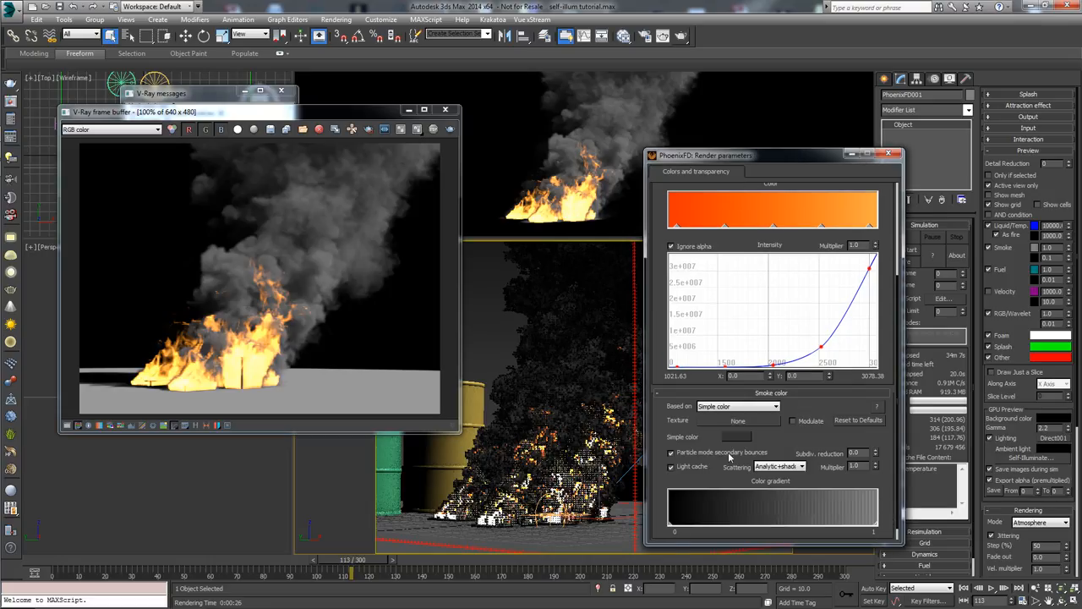
mouse_move(764, 414)
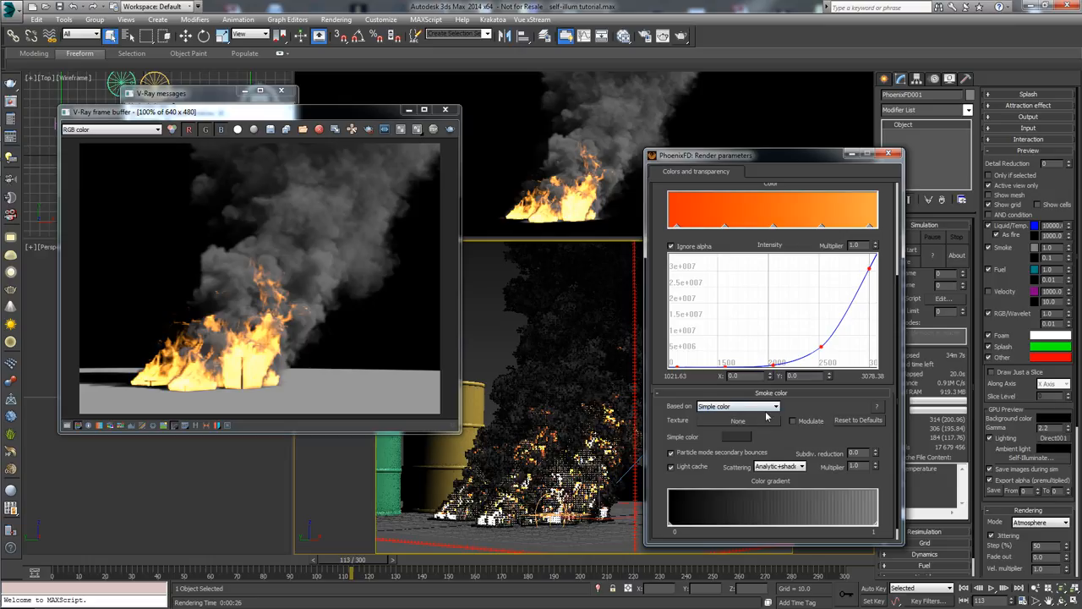
mouse_move(855, 510)
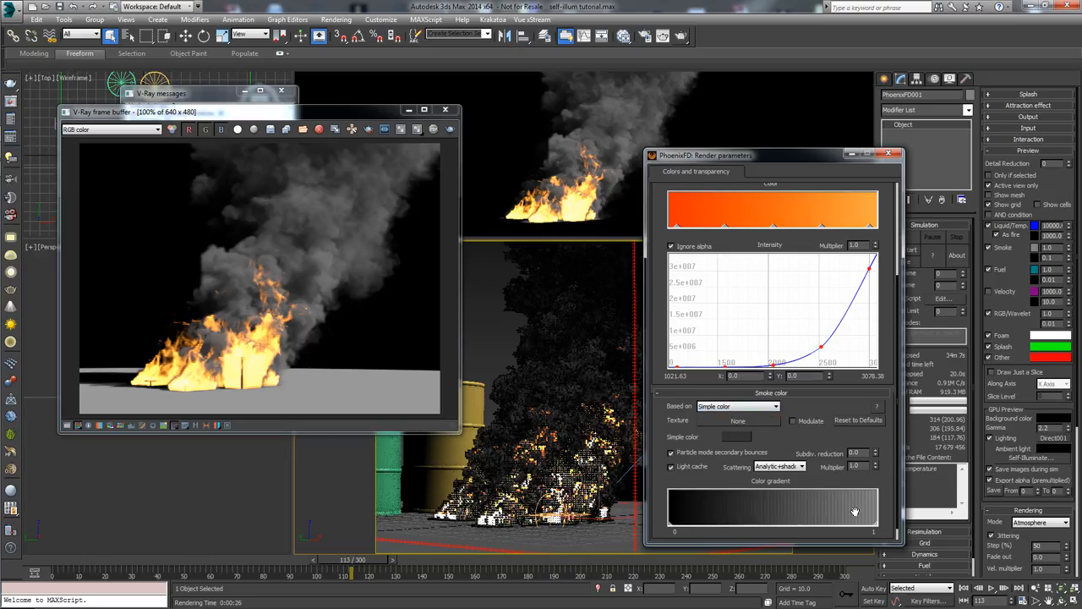
mouse_move(241, 350)
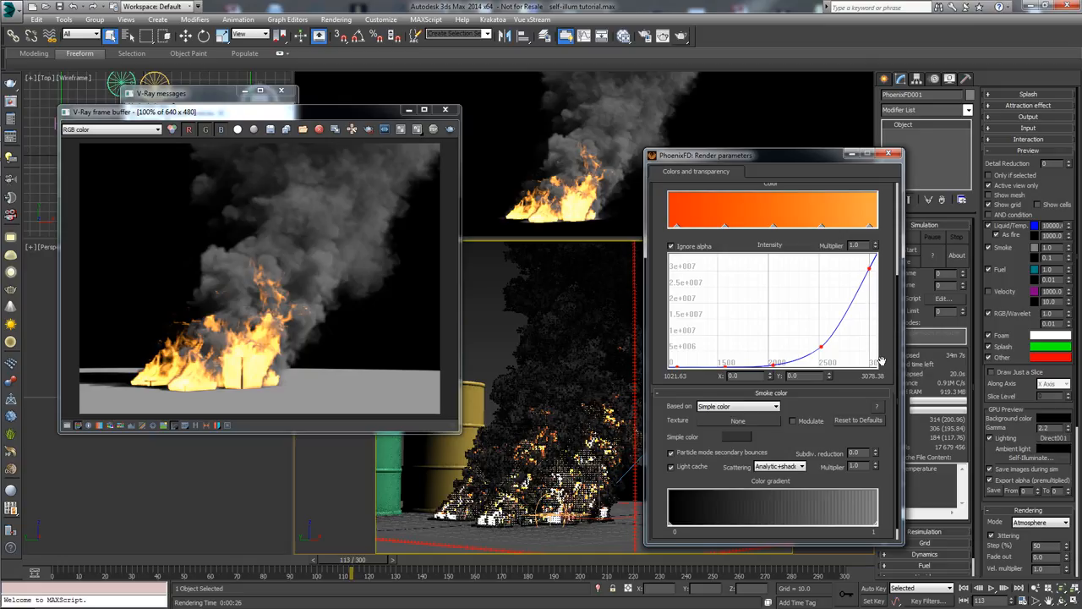
mouse_move(887, 334)
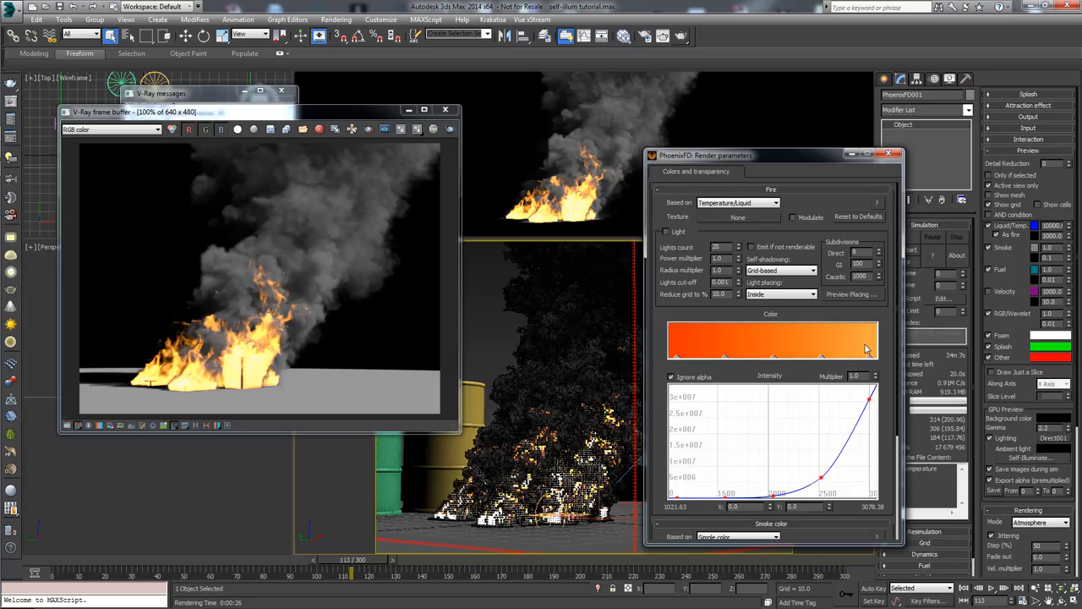
mouse_move(886, 348)
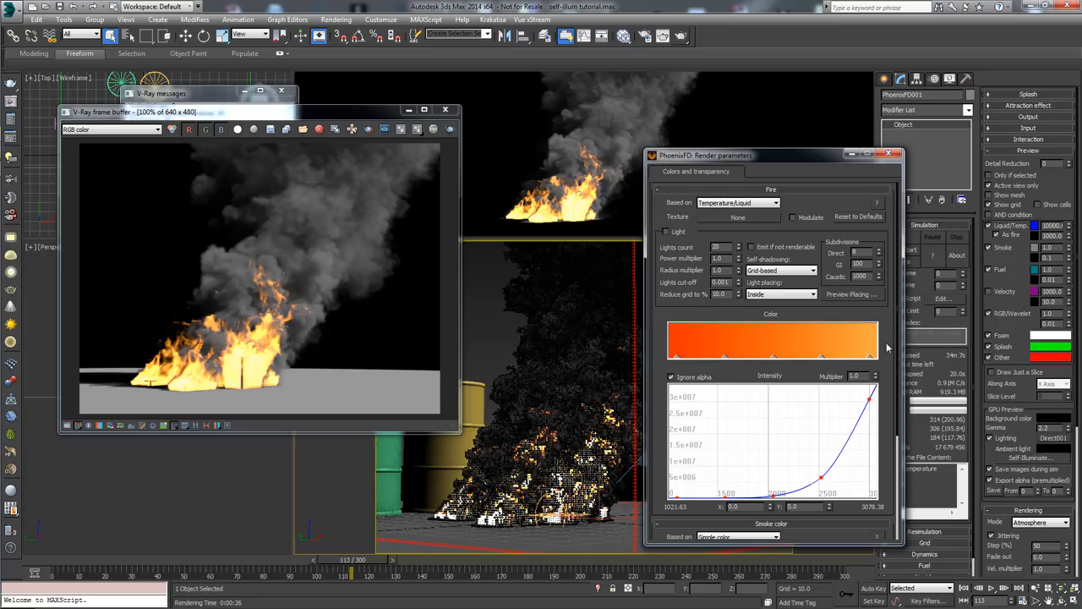
mouse_move(804, 387)
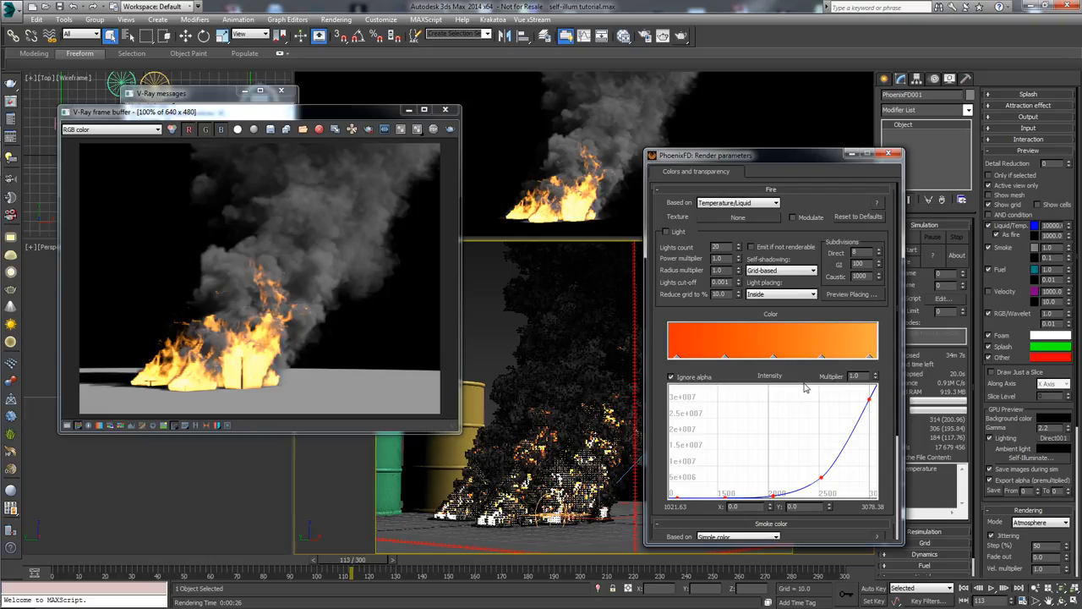
mouse_move(884, 375)
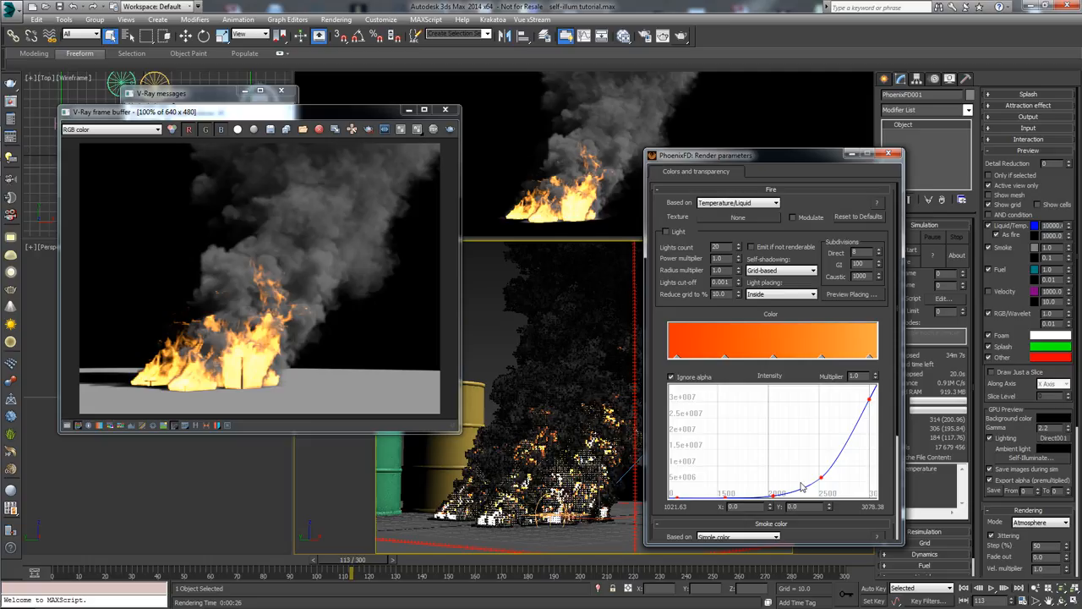
mouse_move(852, 365)
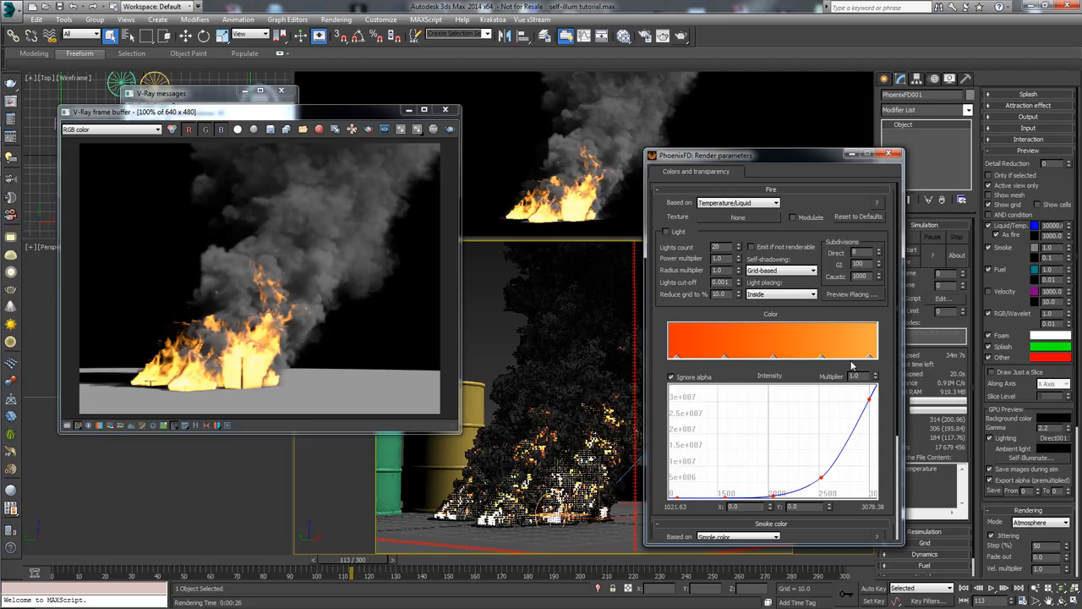
mouse_move(700, 338)
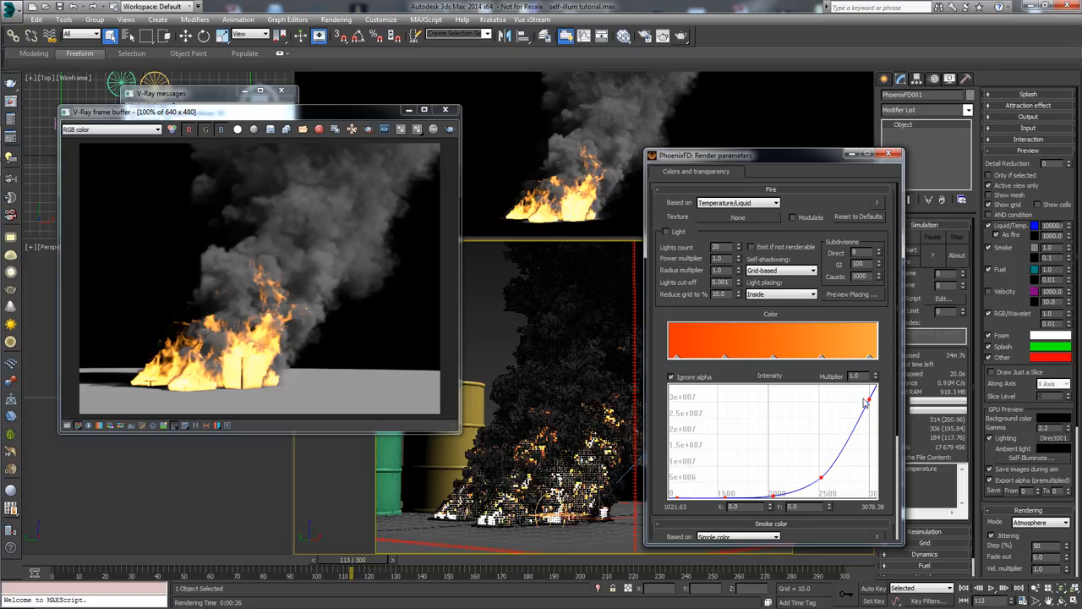
mouse_move(862, 402)
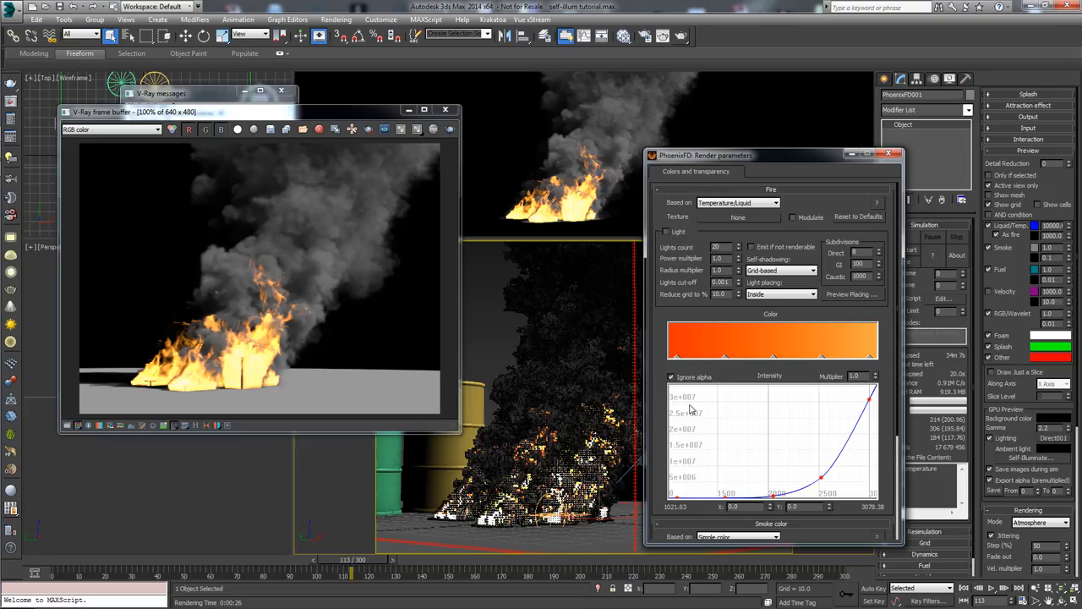
mouse_move(706, 436)
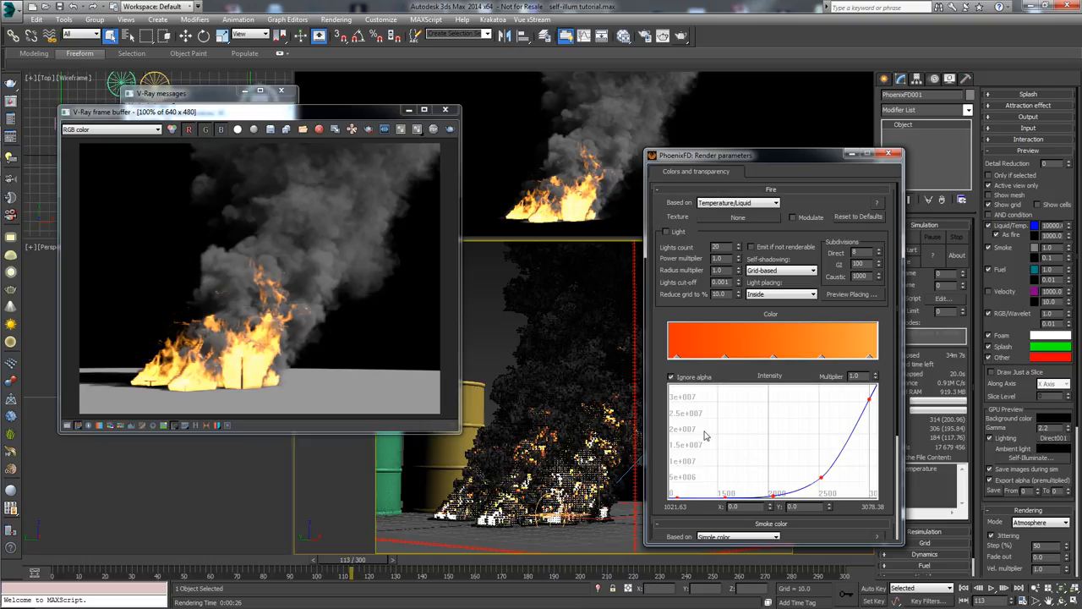
mouse_move(703, 436)
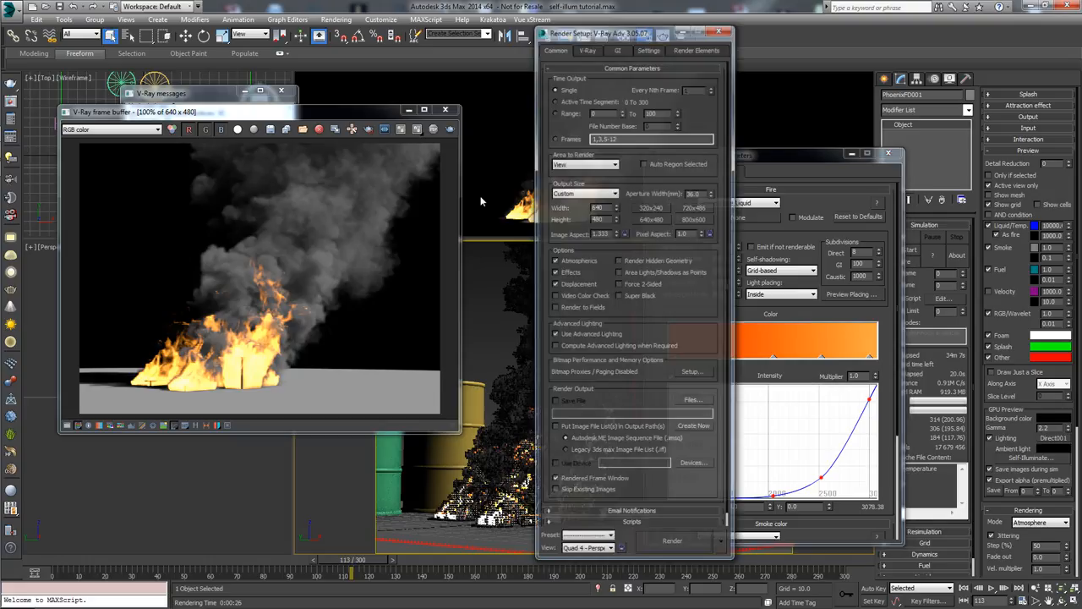
Set the V-Ray GI primary engine to Brute force
left_click(617, 47)
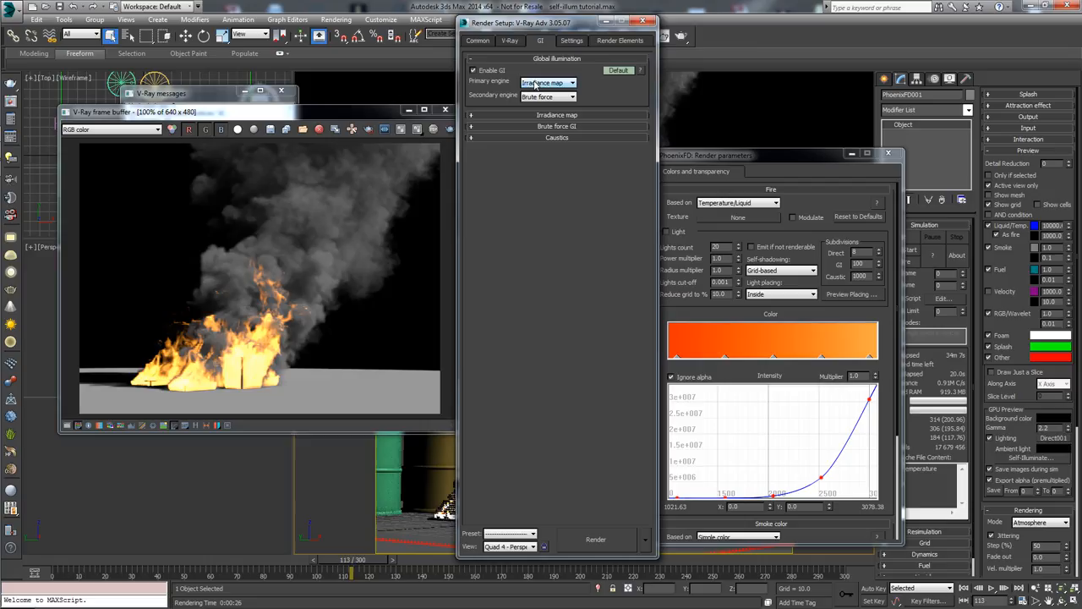
left_click(548, 81)
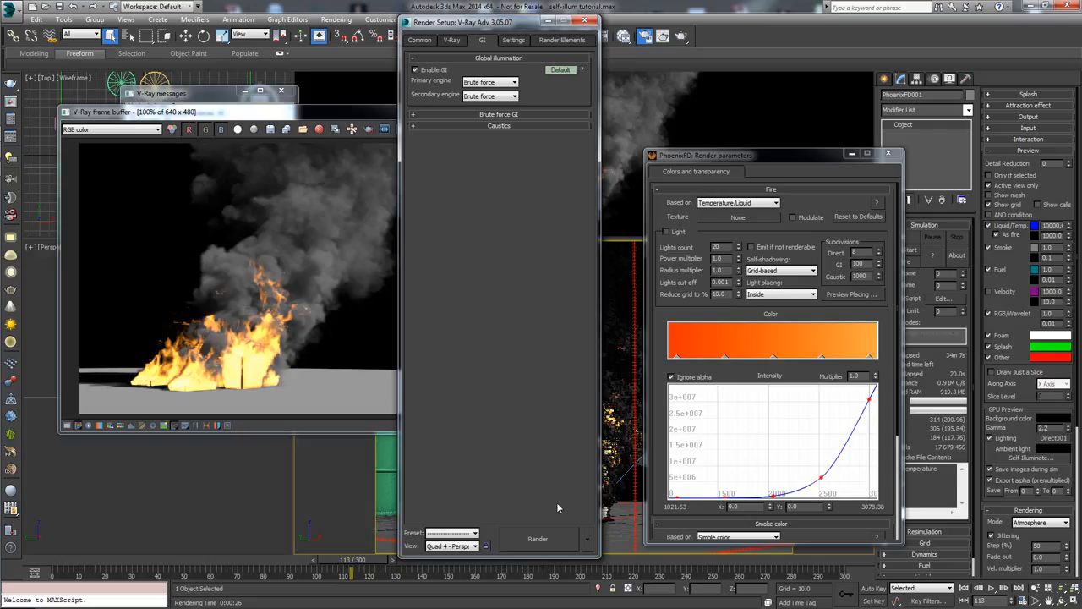
mouse_move(548, 539)
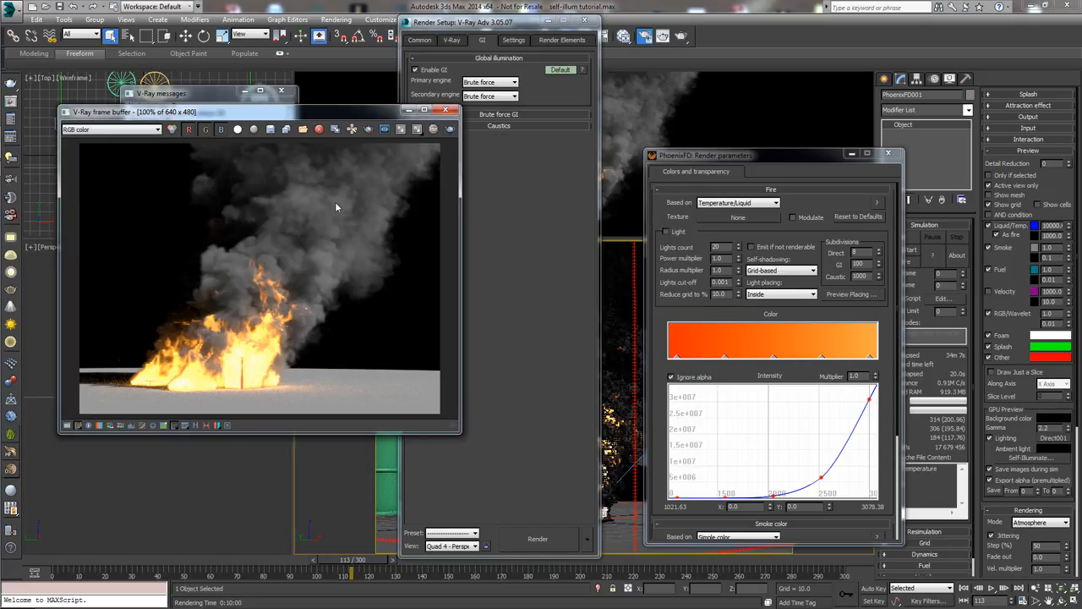
mouse_move(342, 235)
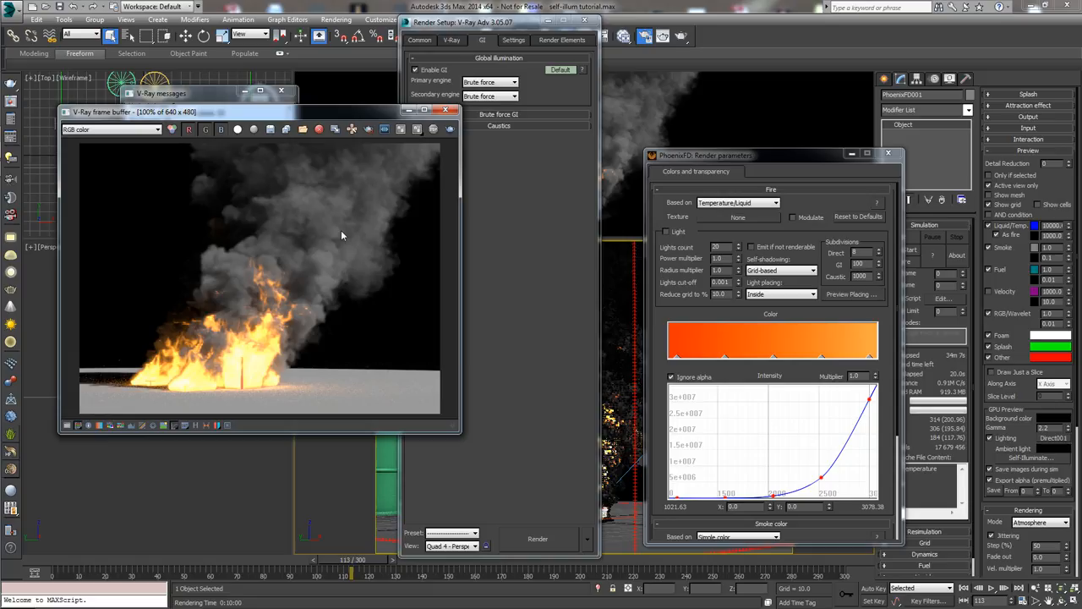
mouse_move(326, 227)
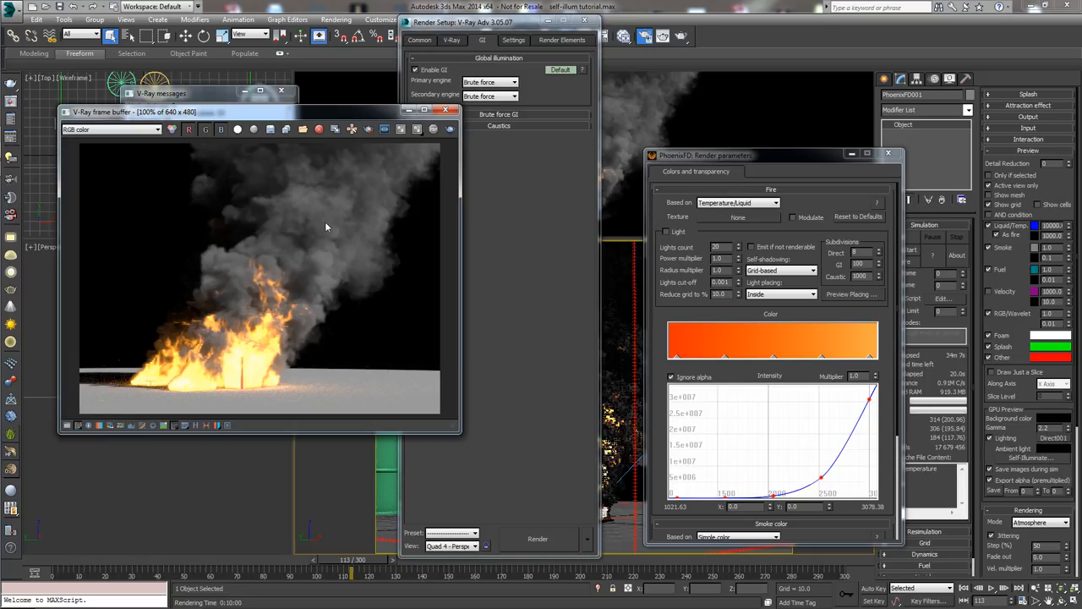
mouse_move(273, 341)
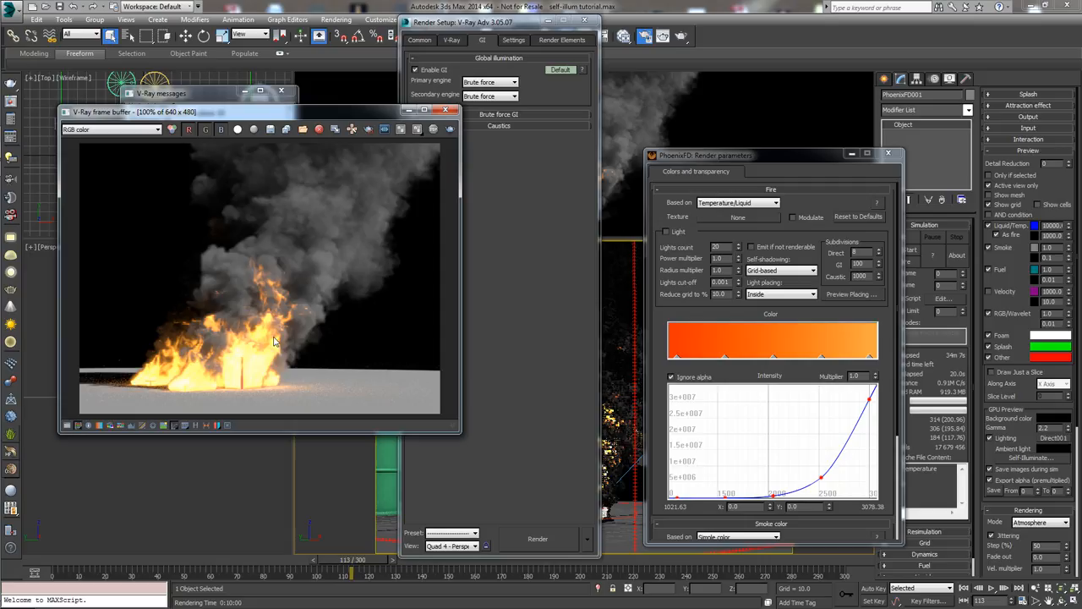
mouse_move(199, 358)
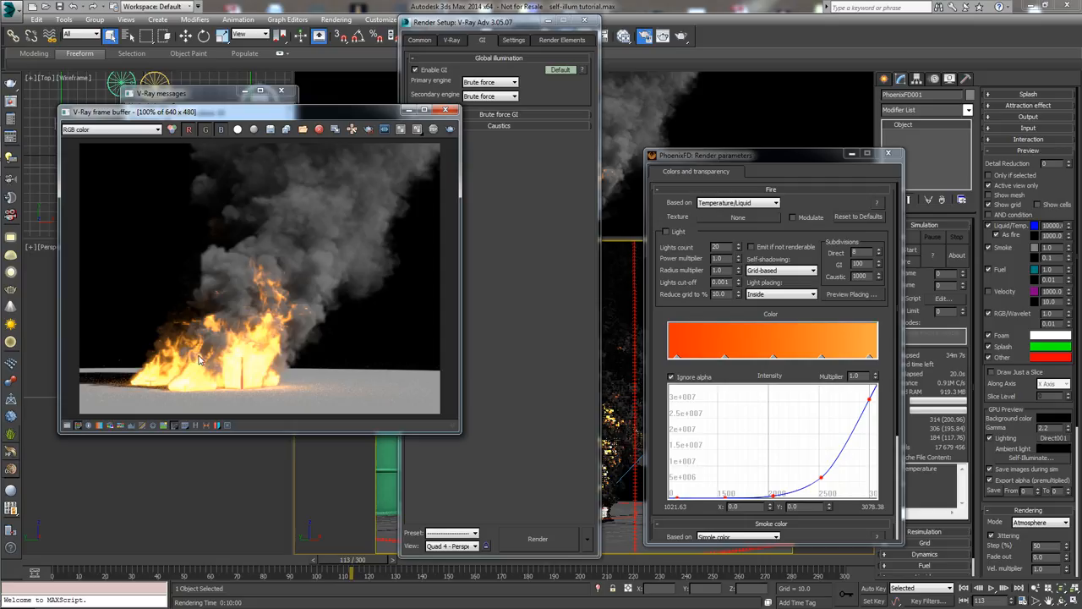
mouse_move(186, 370)
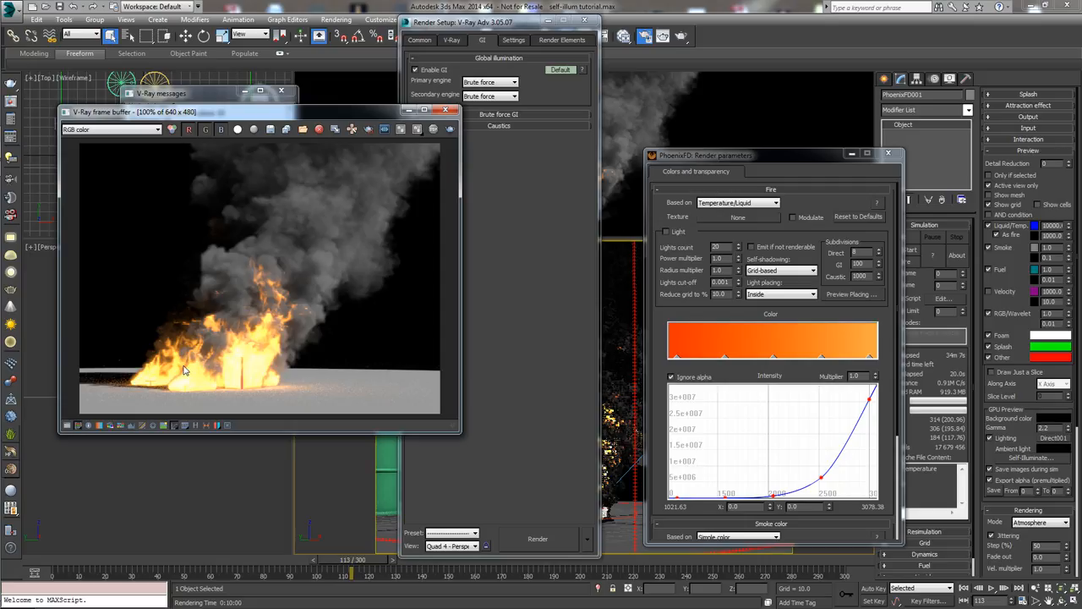
mouse_move(216, 399)
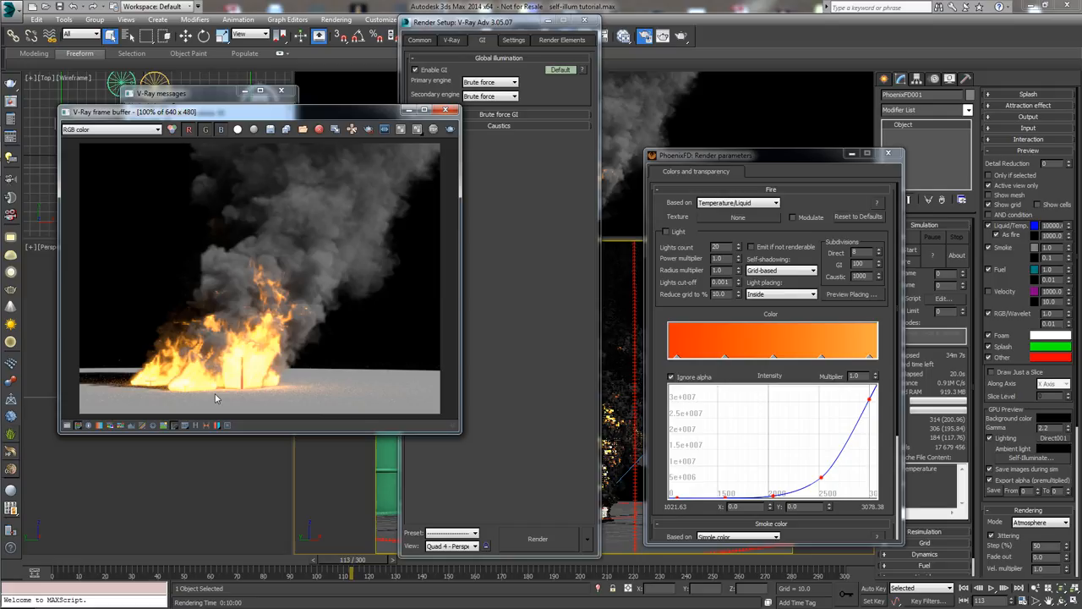
mouse_move(747, 407)
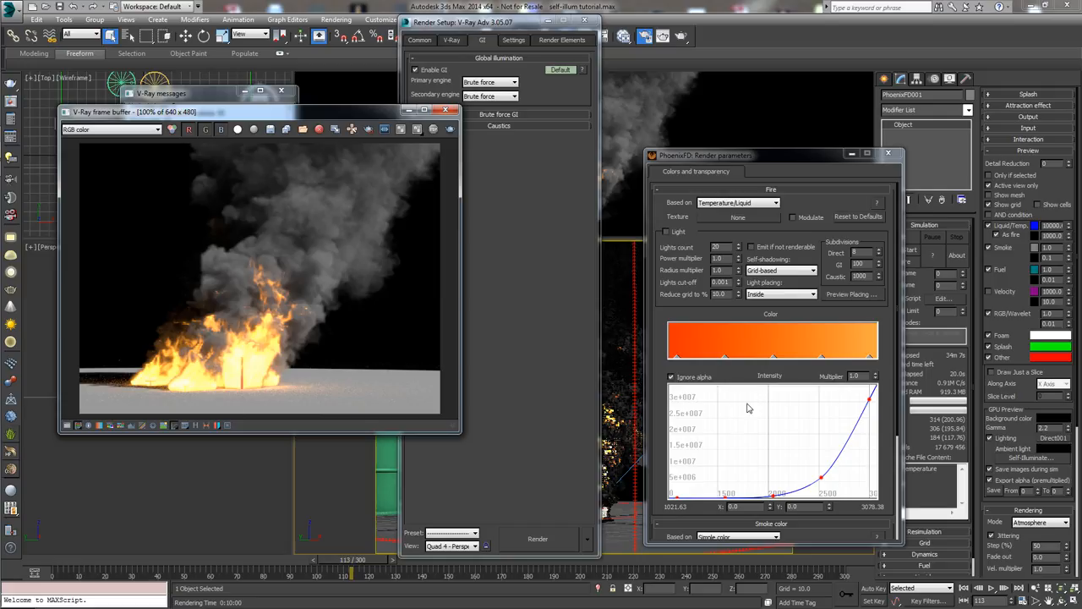
mouse_move(870, 397)
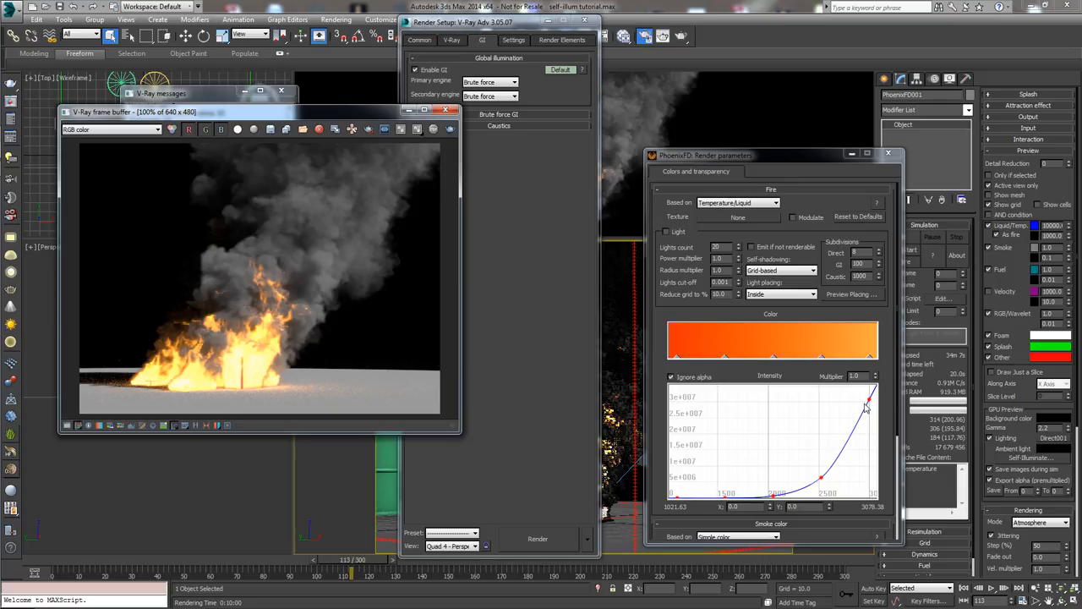
mouse_move(863, 419)
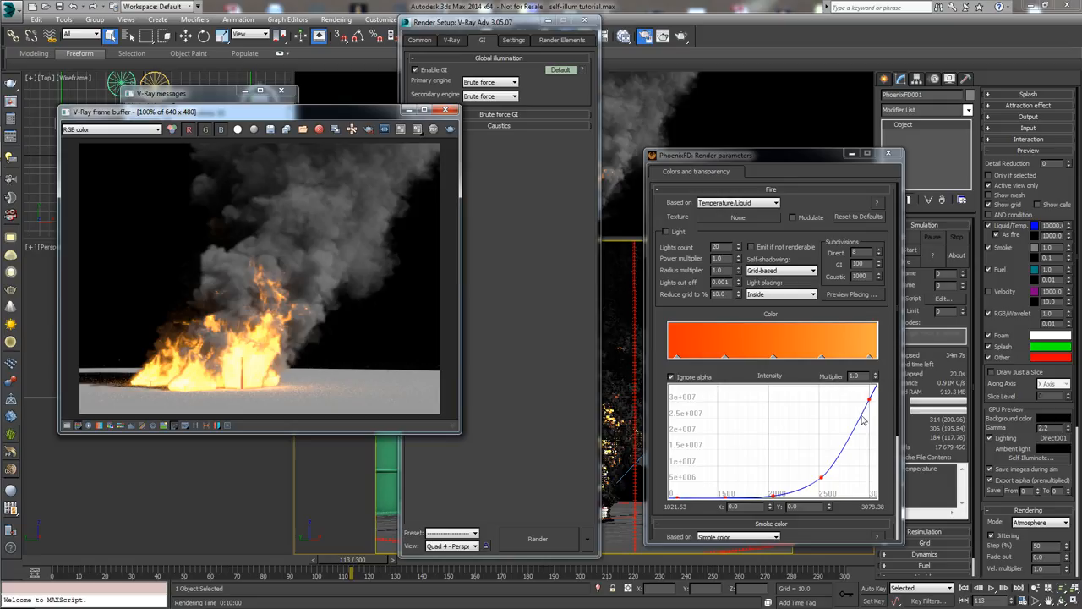
mouse_move(274, 382)
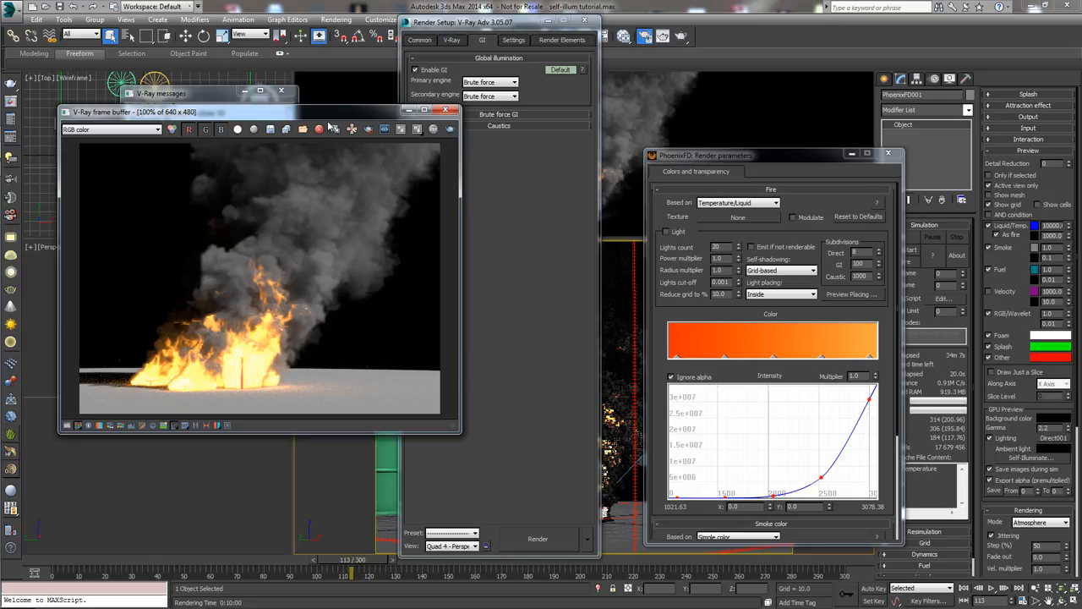
mouse_move(347, 243)
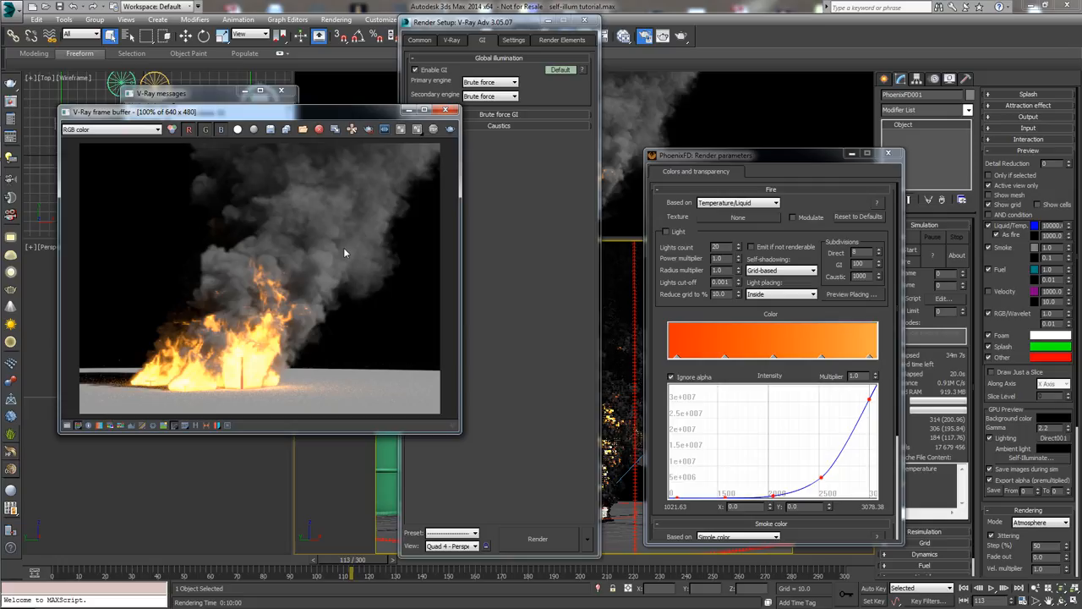
mouse_move(338, 283)
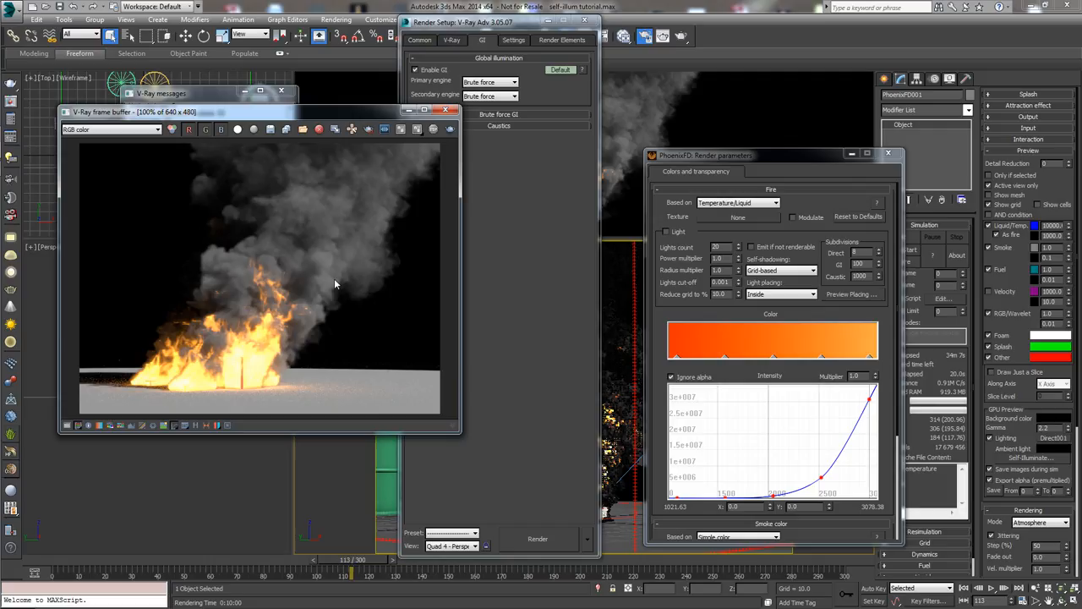
mouse_move(329, 230)
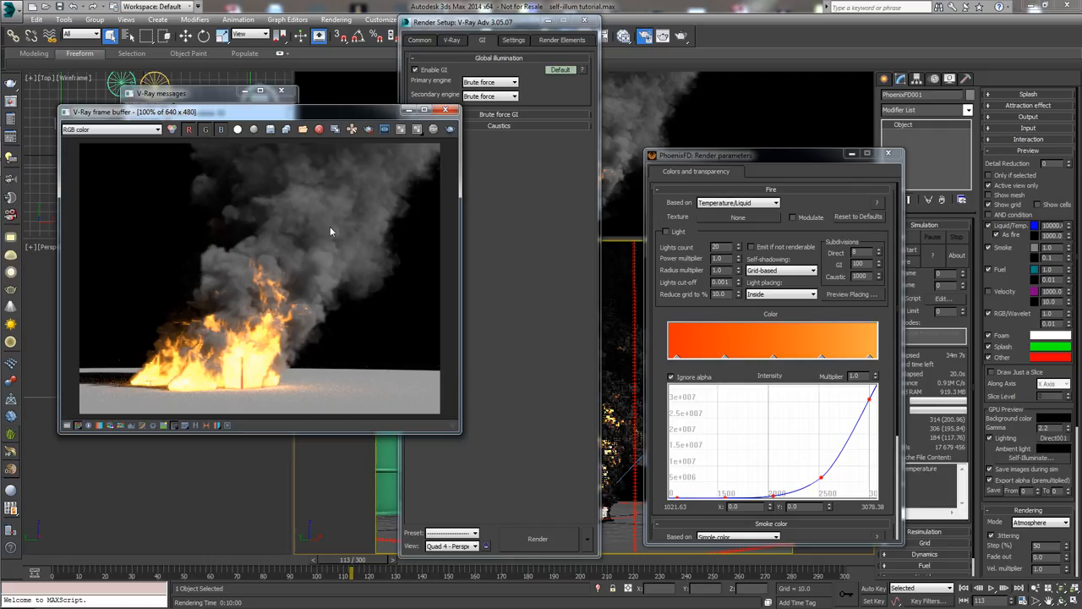
mouse_move(322, 263)
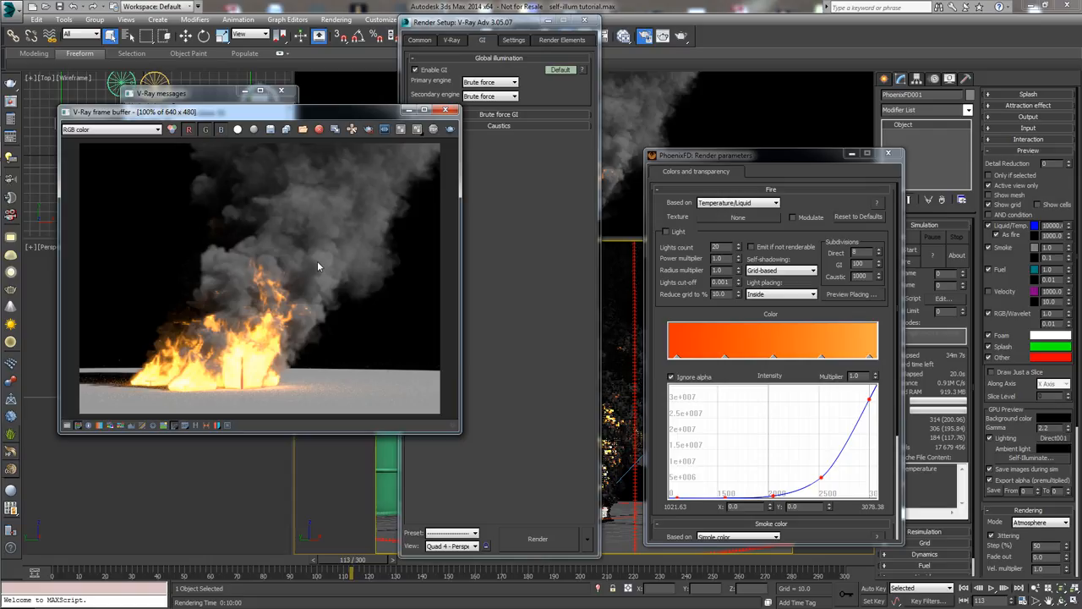
mouse_move(608, 105)
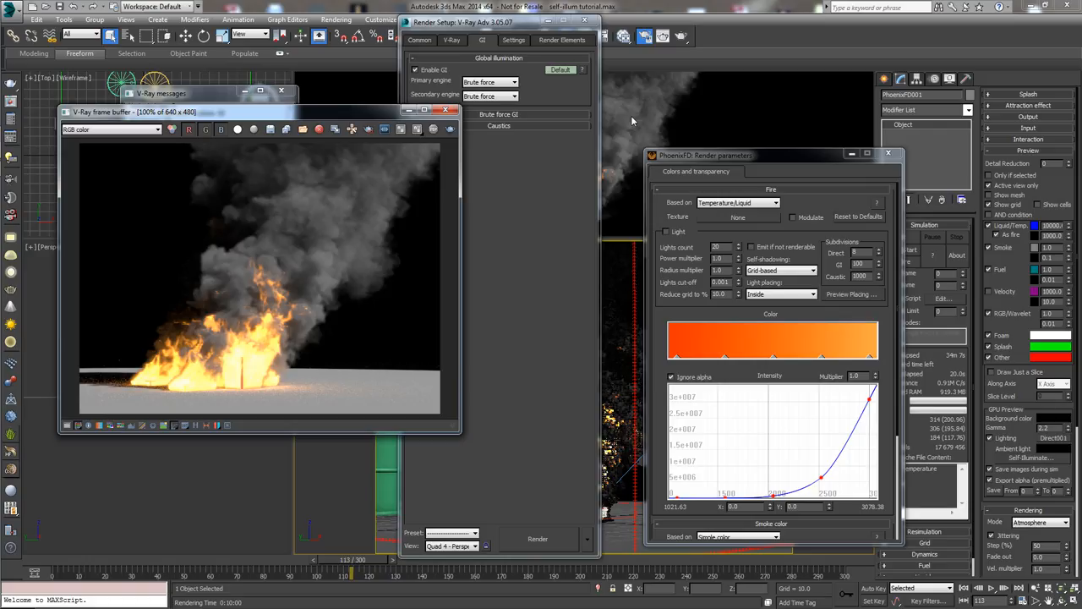
mouse_move(545, 132)
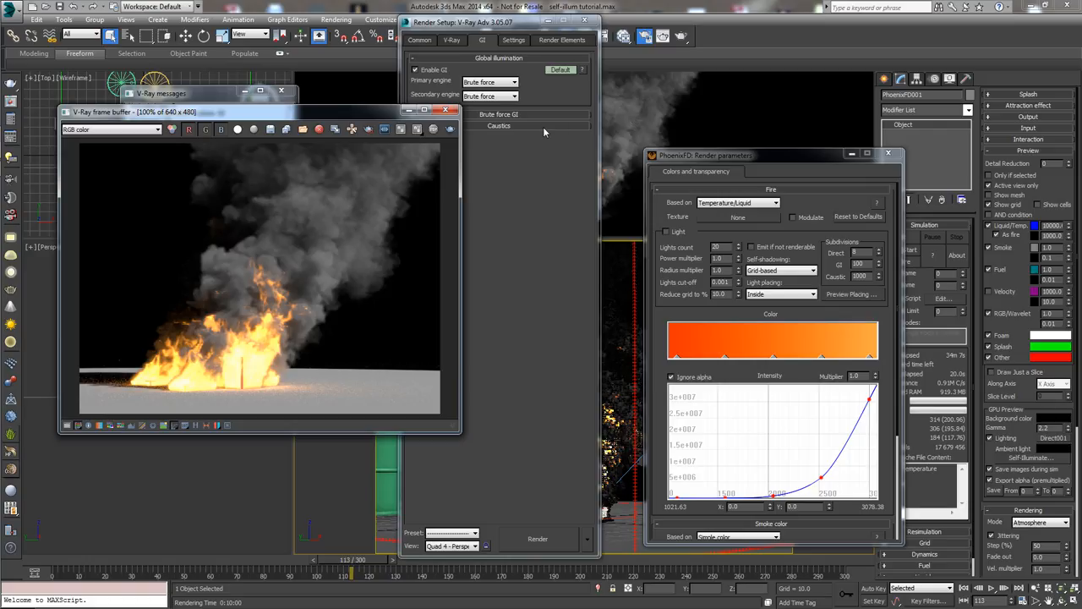
mouse_move(259, 381)
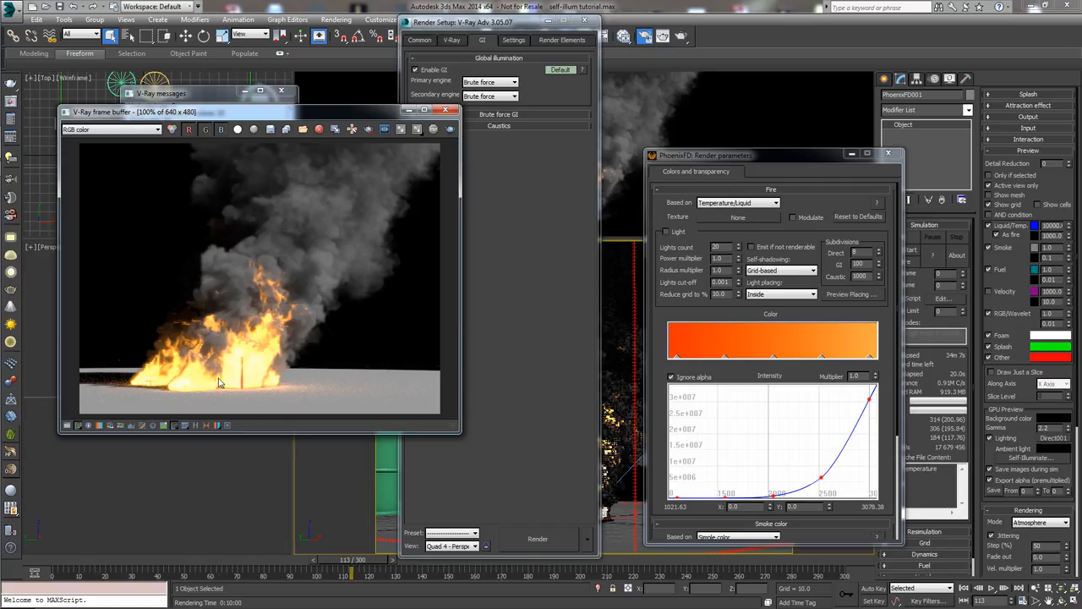
mouse_move(200, 381)
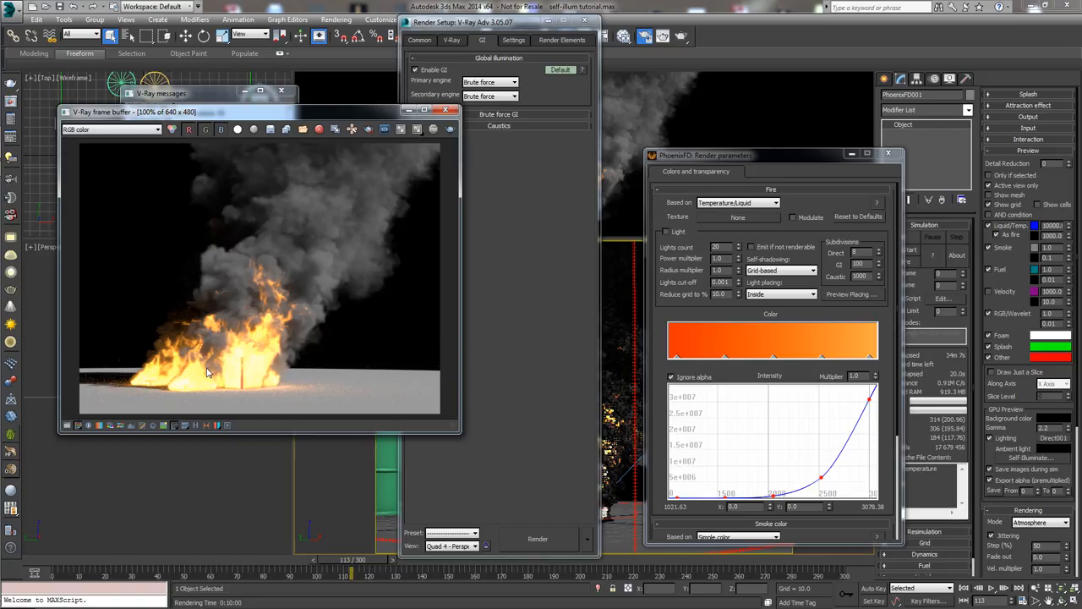
mouse_move(321, 254)
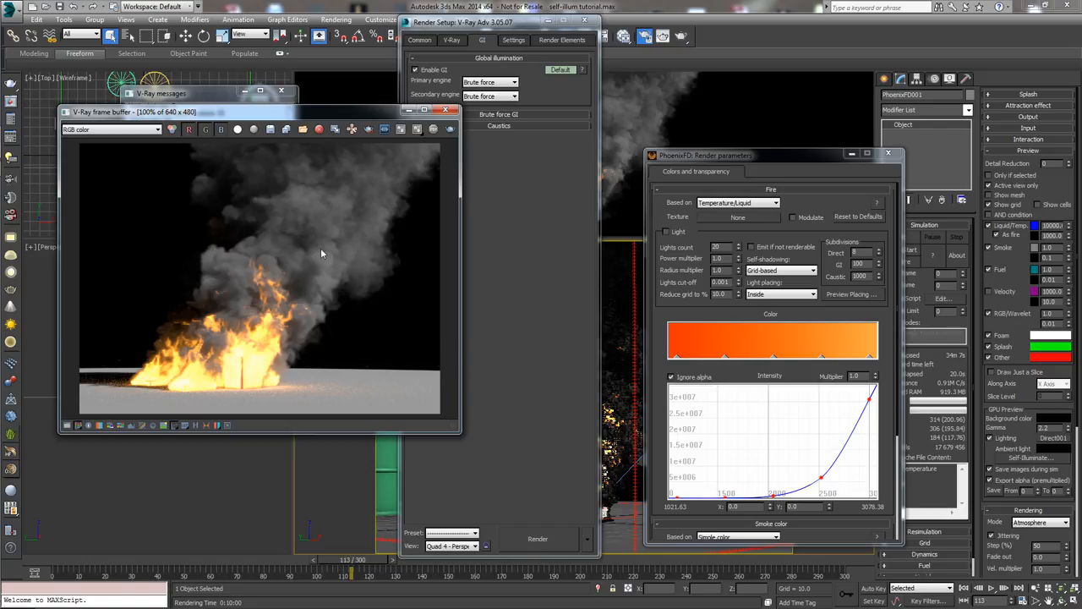
mouse_move(393, 228)
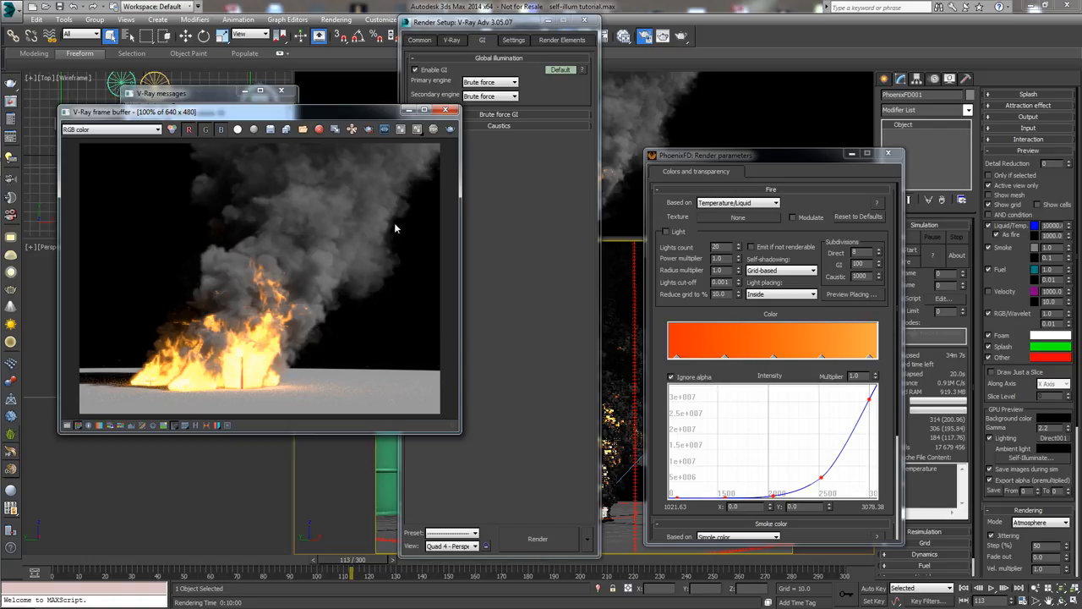
mouse_move(267, 274)
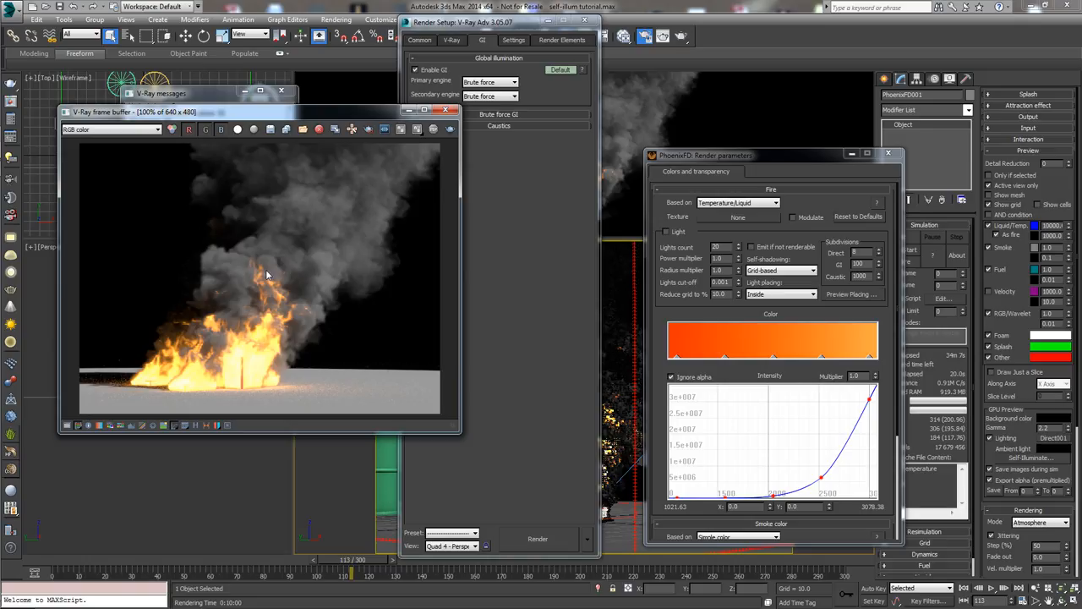
mouse_move(256, 286)
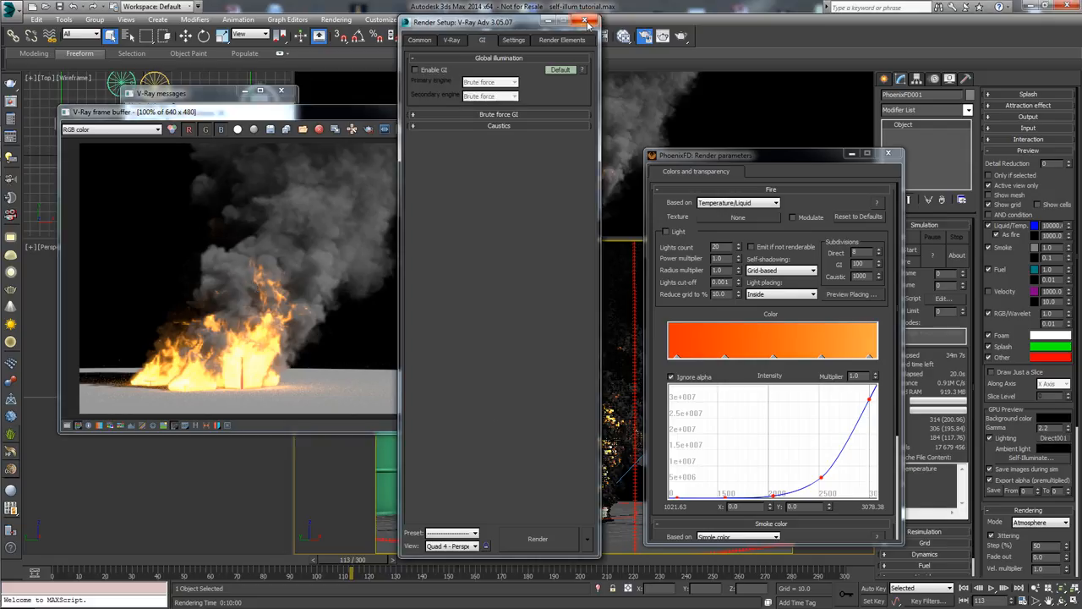
Close the Render Setup window to reveal the viewport and finished render
left_click(585, 20)
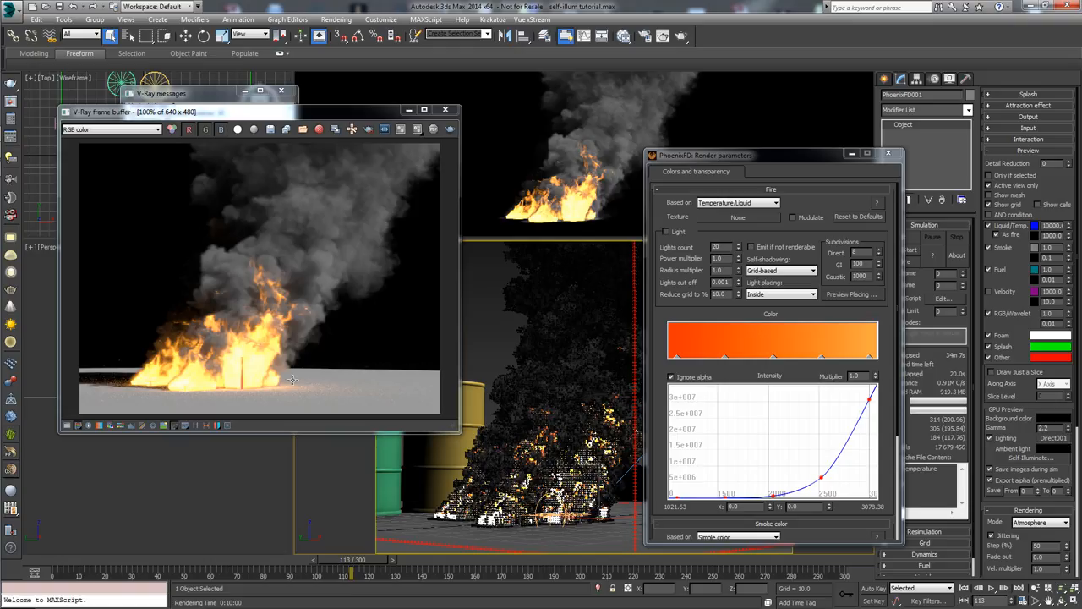
mouse_move(264, 379)
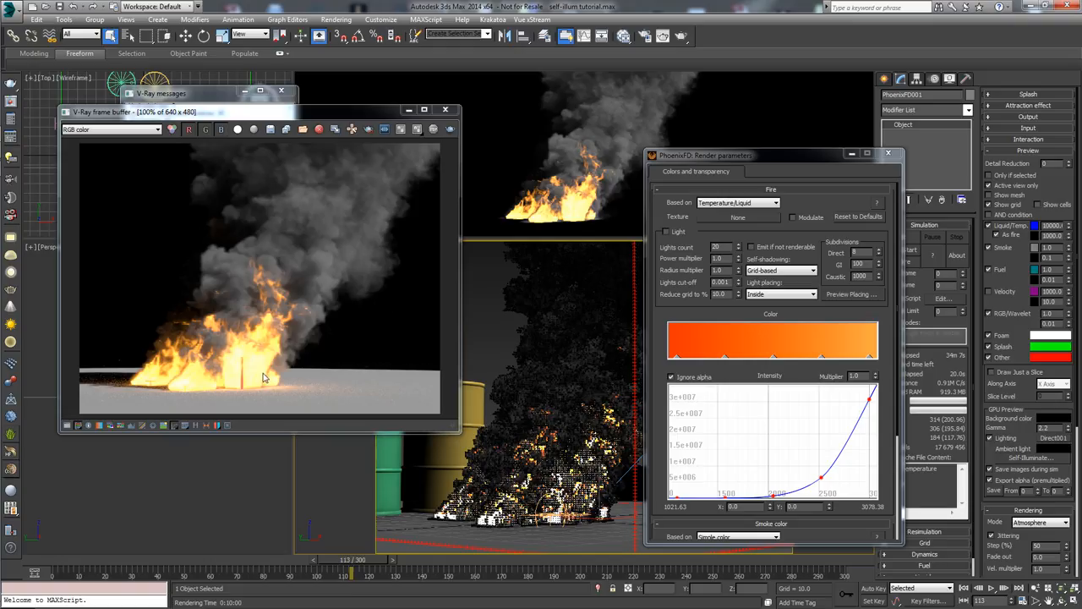
mouse_move(281, 370)
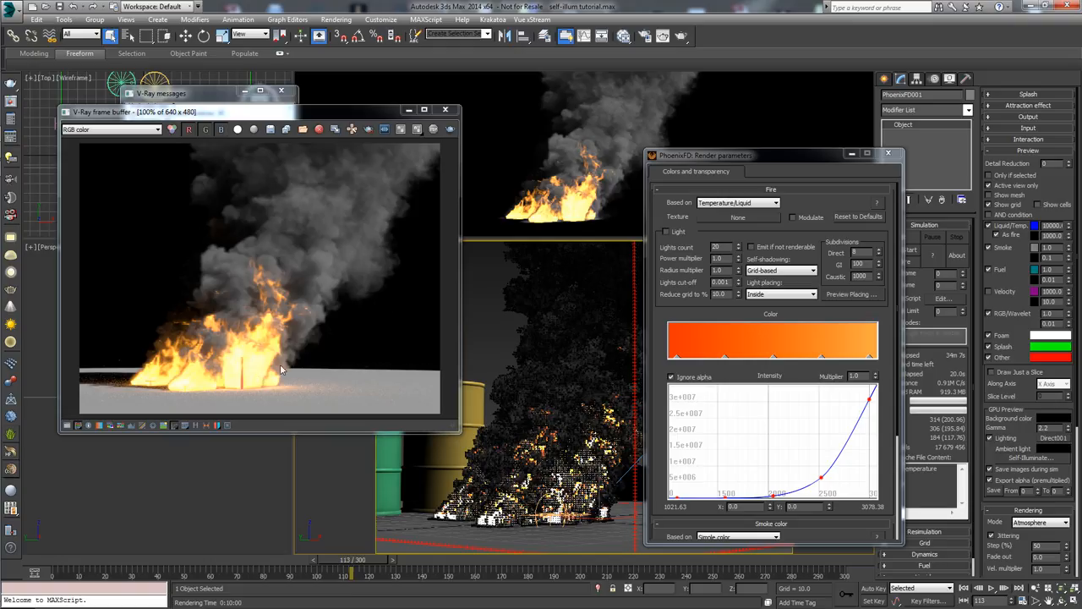
mouse_move(257, 363)
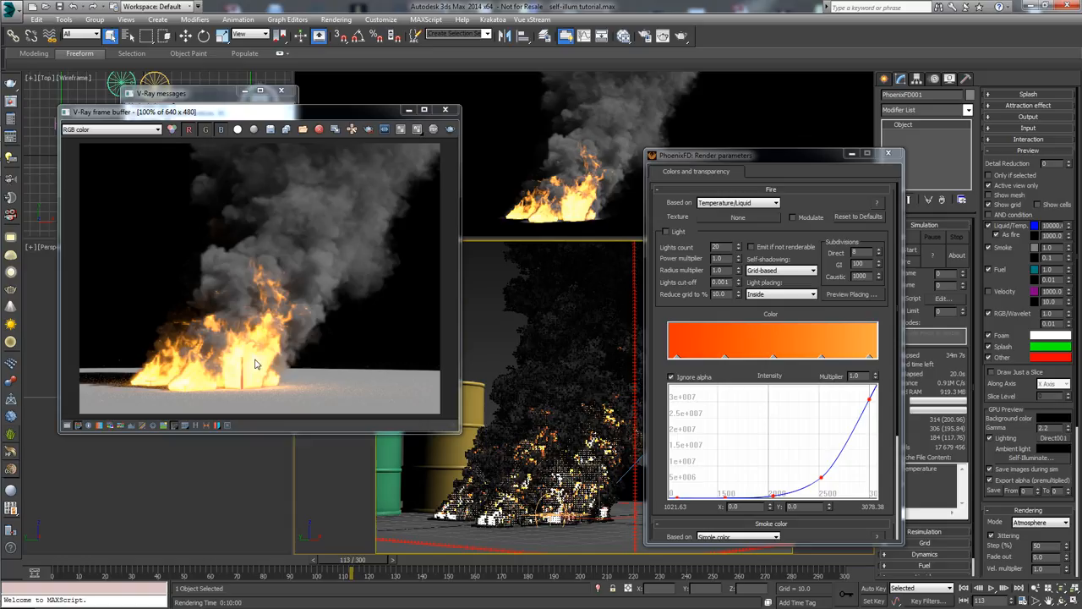
mouse_move(335, 291)
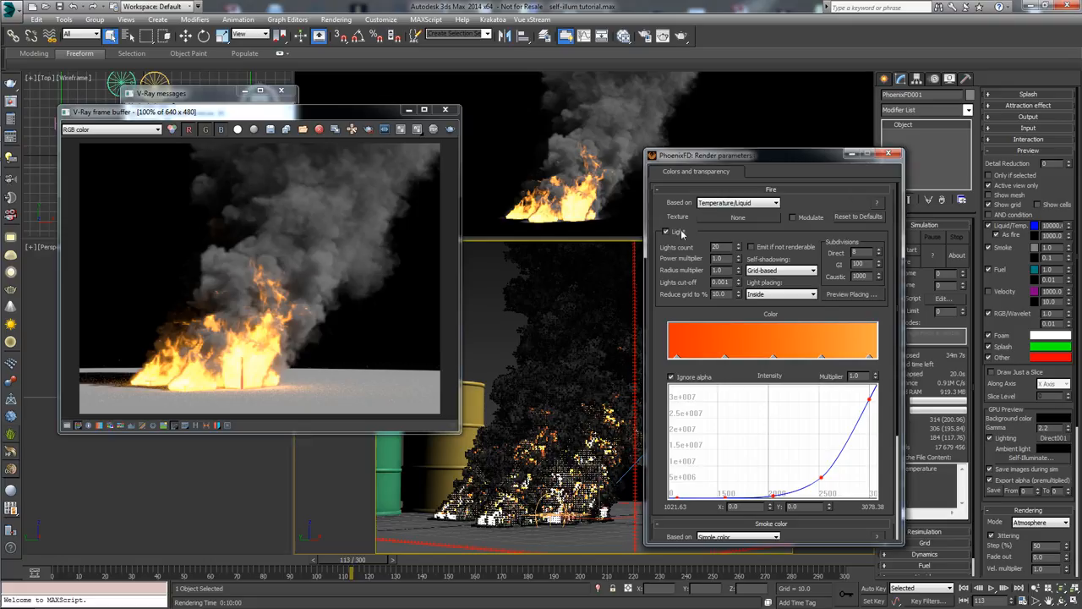
mouse_move(680, 235)
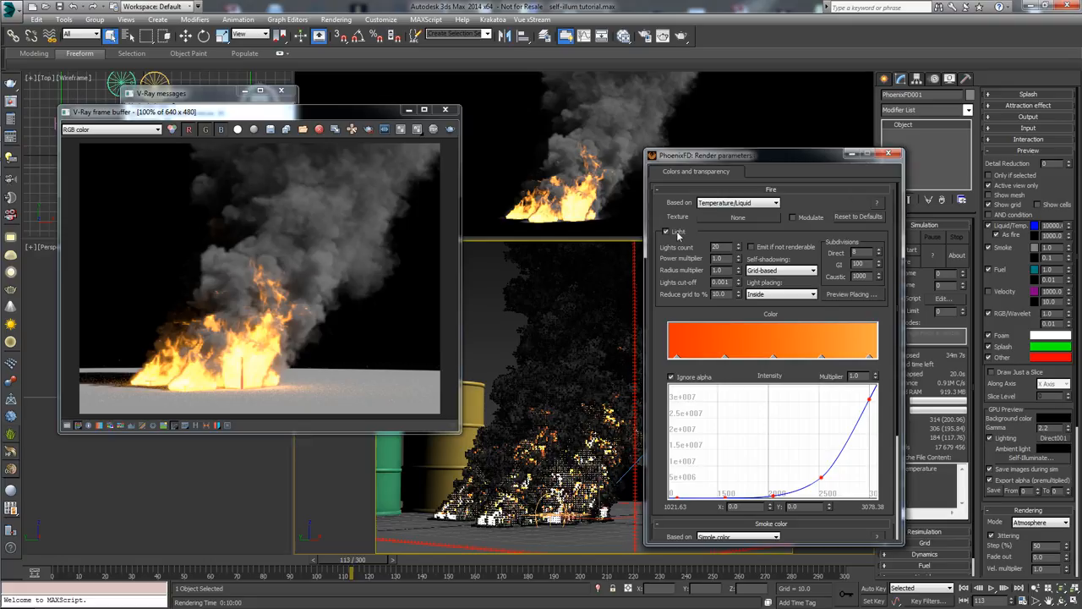
mouse_move(684, 296)
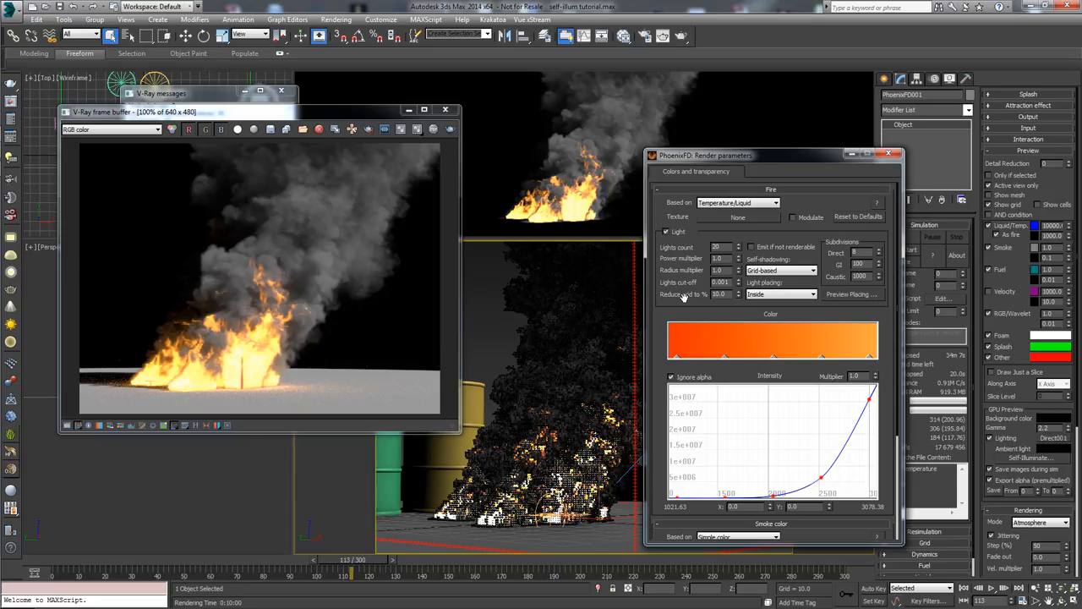
mouse_move(658, 365)
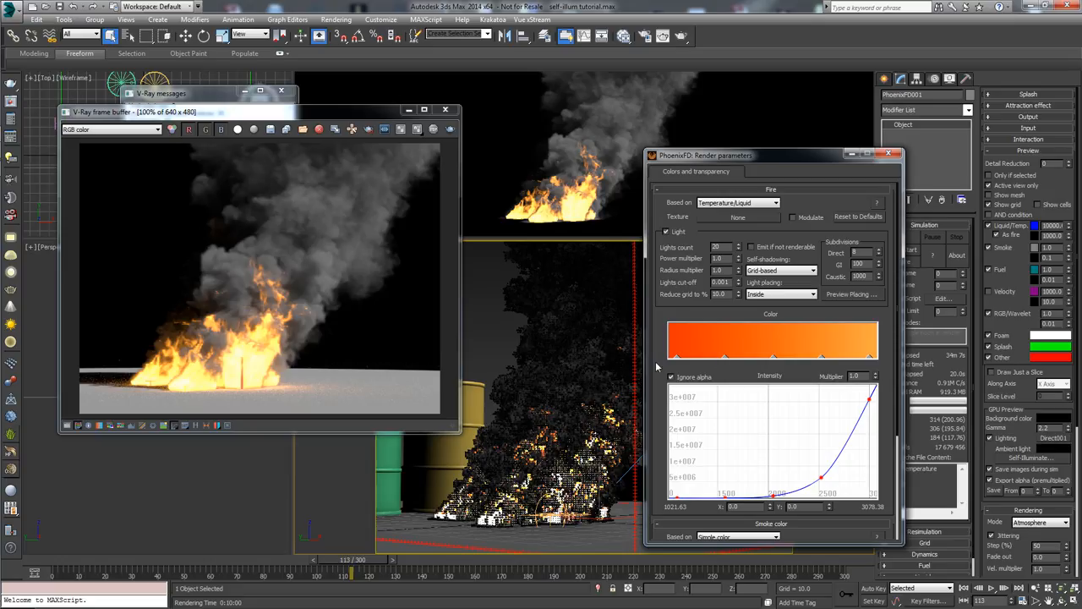
mouse_move(651, 355)
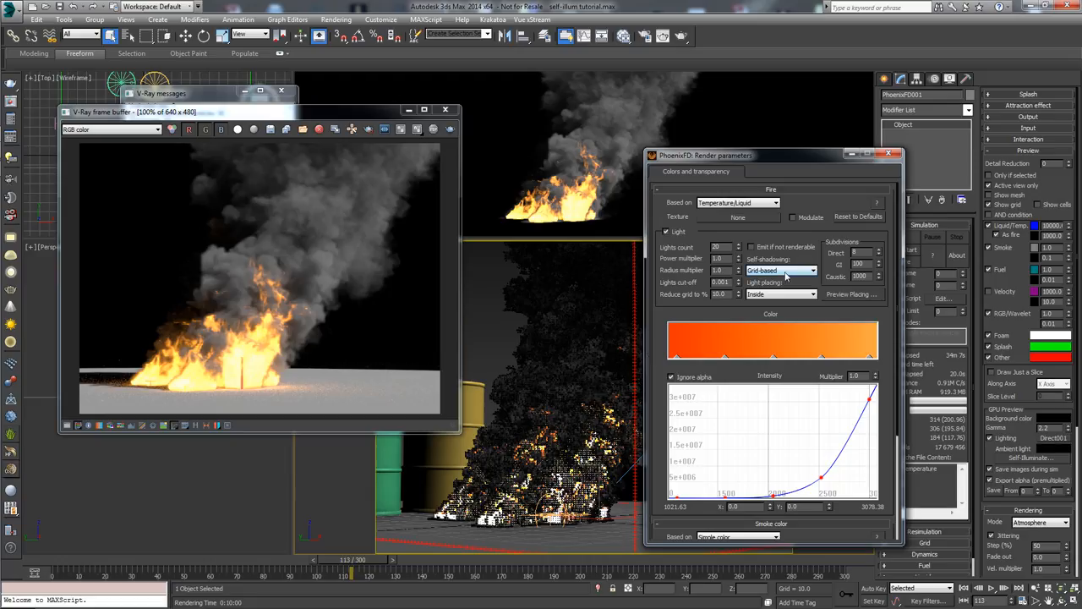
Set Phoenix FD fire self-shadowing to Ray-traced
left_click(779, 271)
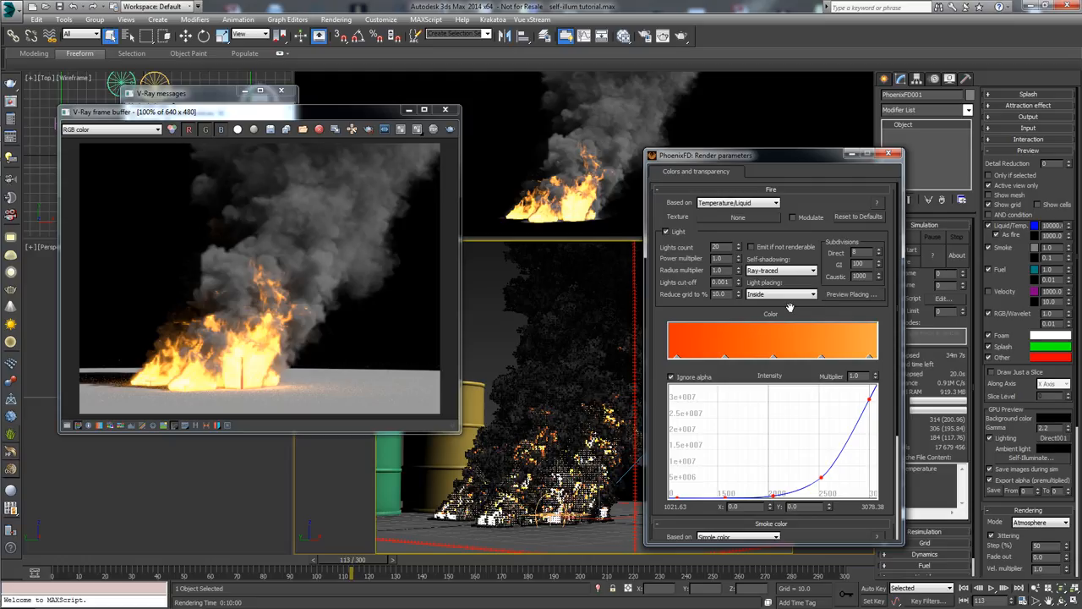
mouse_move(818, 286)
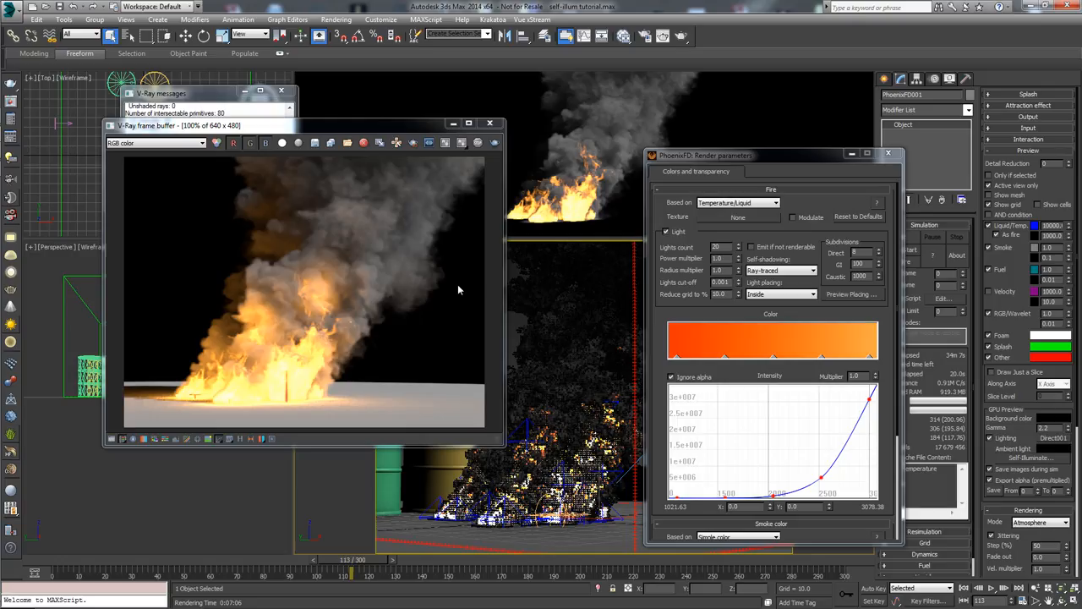
mouse_move(240, 379)
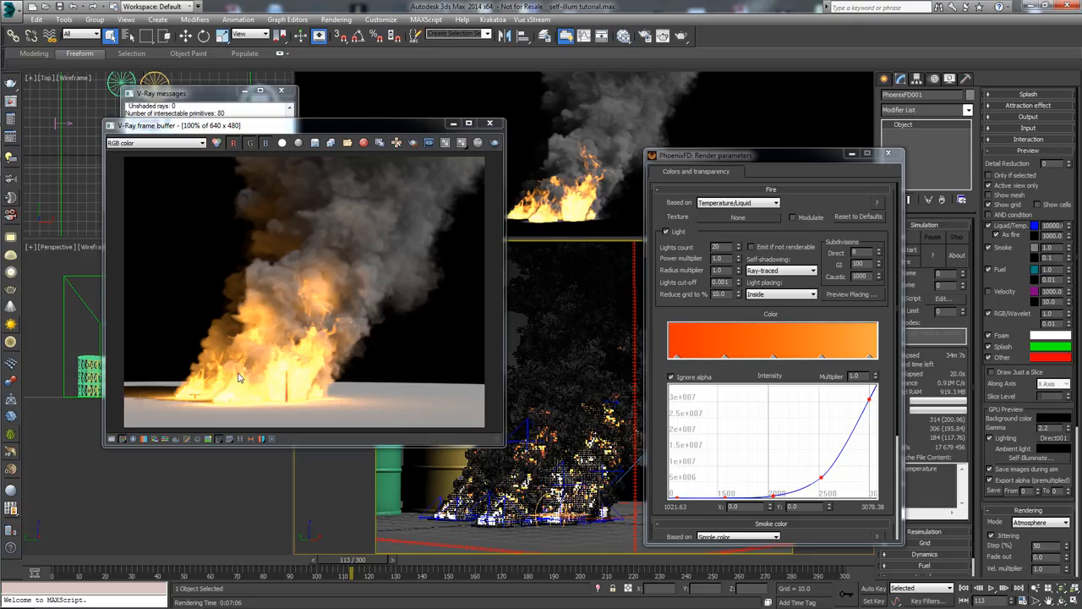
mouse_move(226, 408)
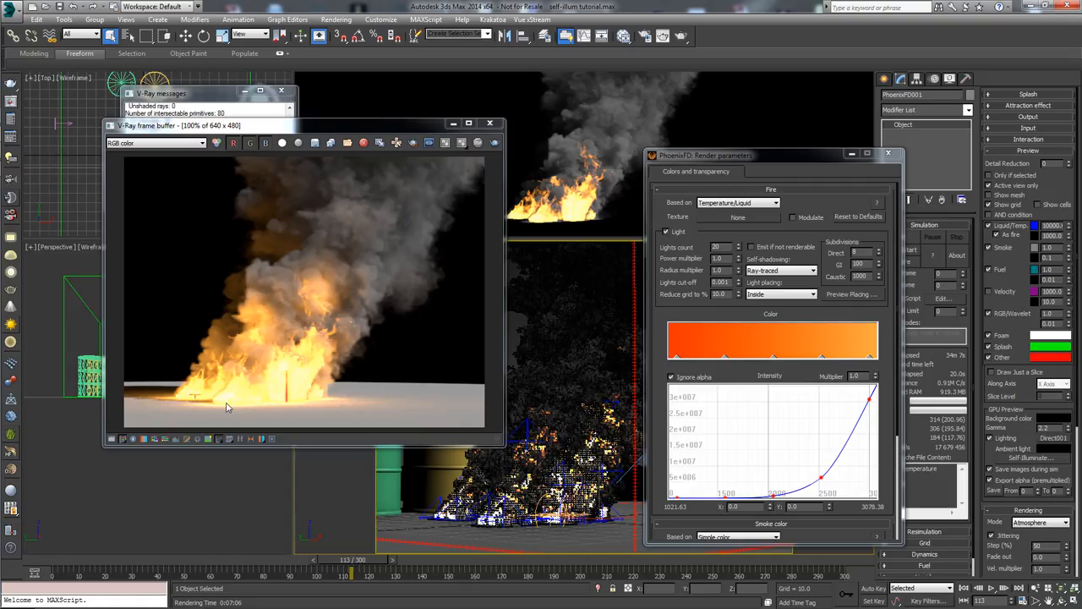
mouse_move(372, 169)
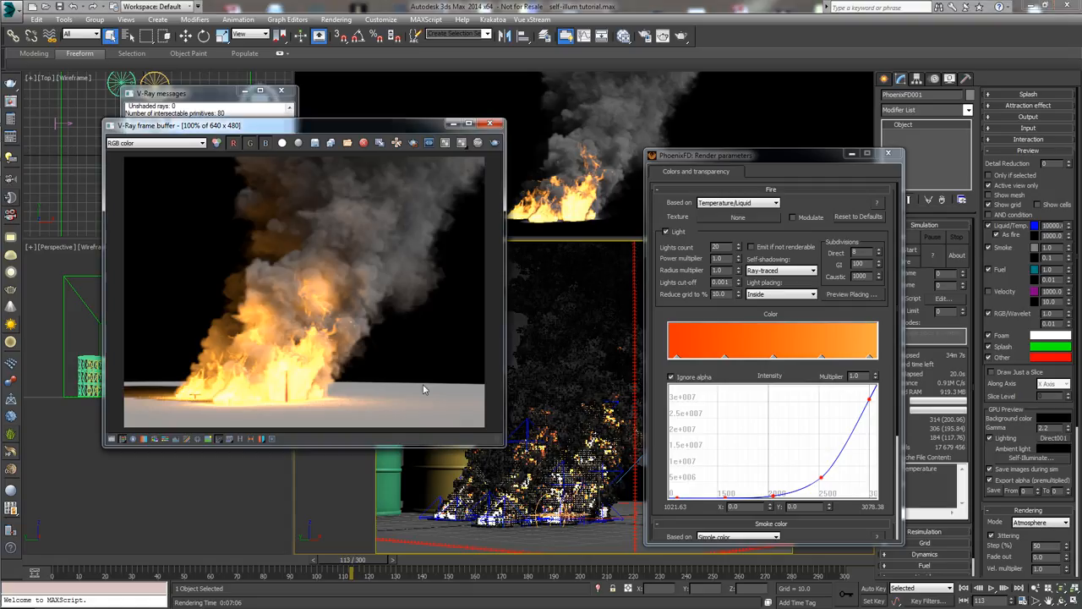
mouse_move(533, 445)
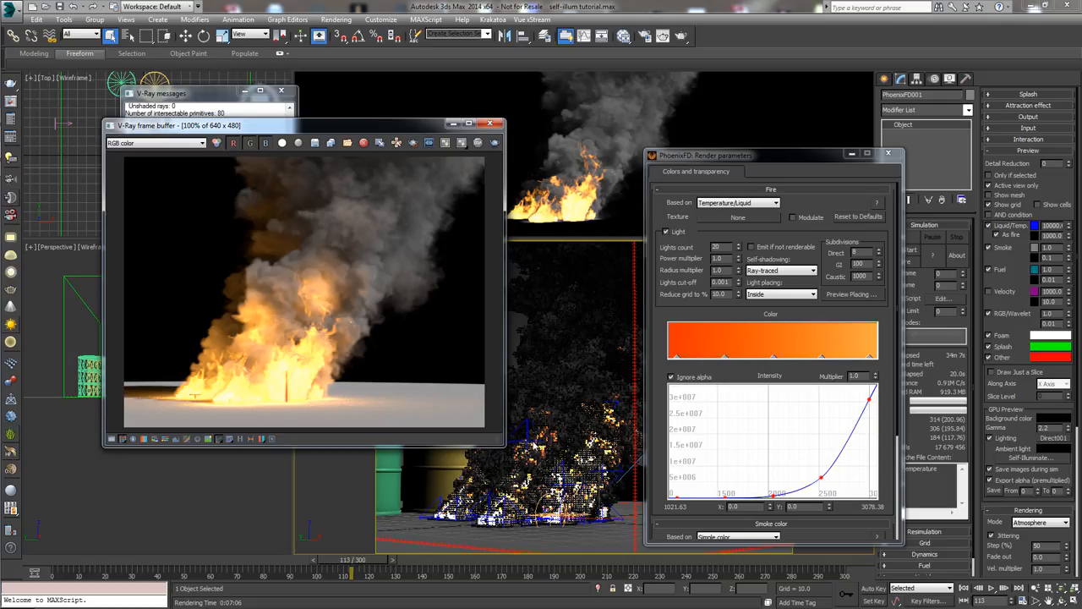
mouse_move(769, 268)
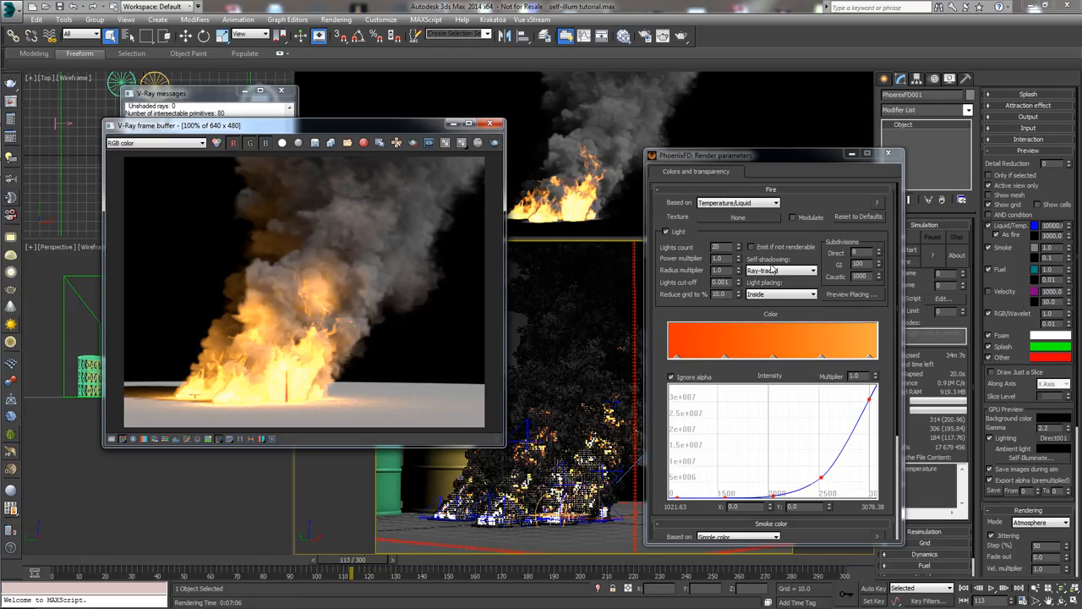
mouse_move(764, 260)
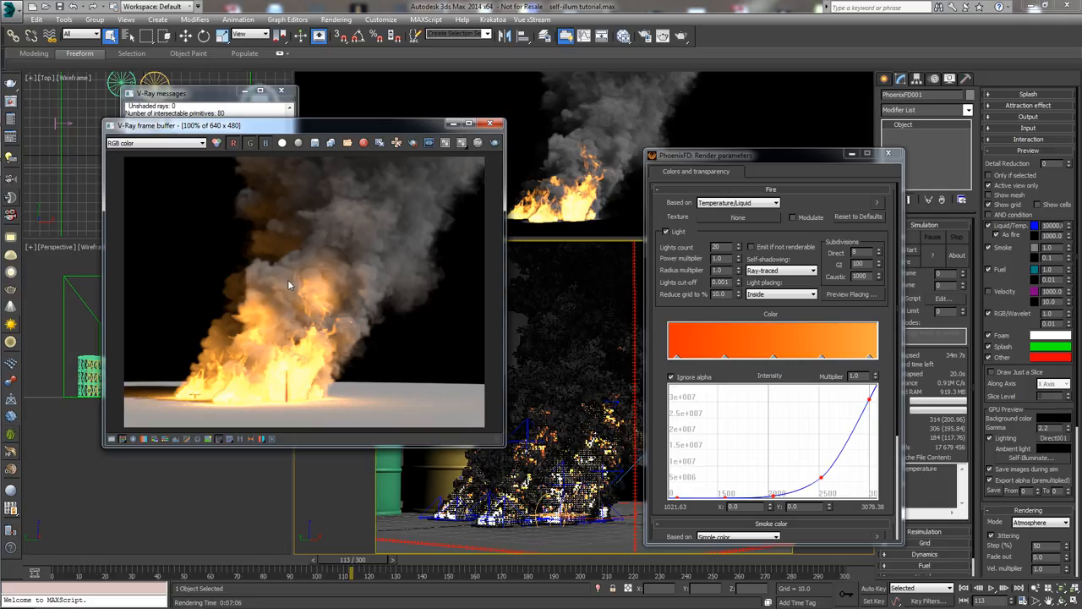
mouse_move(289, 321)
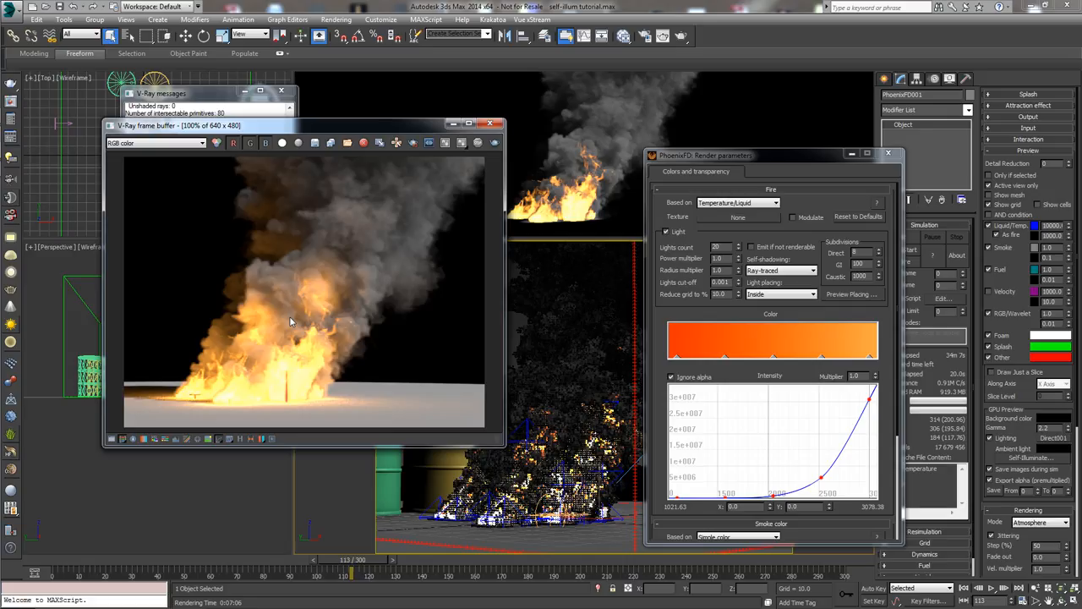
mouse_move(277, 321)
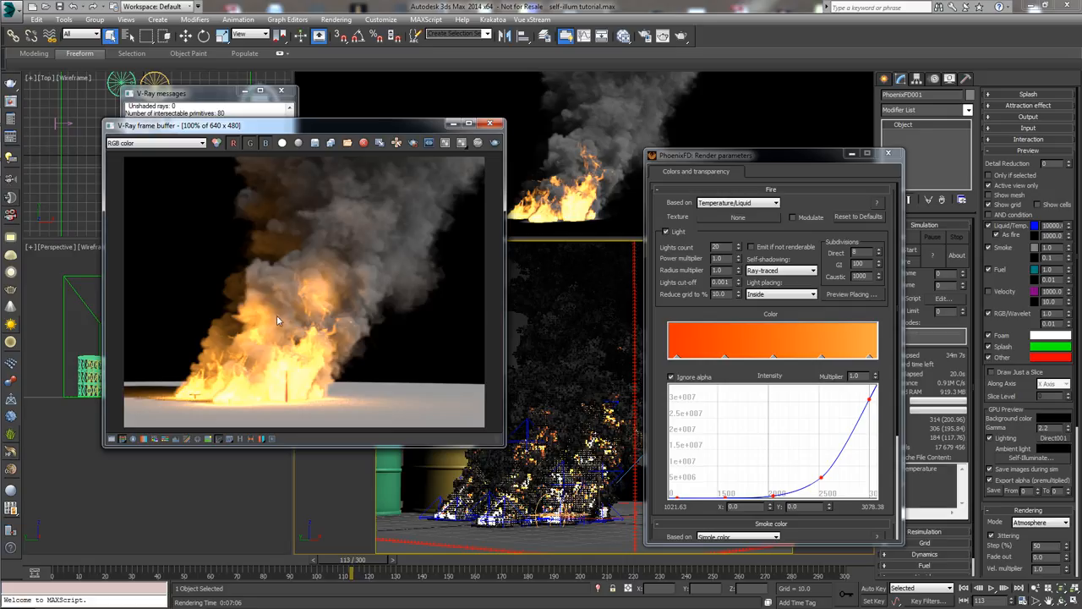
mouse_move(244, 335)
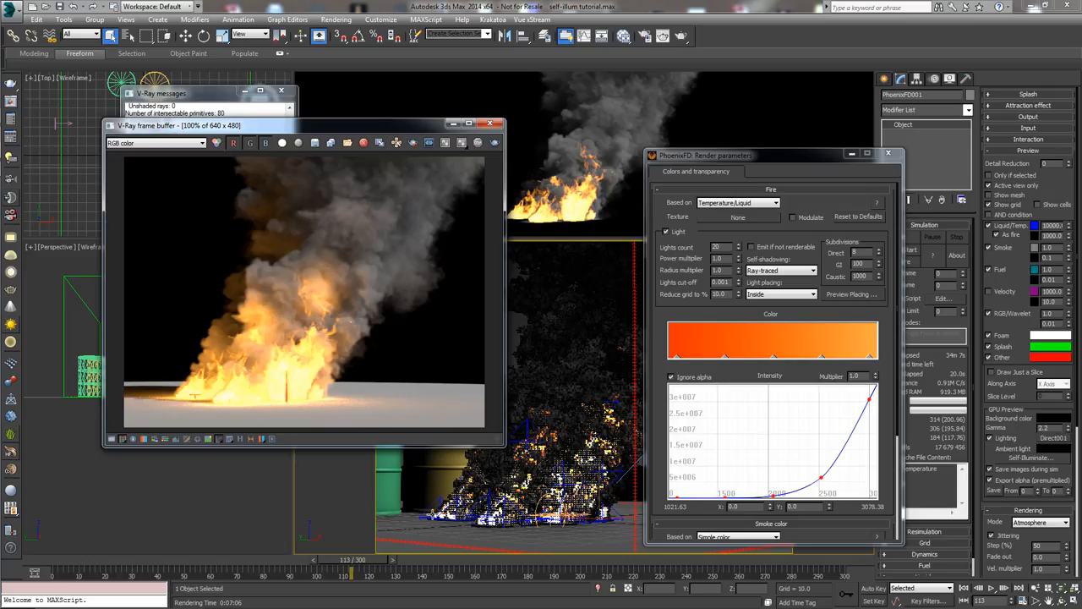
mouse_move(429, 514)
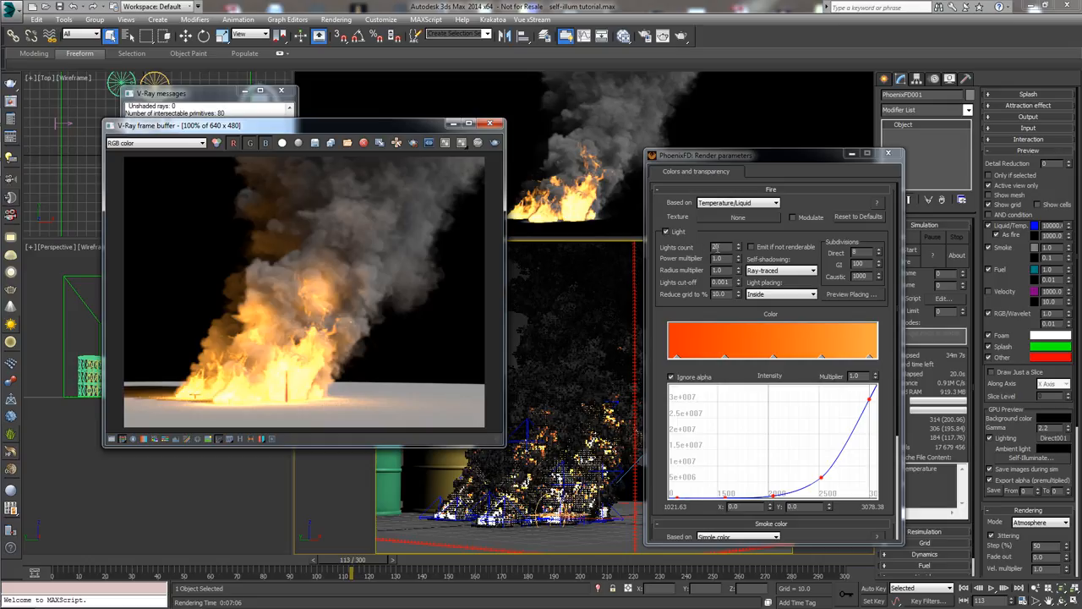
mouse_move(685, 250)
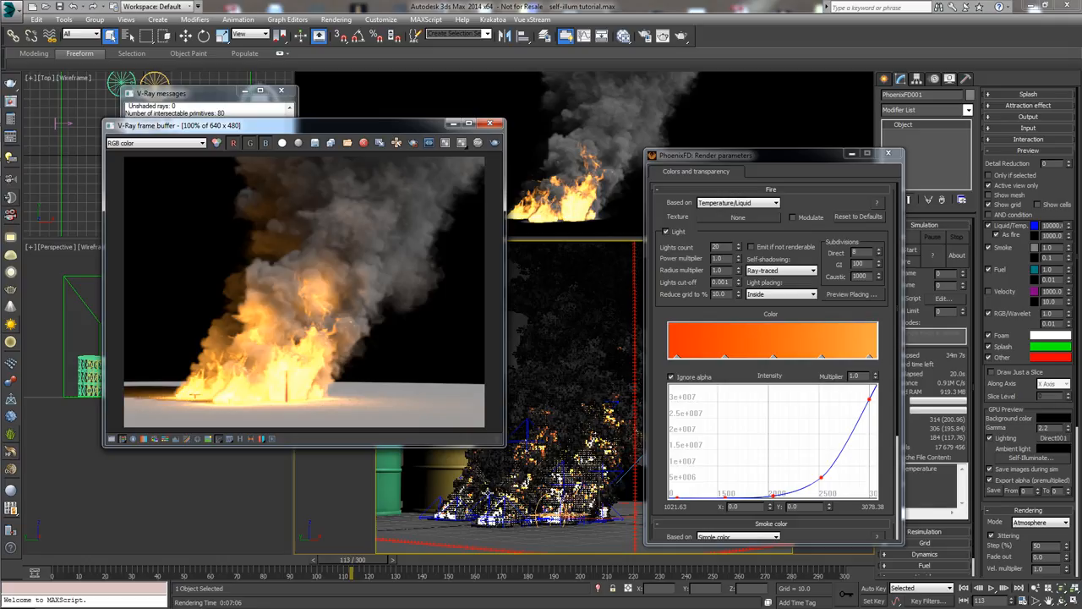
mouse_move(558, 422)
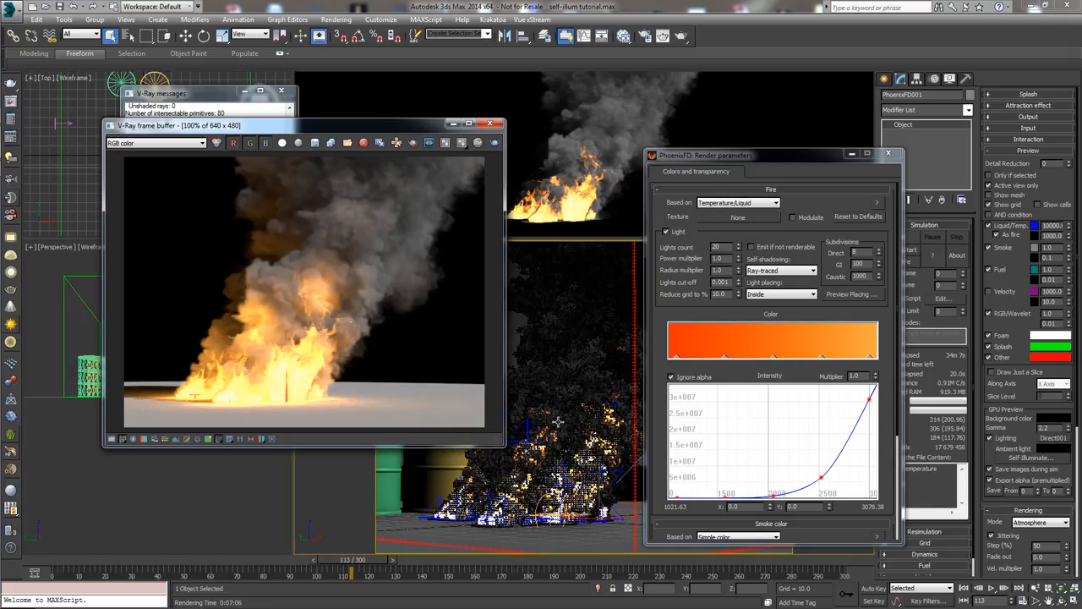
mouse_move(776, 295)
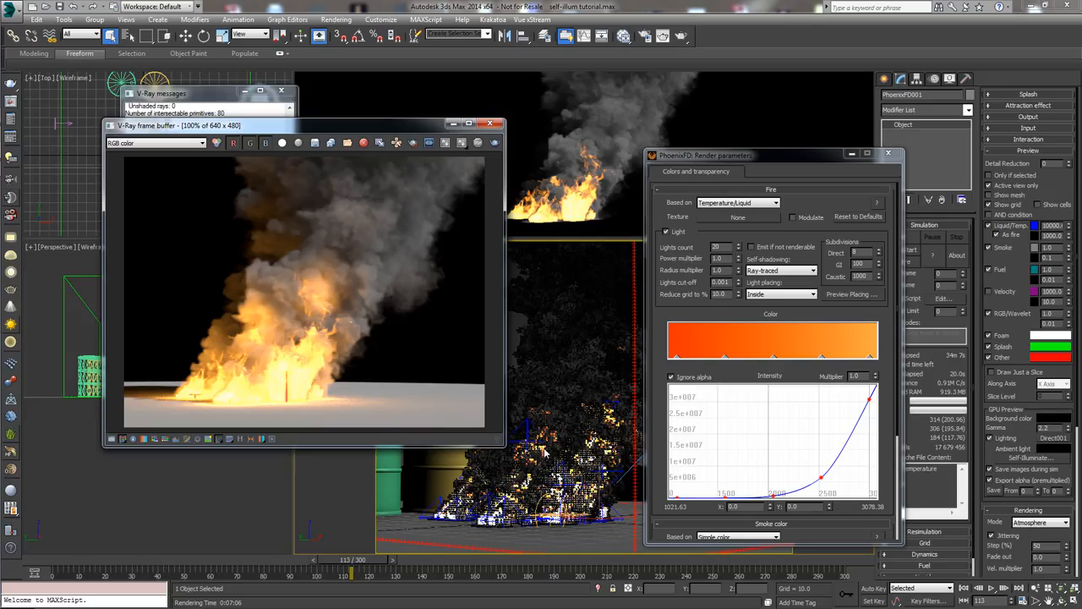
mouse_move(545, 453)
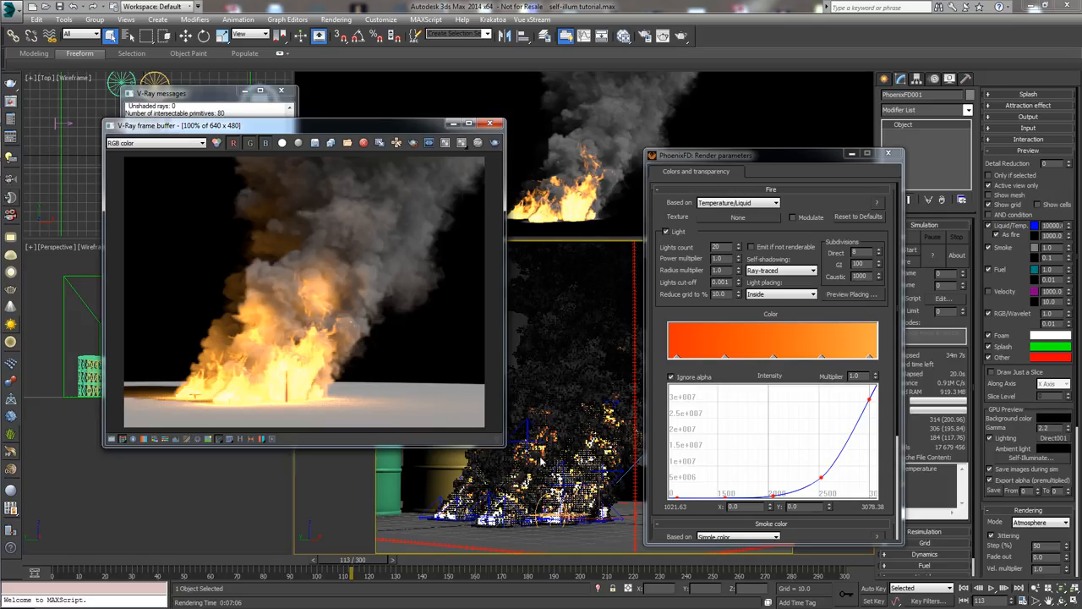
mouse_move(717, 237)
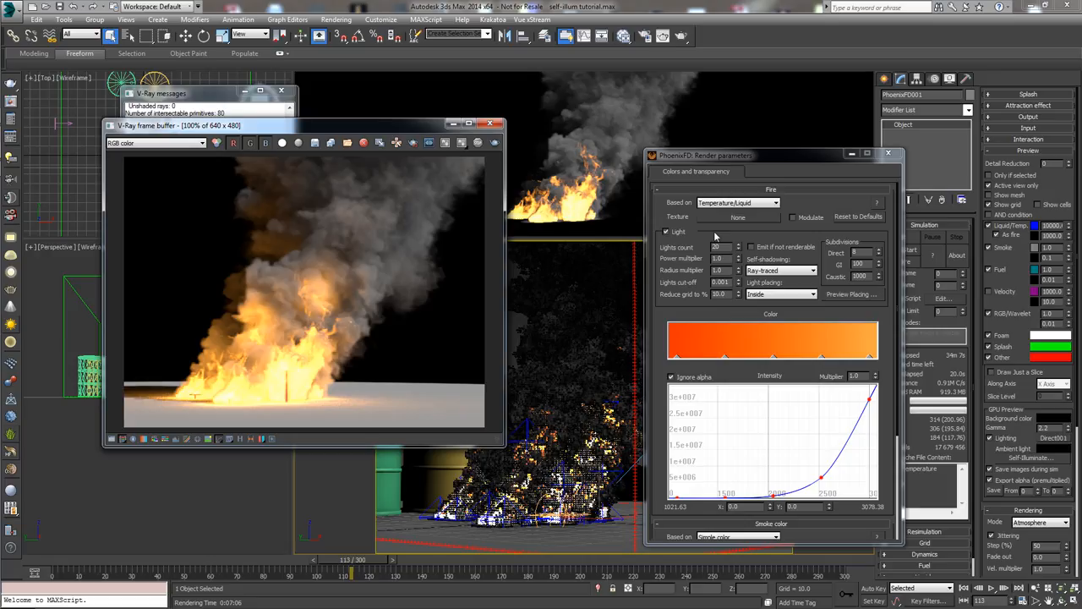
mouse_move(296, 342)
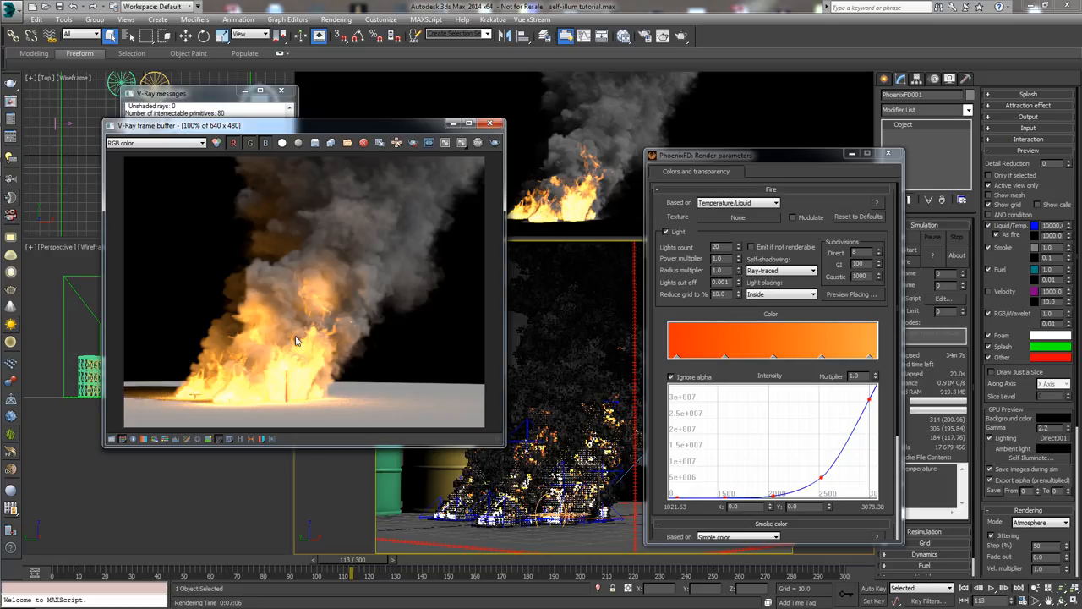
mouse_move(429, 494)
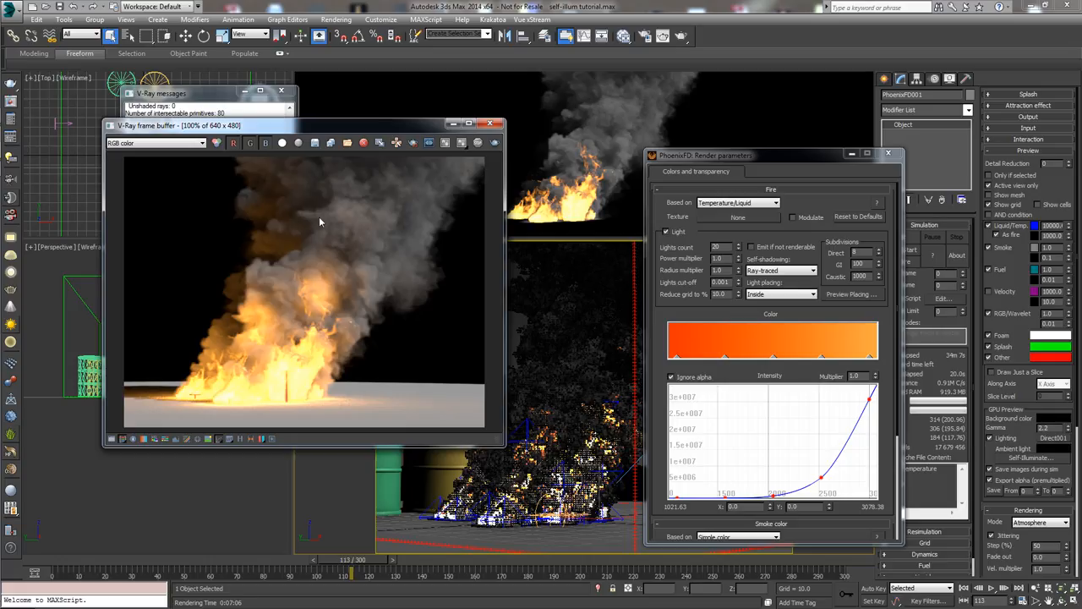
mouse_move(392, 242)
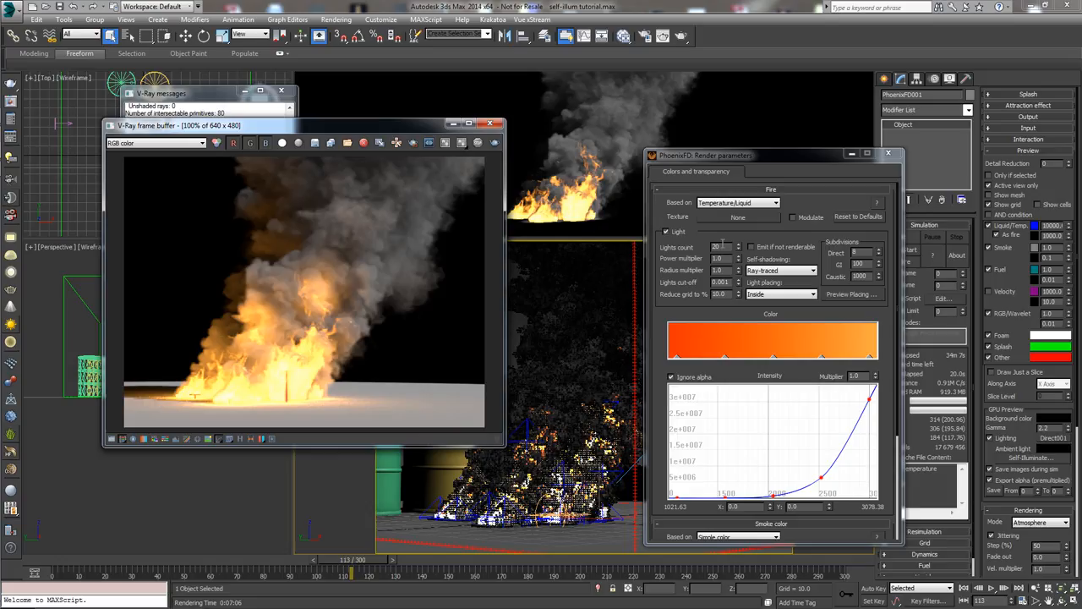
mouse_move(706, 261)
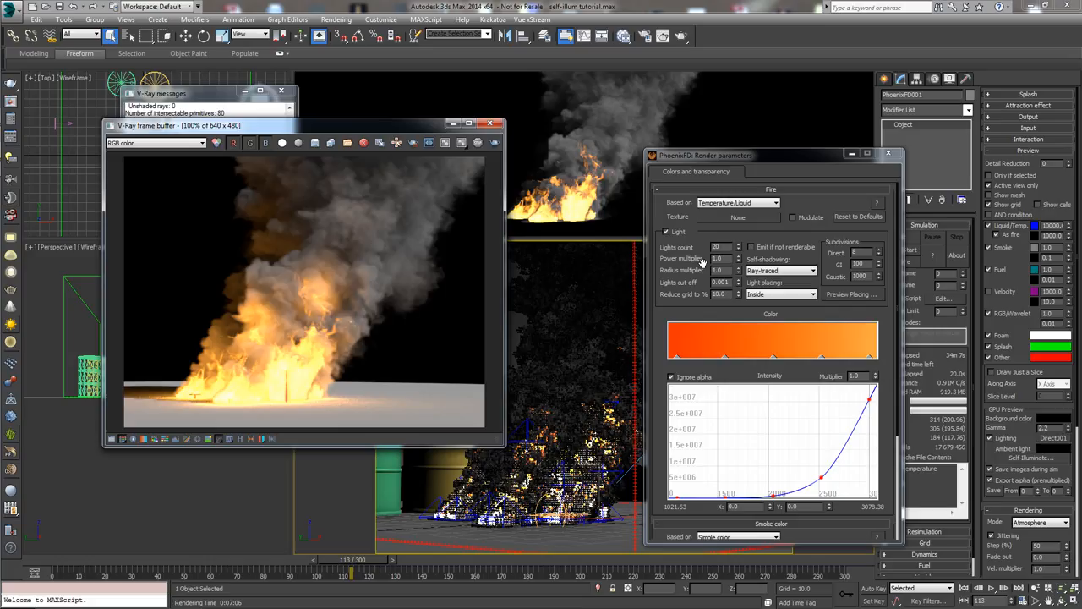
mouse_move(671, 271)
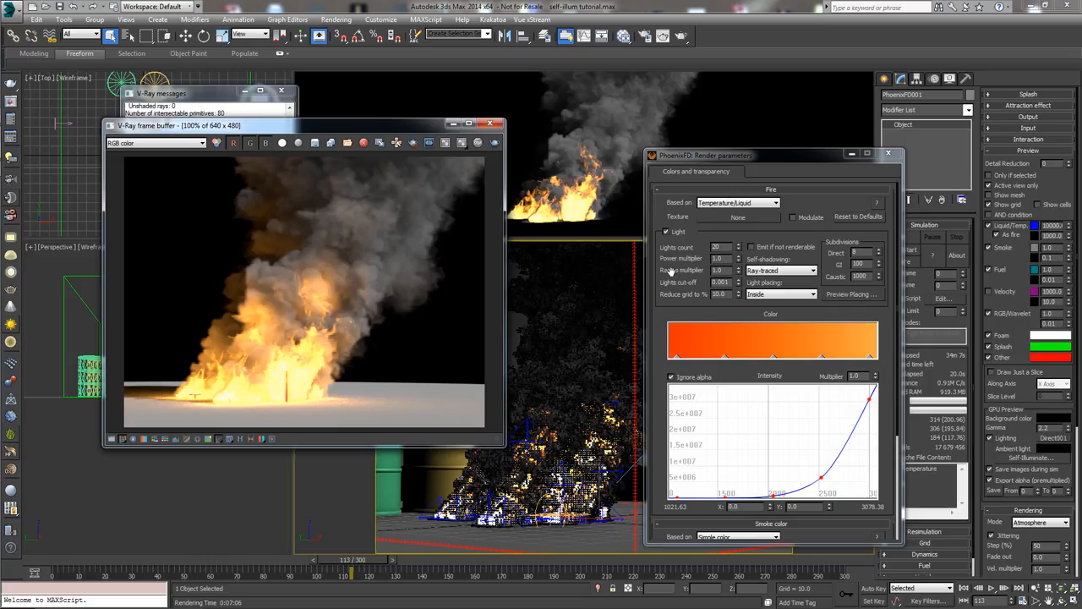
mouse_move(680, 277)
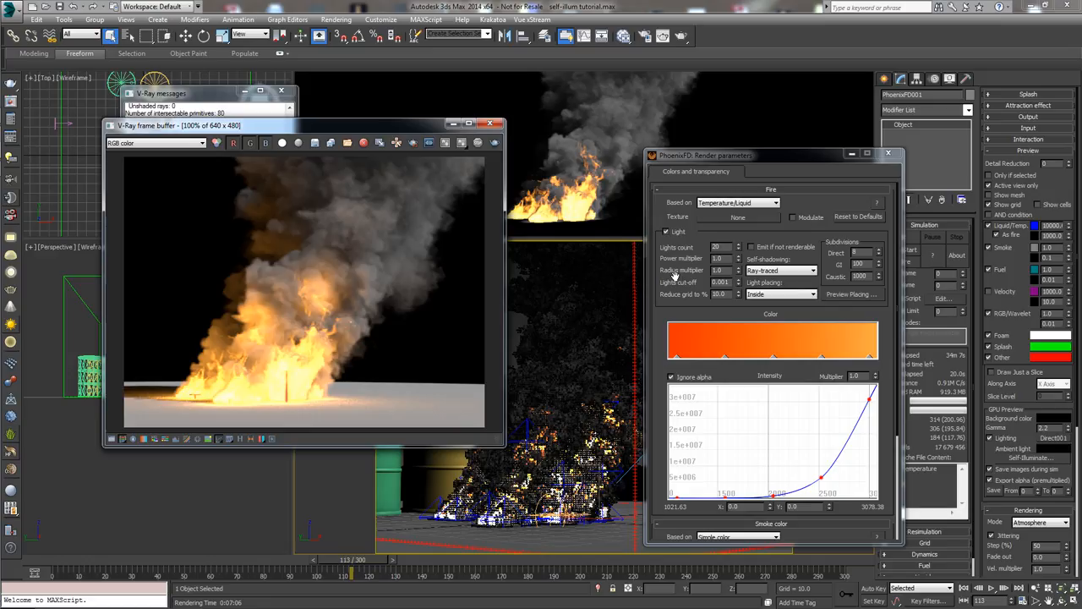
mouse_move(673, 274)
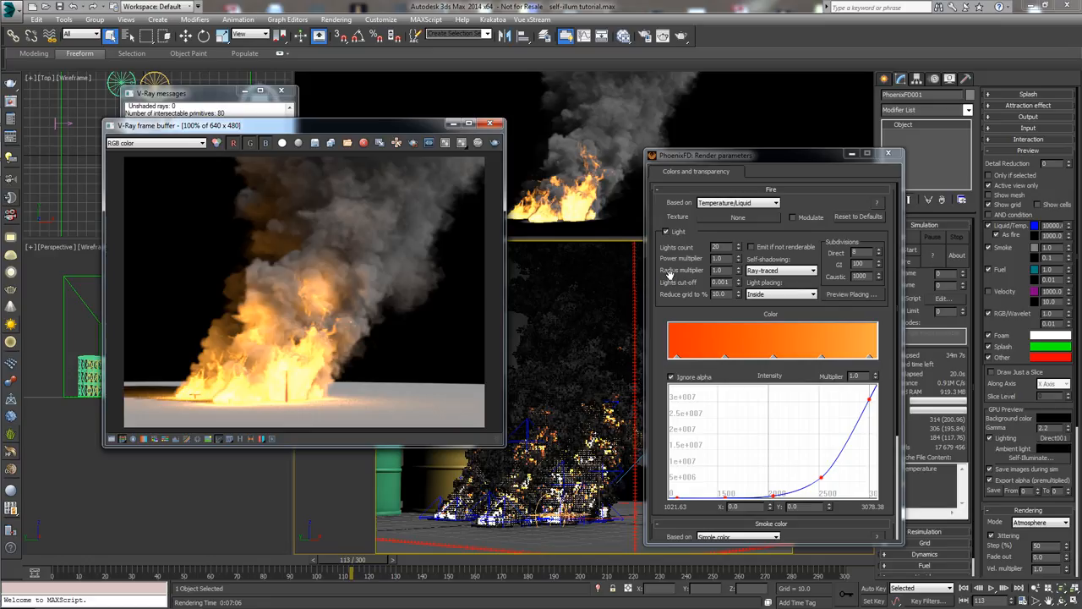
mouse_move(670, 279)
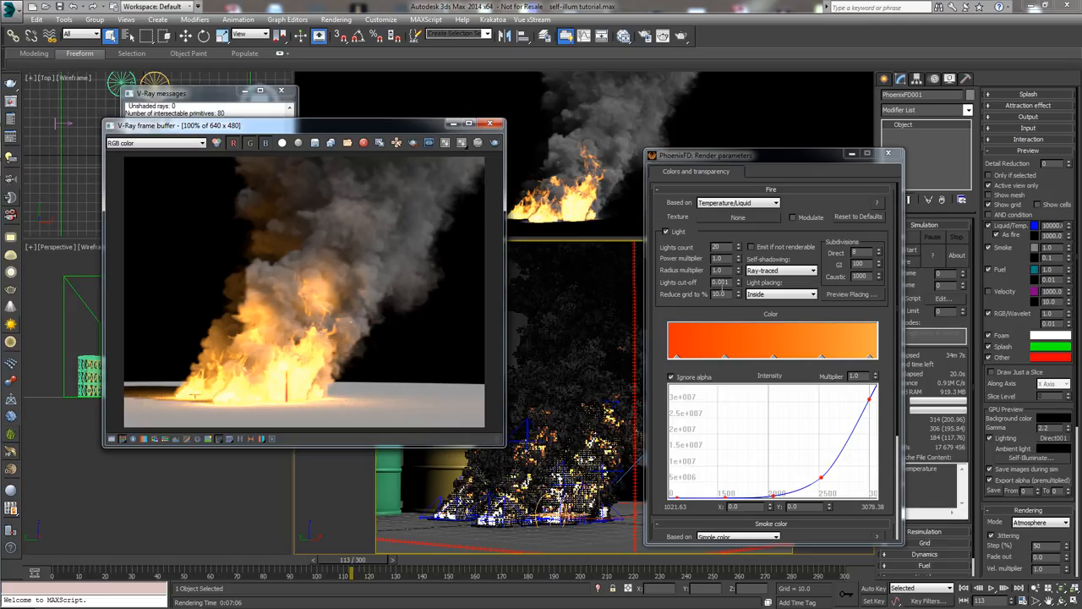
mouse_move(707, 294)
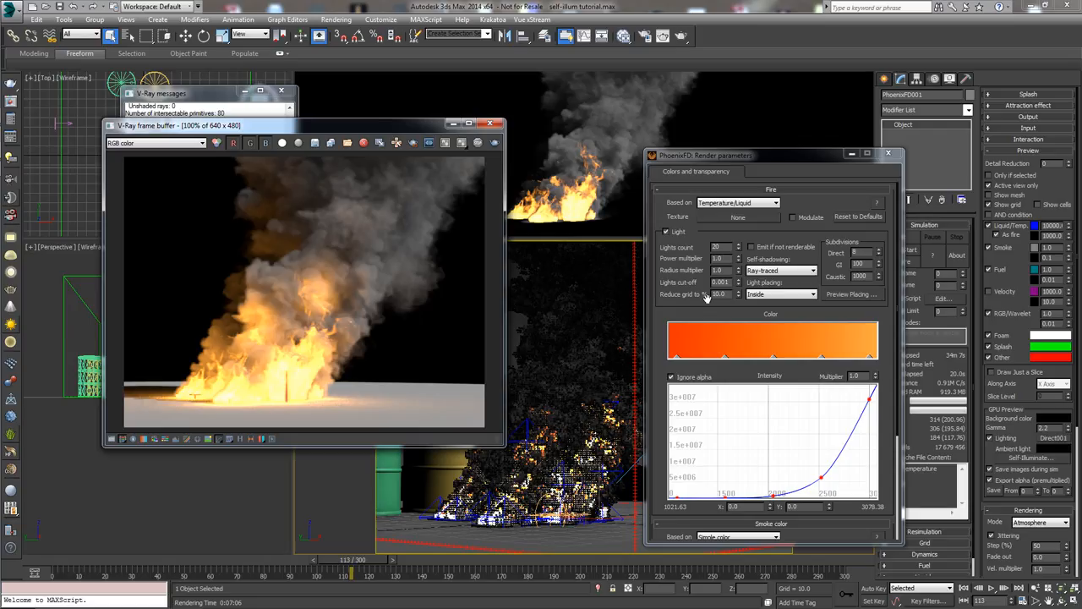
mouse_move(713, 301)
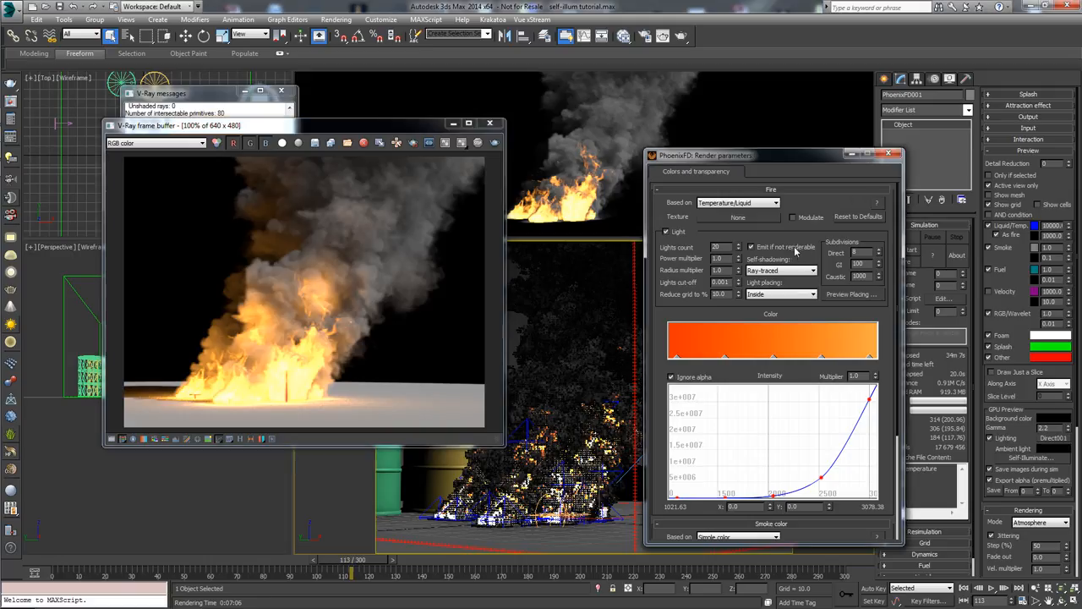
left_click(750, 247)
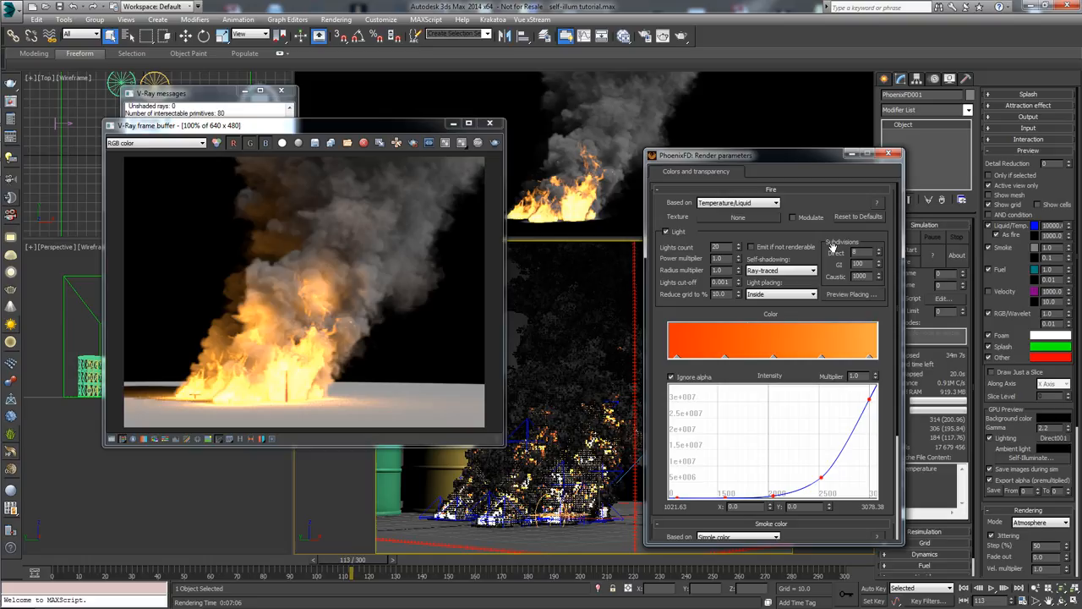
mouse_move(860, 257)
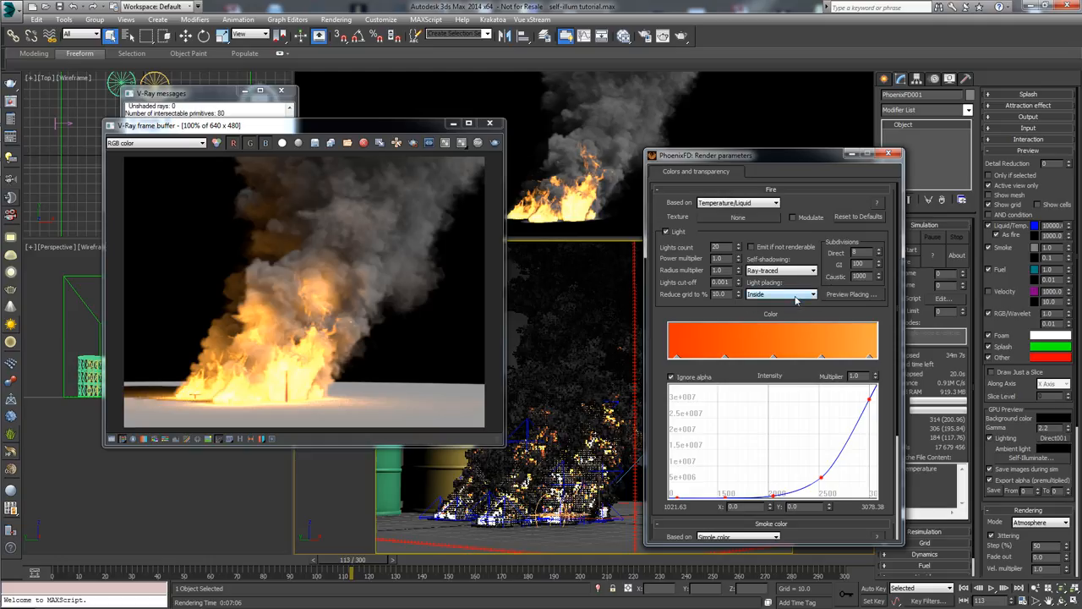
Change Phoenix FD light placing from Inside to Simple and preview the light placement
left_click(811, 295)
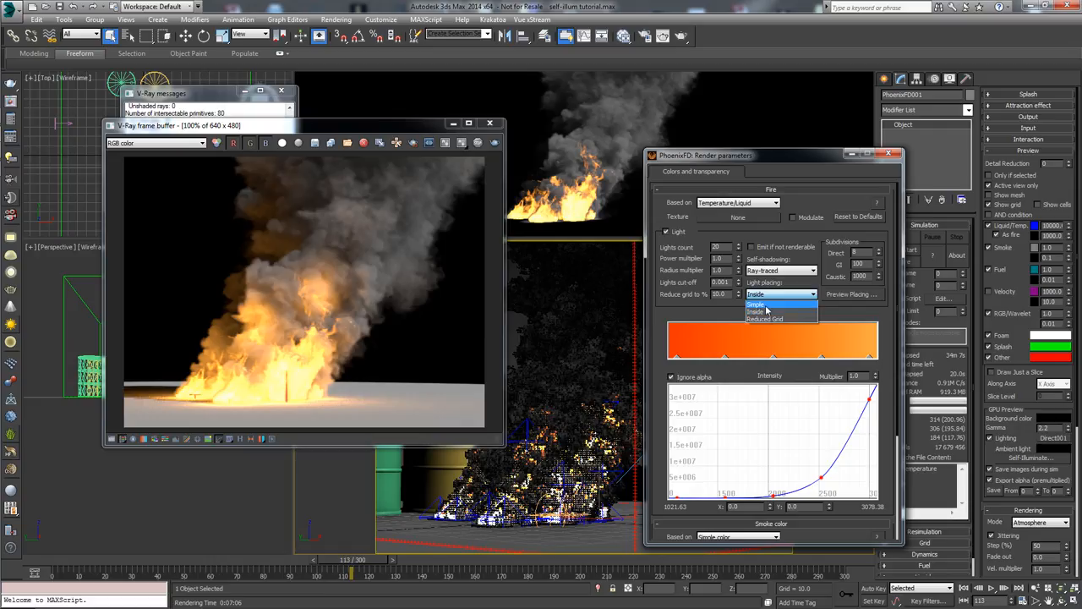
left_click(754, 304)
type("500")
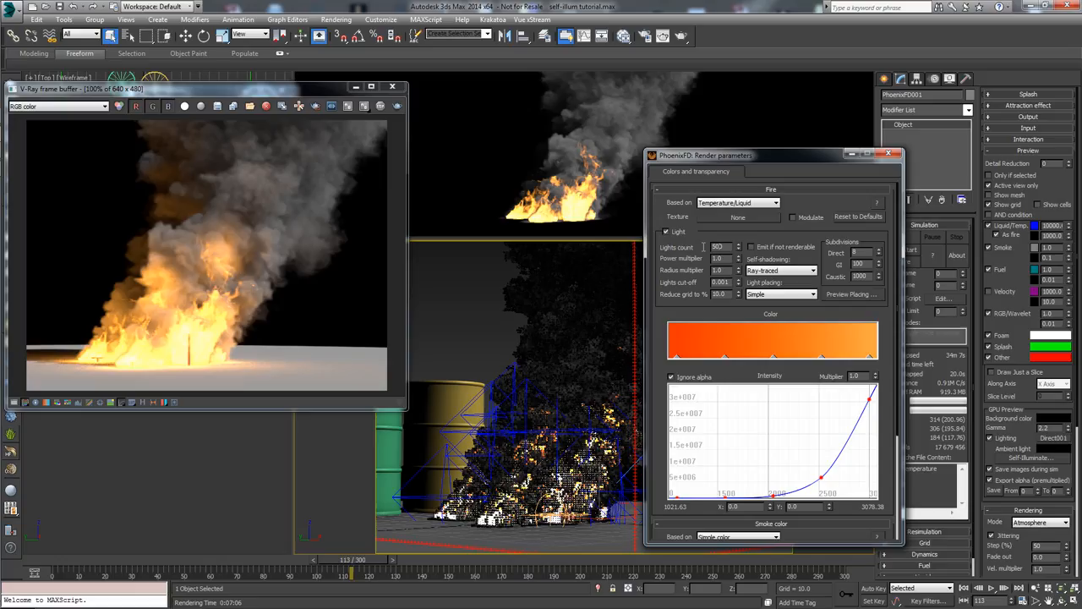
left_click(723, 247)
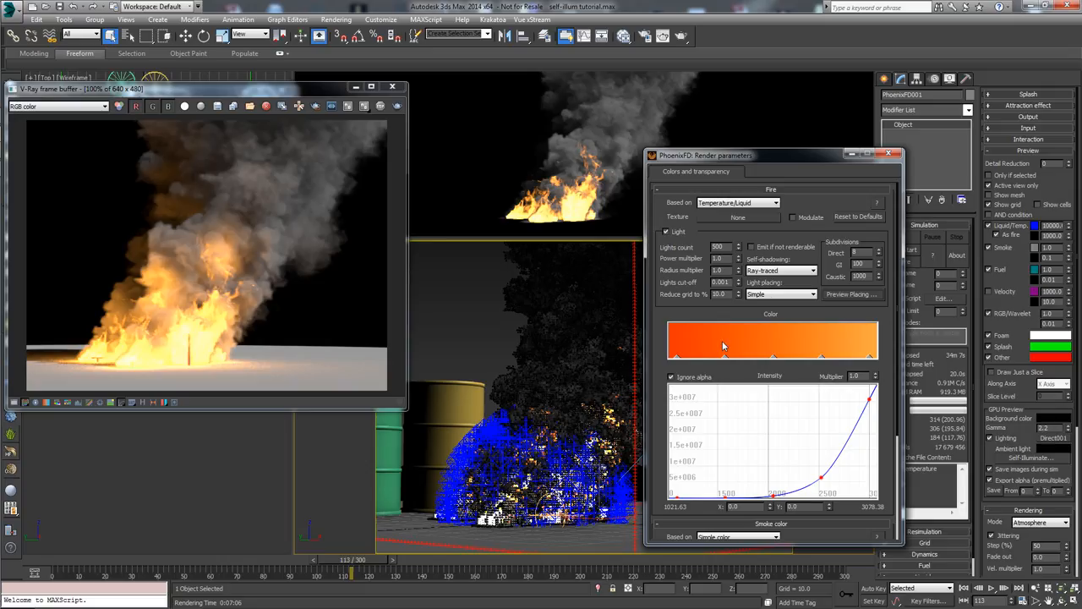
left_click(812, 295)
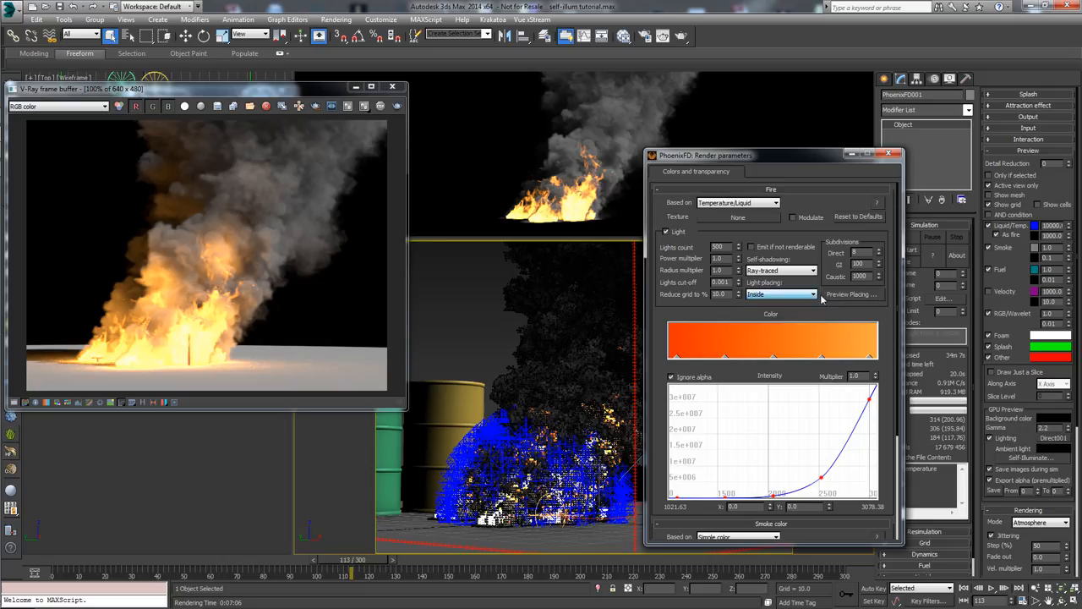
left_click(849, 294)
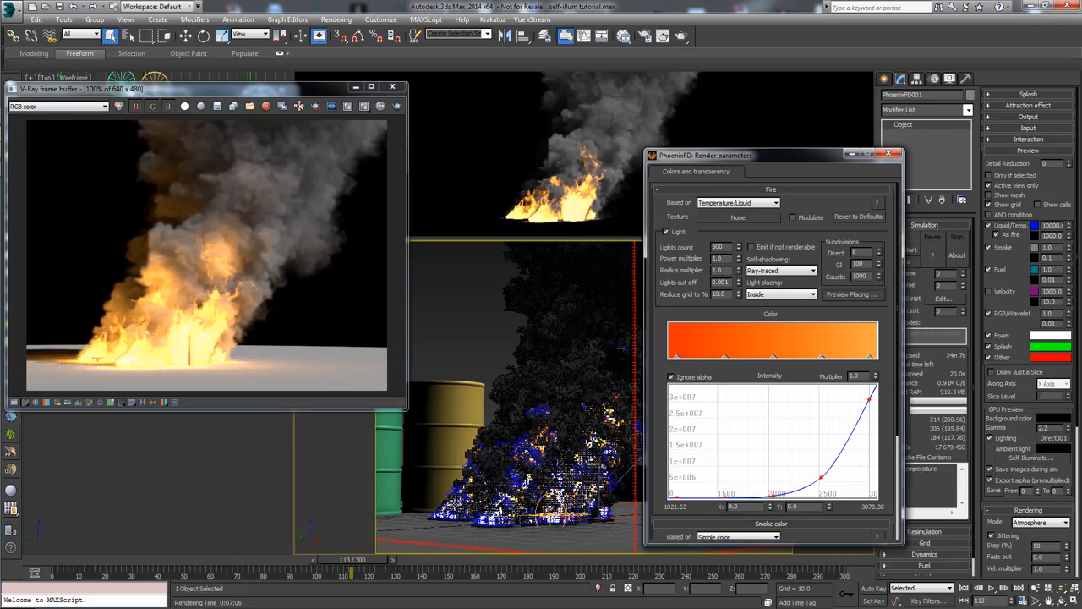
mouse_move(693, 257)
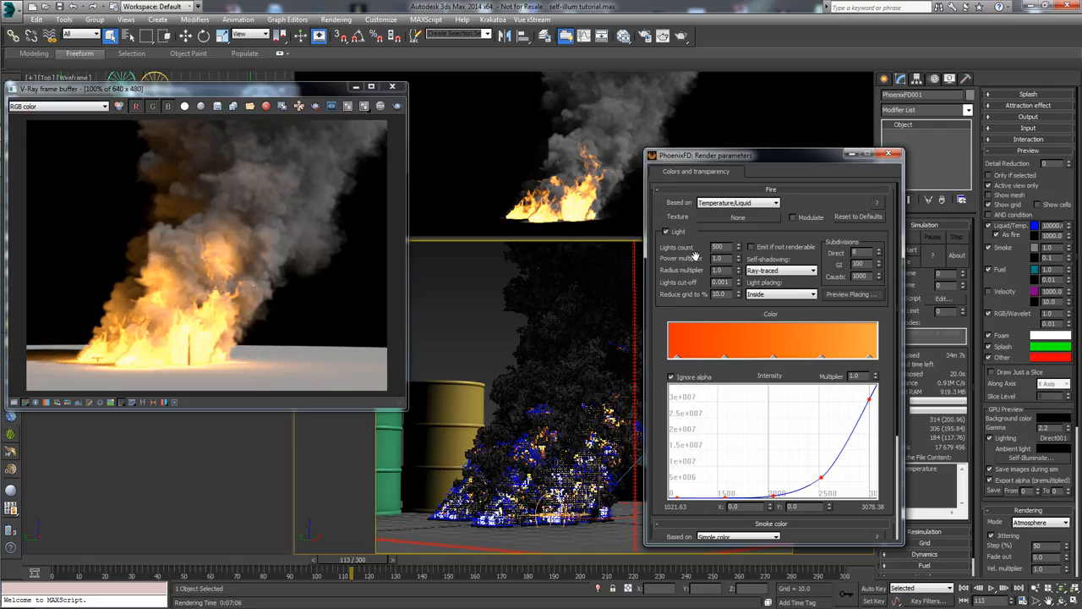
mouse_move(698, 257)
type("130")
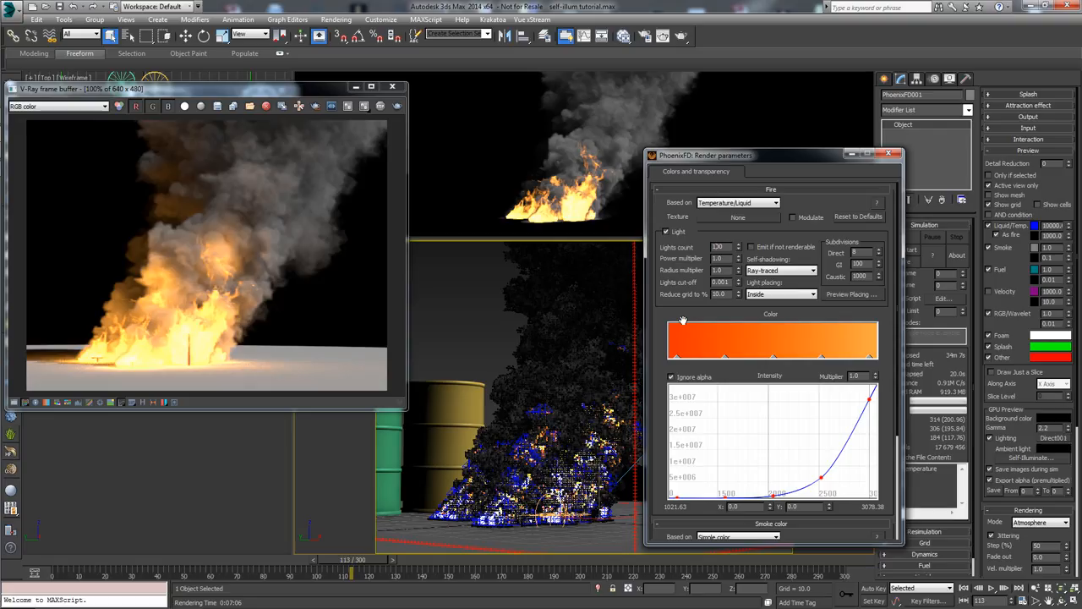
triple_click(718, 247)
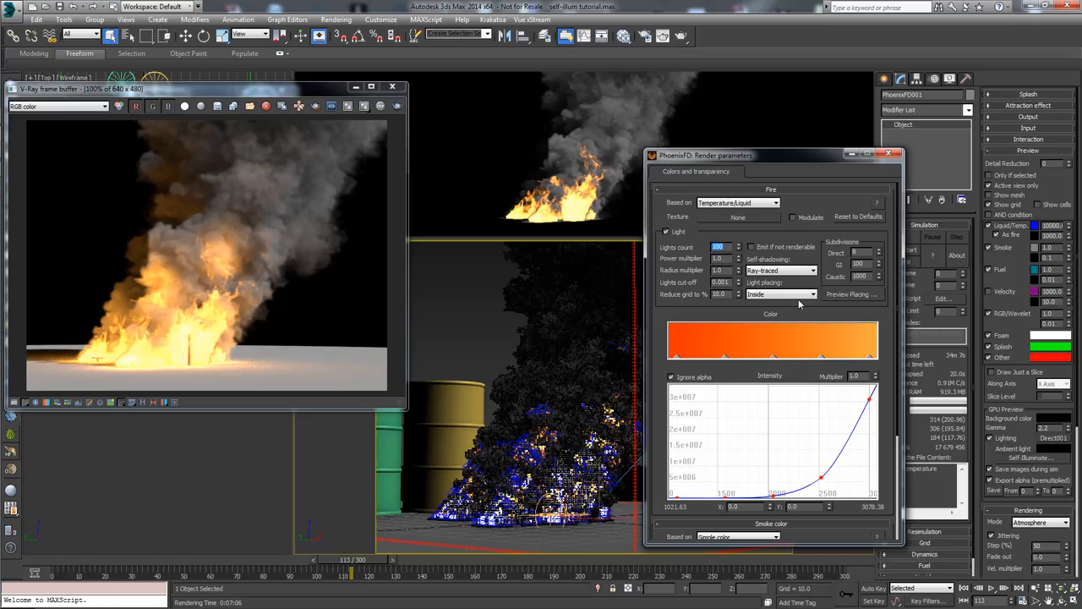
Set light placing to Reduced Grid and edit the Reduce grid to % value
left_click(809, 294)
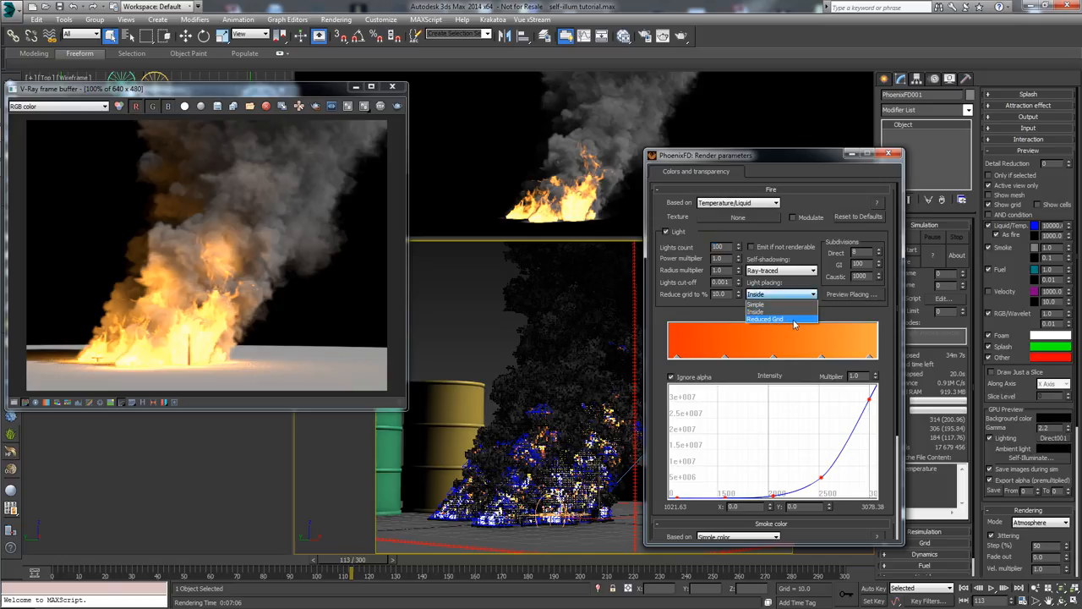
left_click(765, 318)
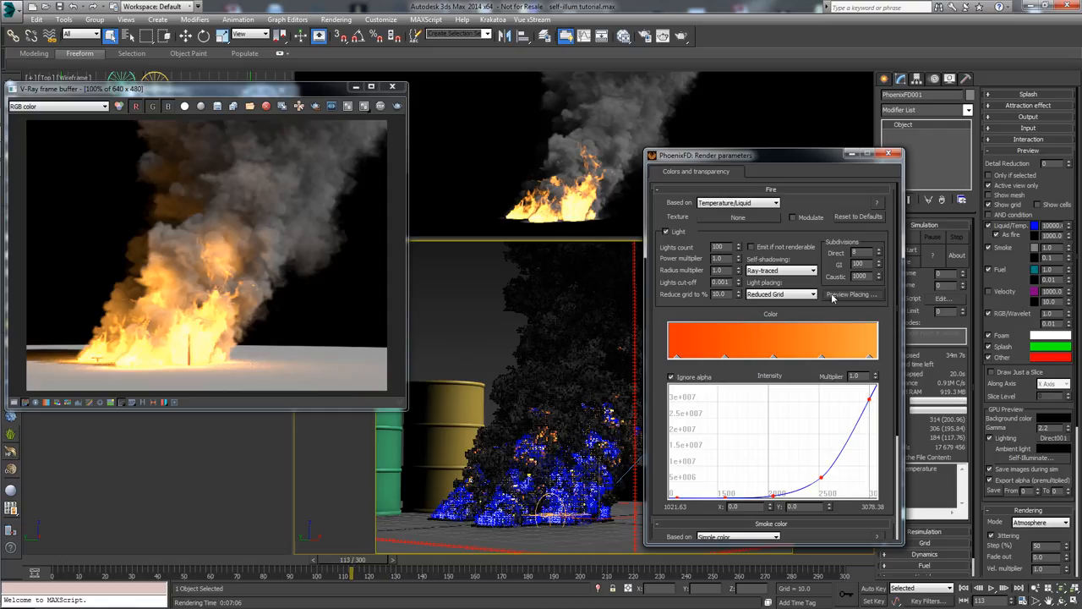
mouse_move(539, 422)
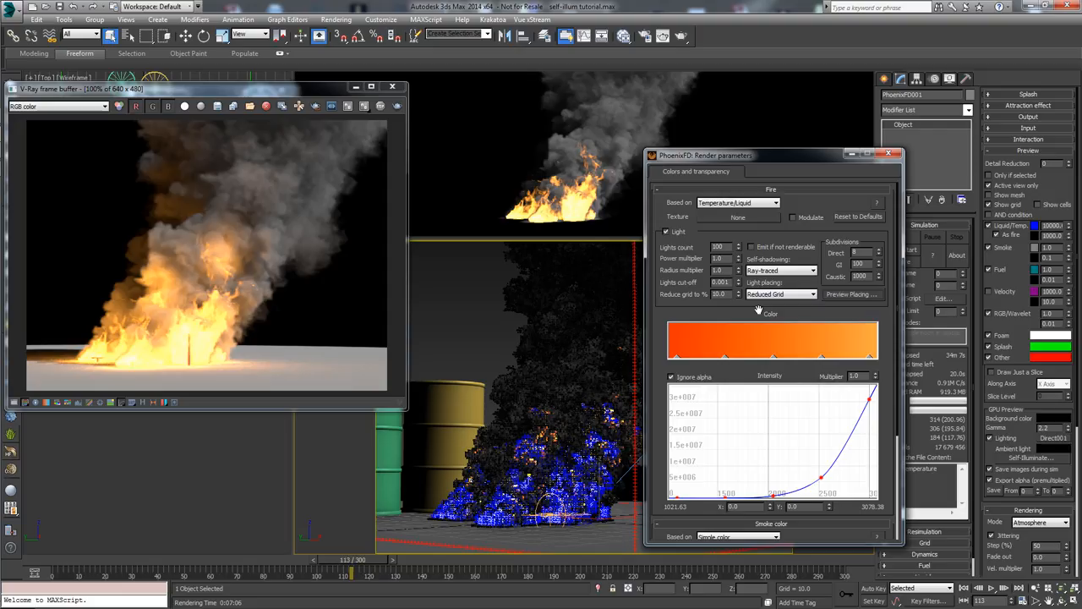
mouse_move(685, 295)
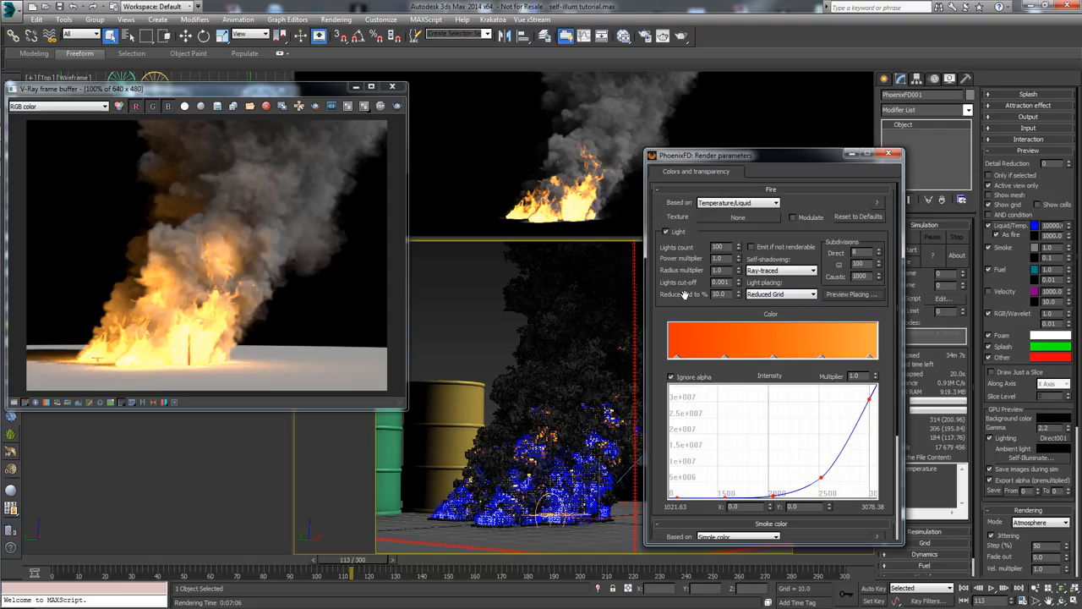
mouse_move(703, 297)
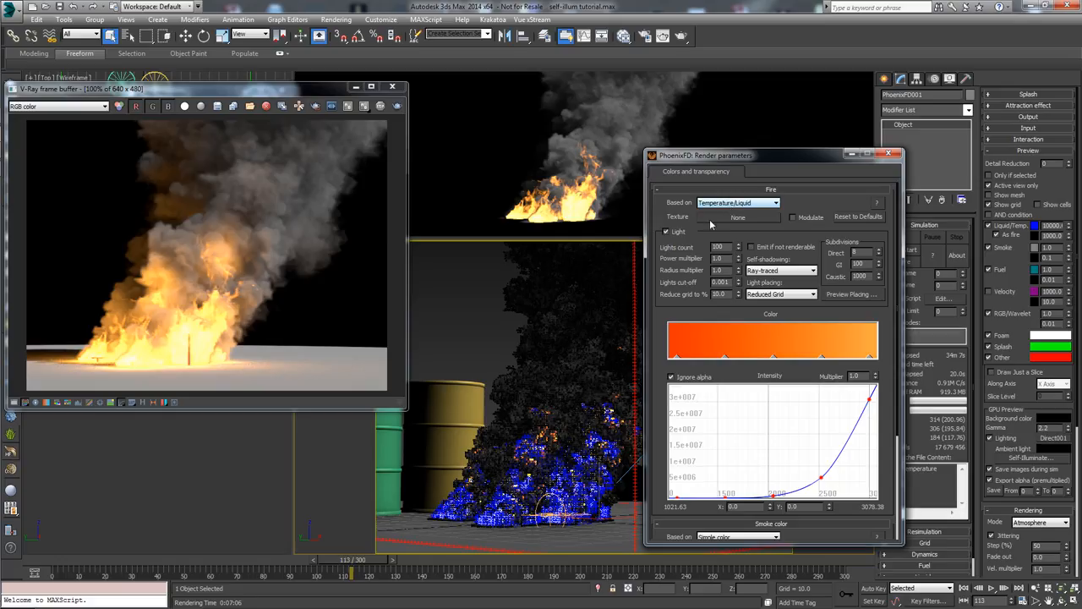
triple_click(719, 294)
type("1")
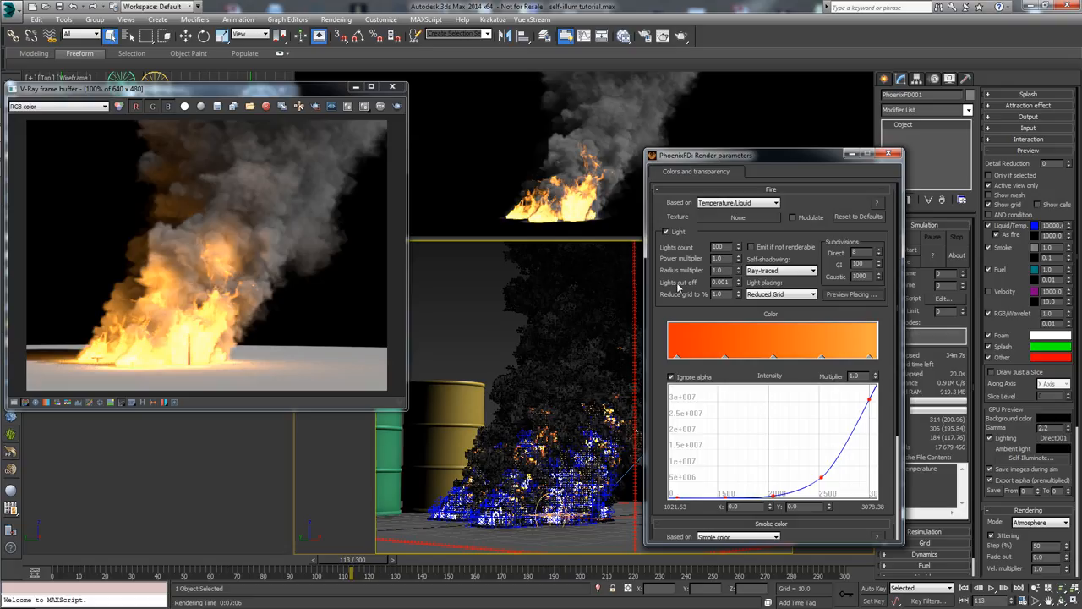
mouse_move(703, 311)
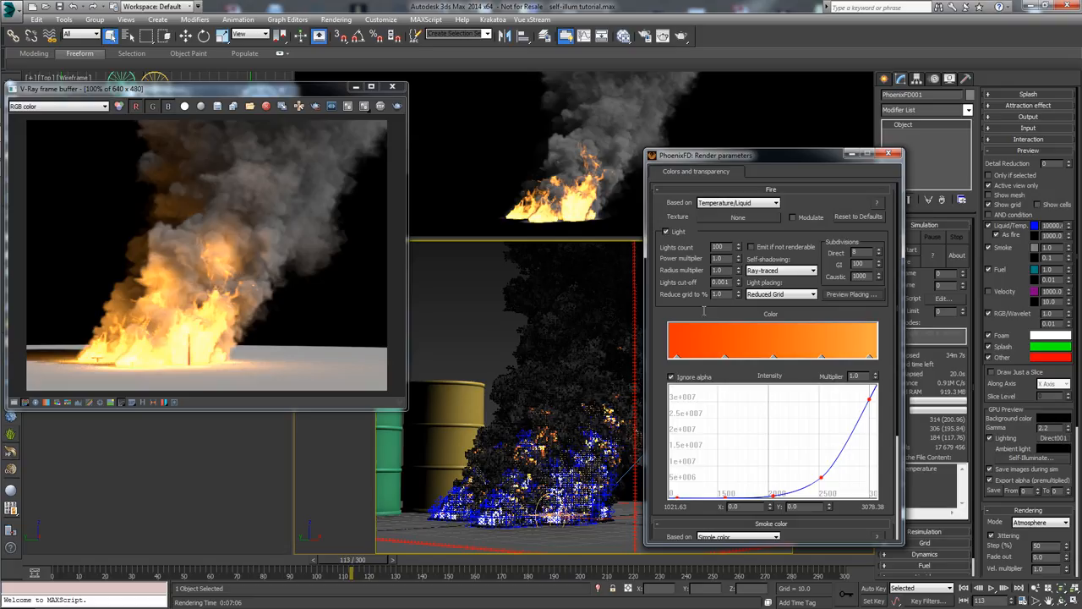
triple_click(720, 294)
type("10")
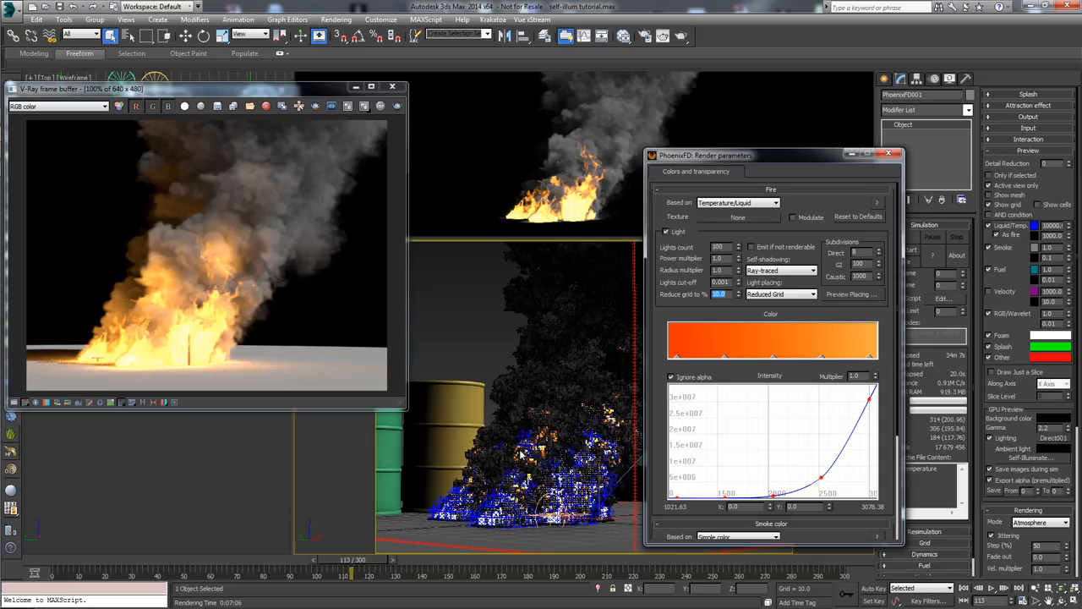
mouse_move(580, 375)
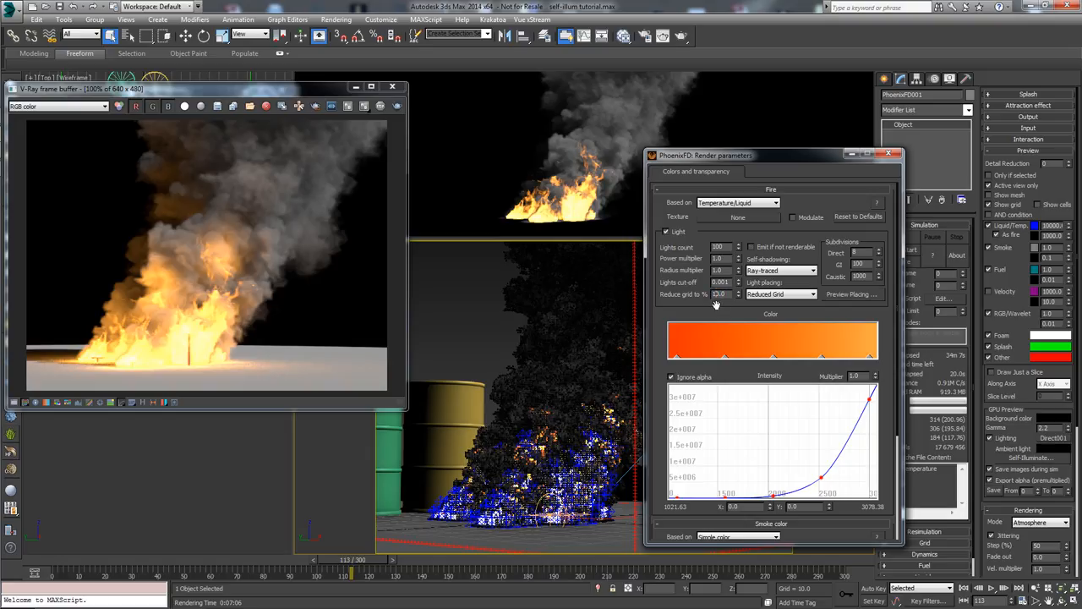
mouse_move(703, 308)
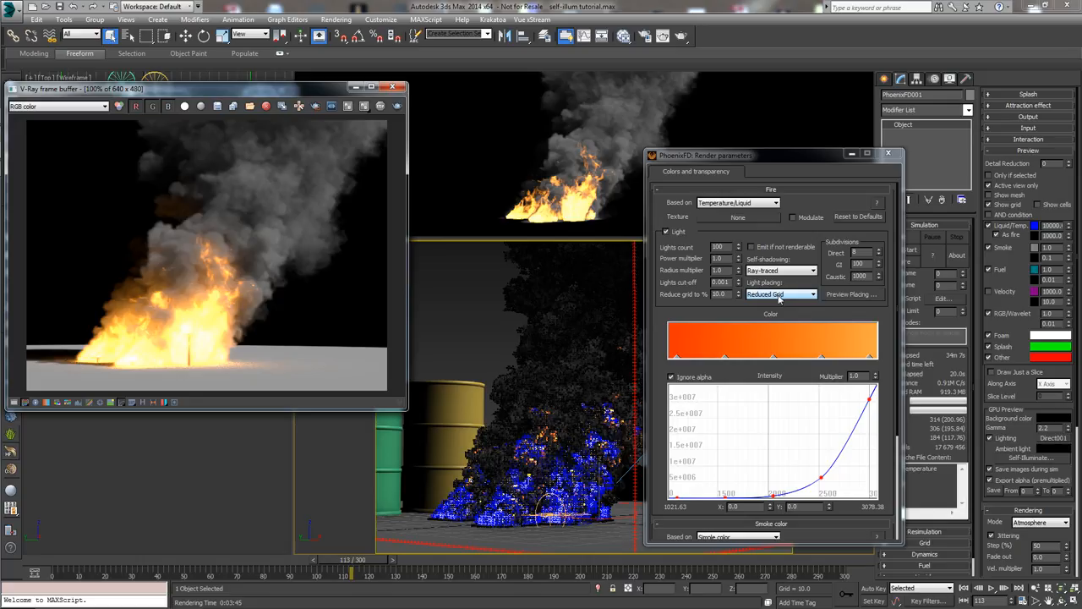
mouse_move(750, 318)
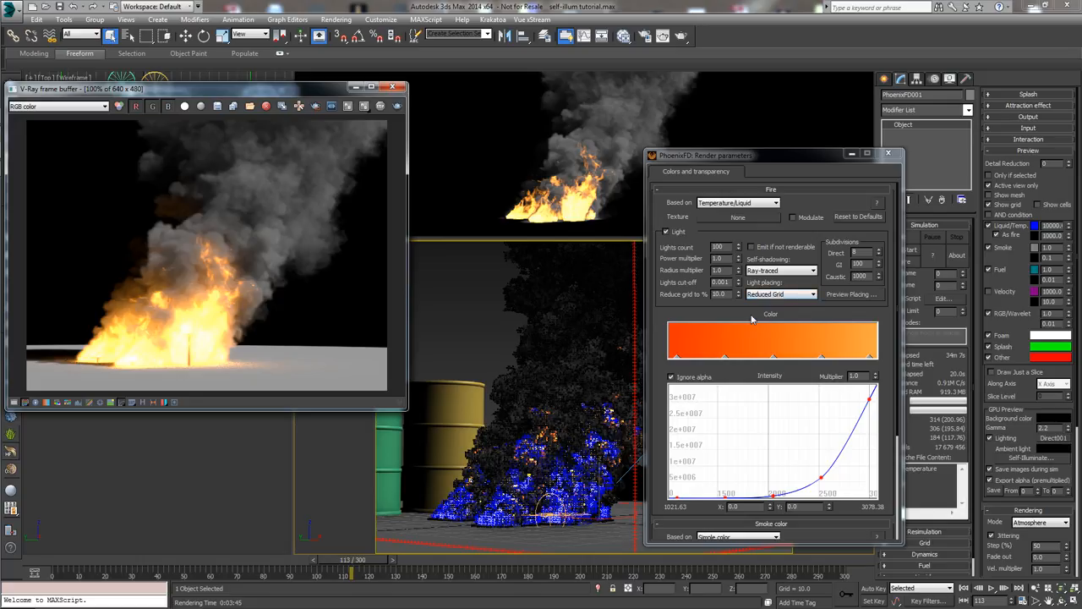
mouse_move(727, 311)
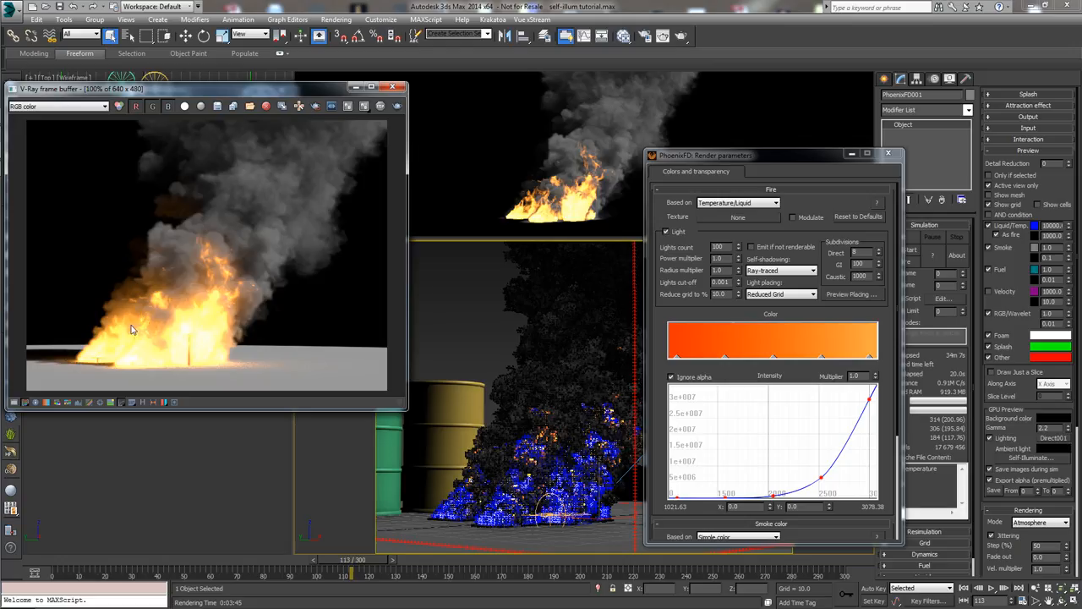
mouse_move(162, 308)
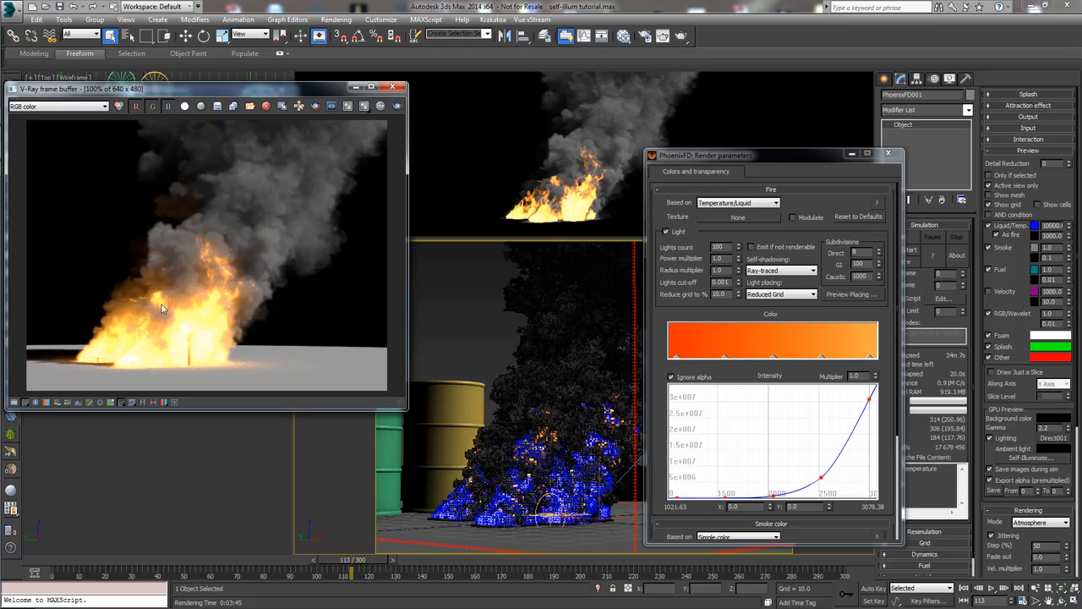
mouse_move(254, 323)
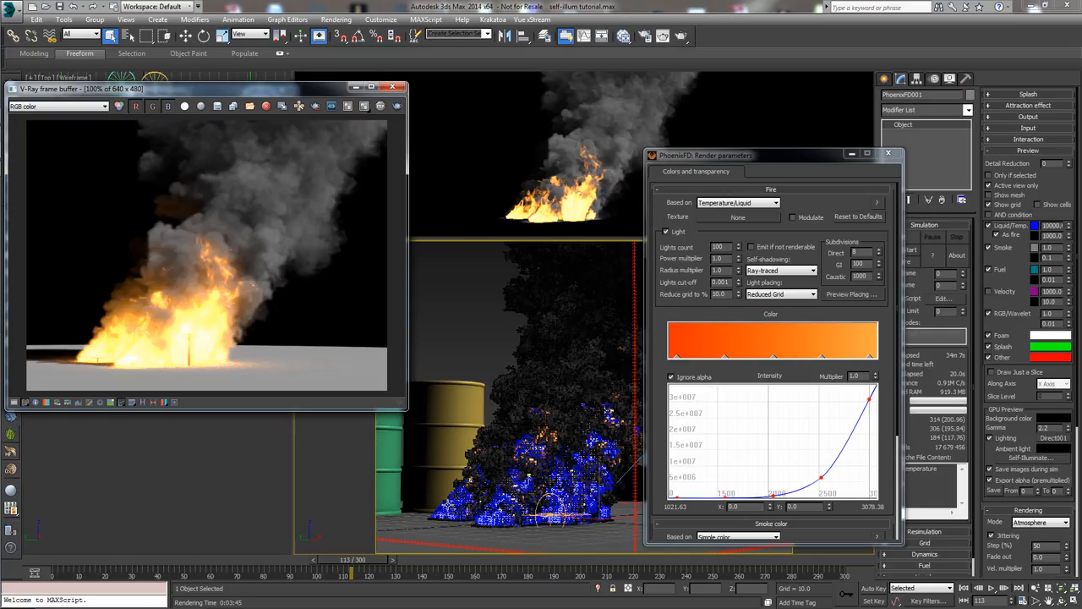
mouse_move(372, 375)
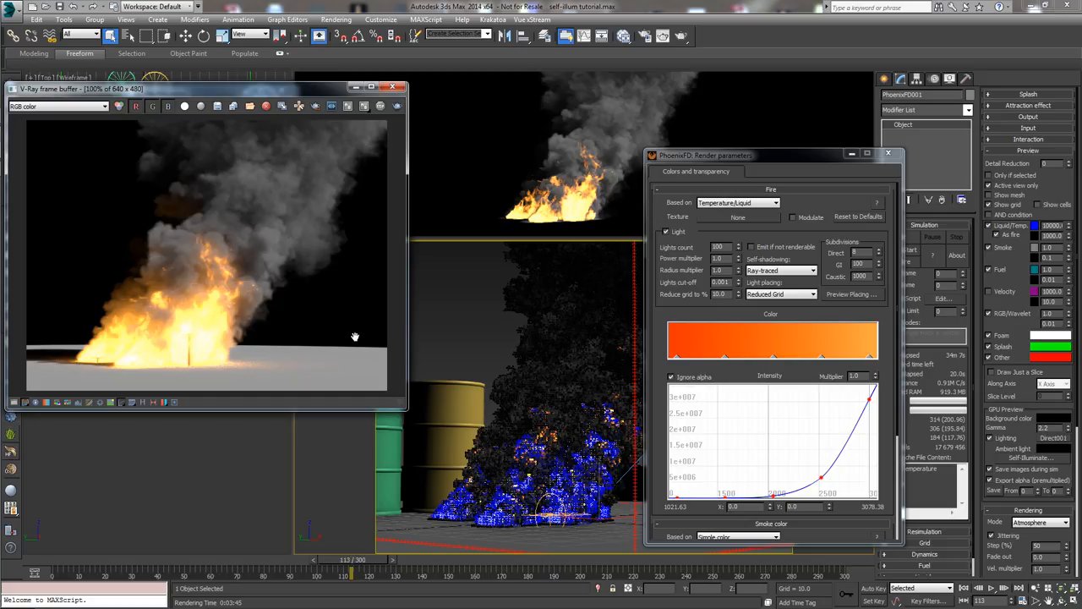
mouse_move(378, 353)
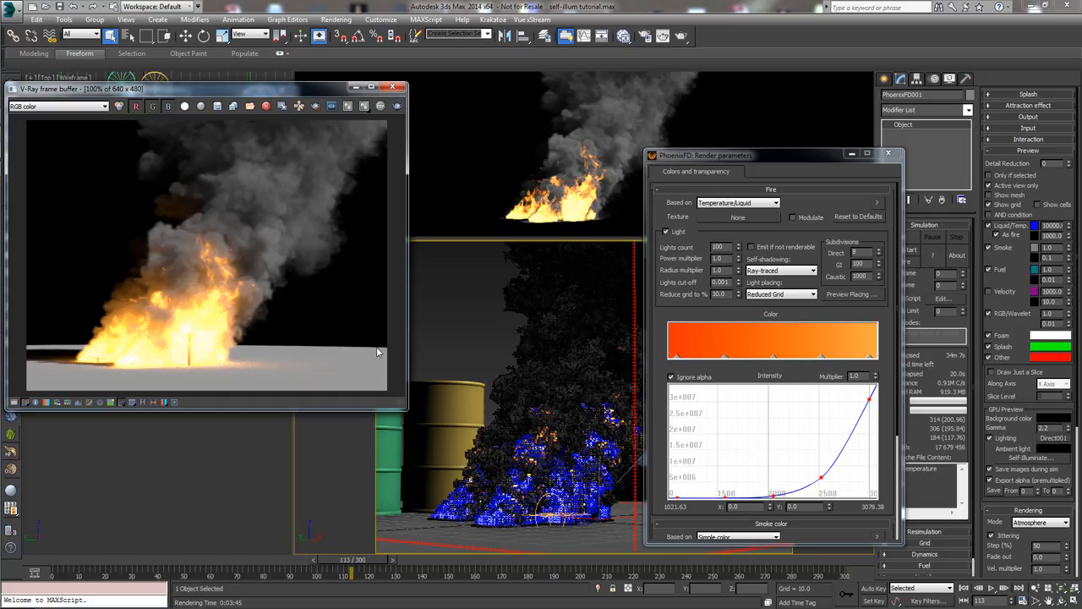
mouse_move(399, 358)
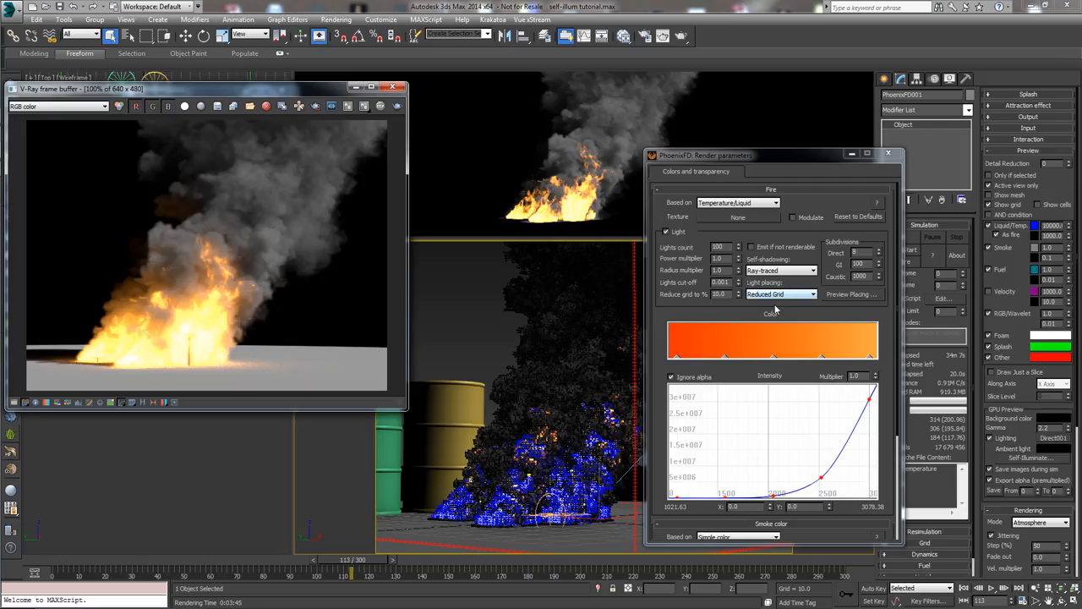
mouse_move(781, 316)
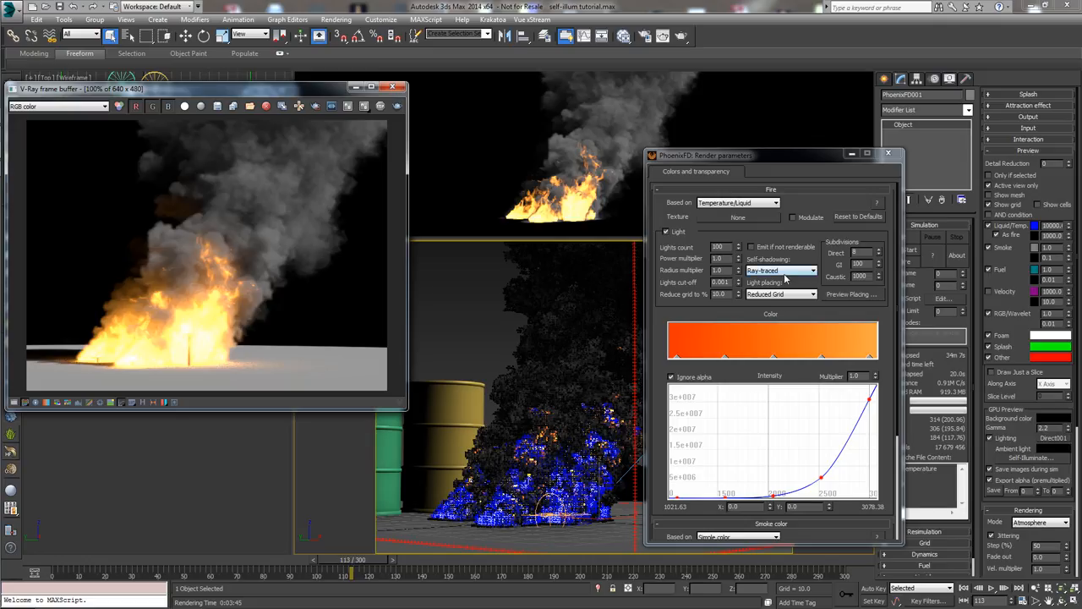
Set Phoenix FD fire self-shadowing to Grid-based
left_click(815, 270)
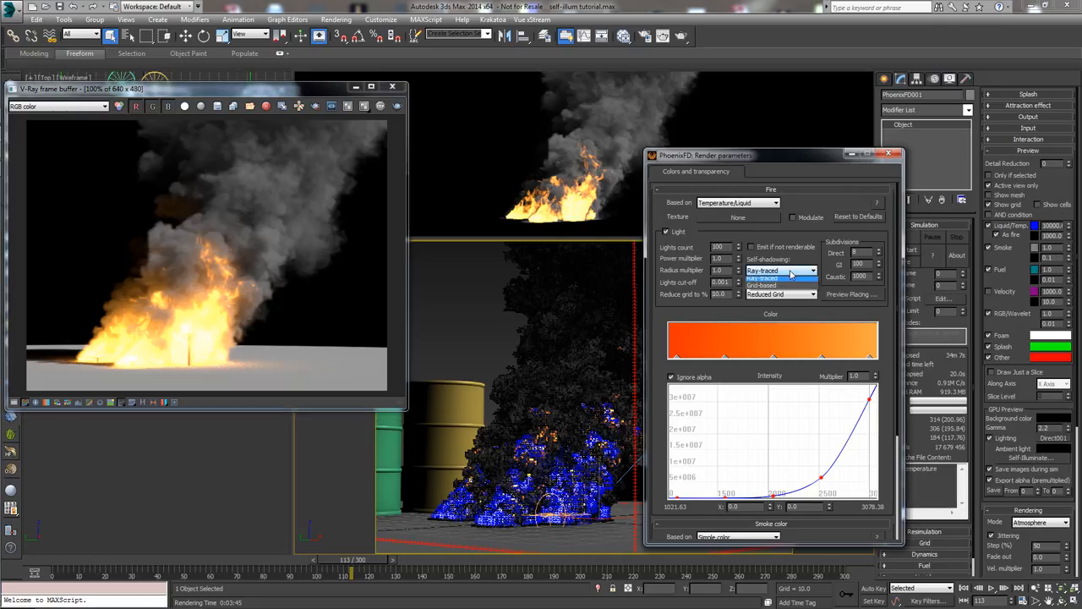
mouse_move(762, 280)
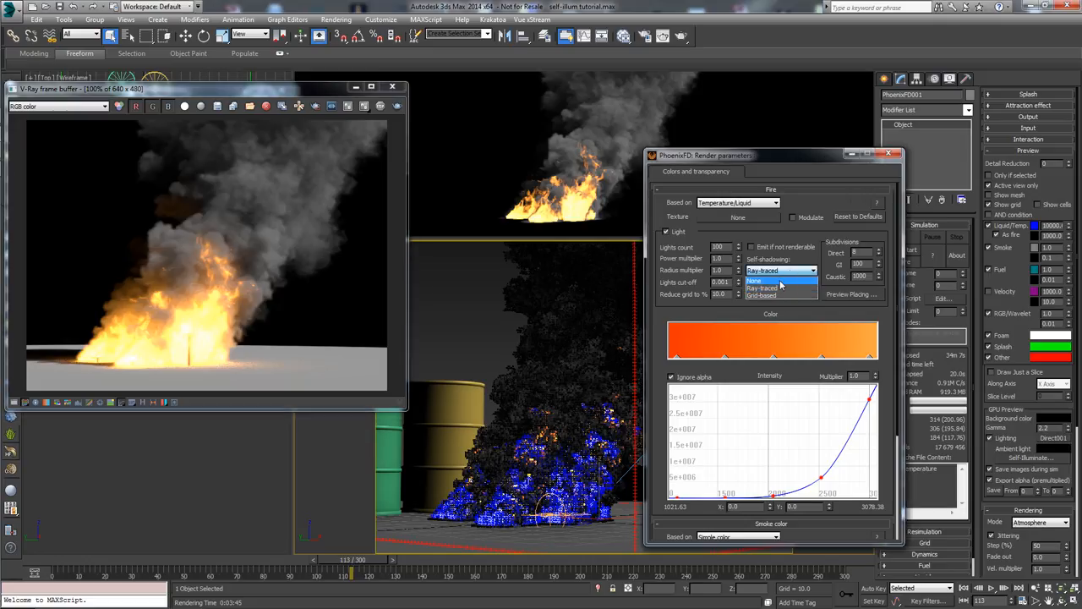
left_click(754, 280)
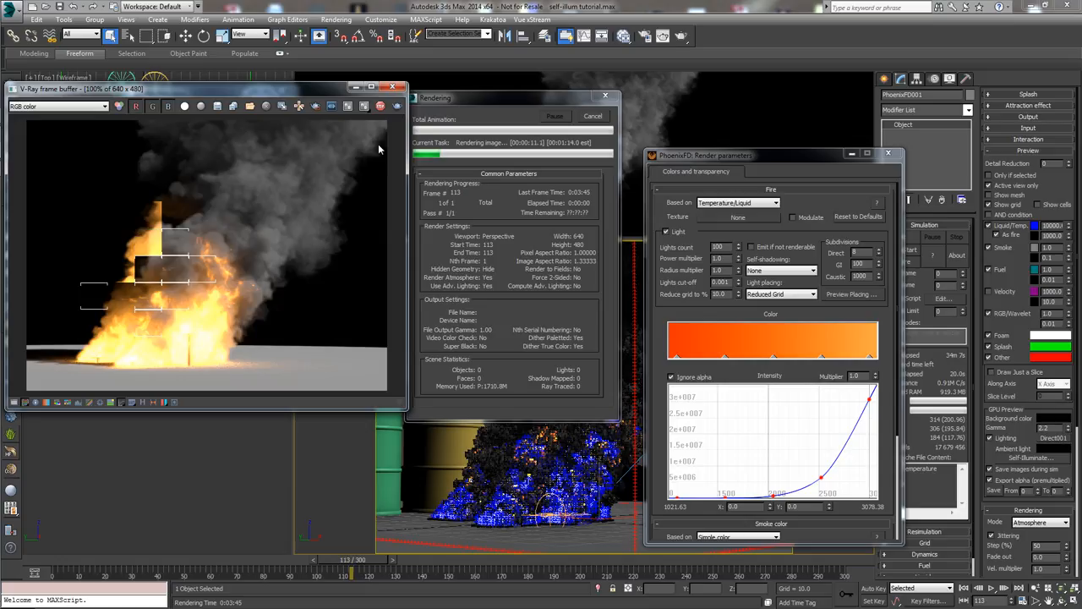
mouse_move(165, 233)
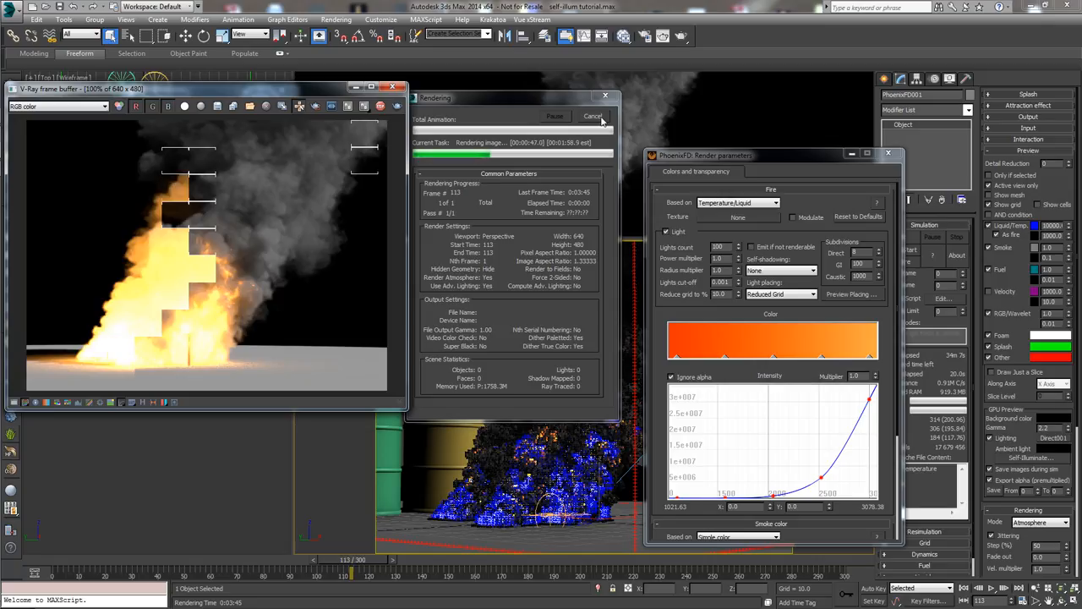
left_click(591, 115)
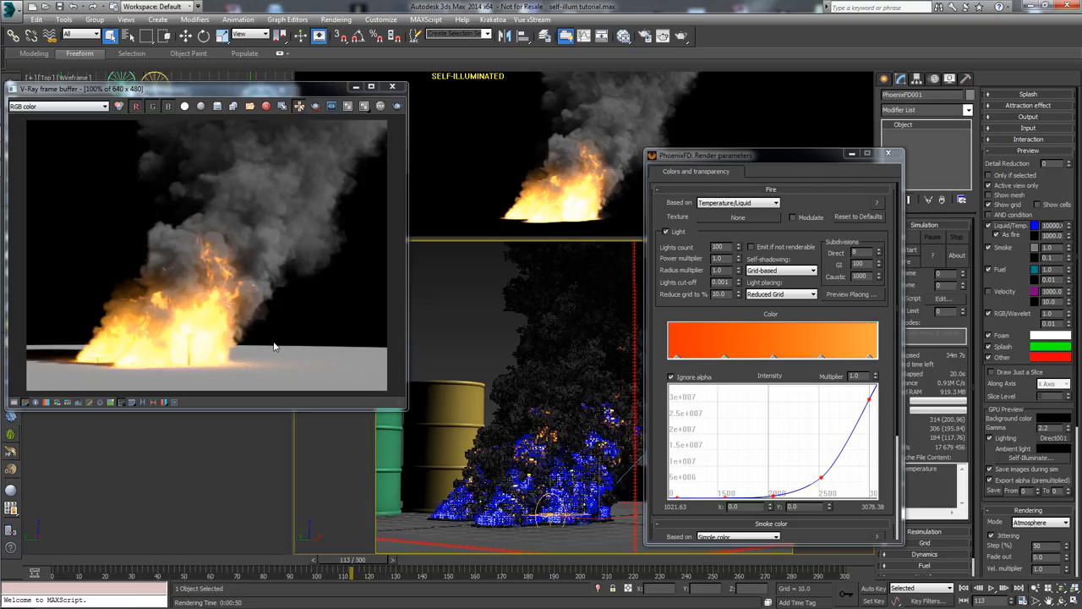
mouse_move(284, 342)
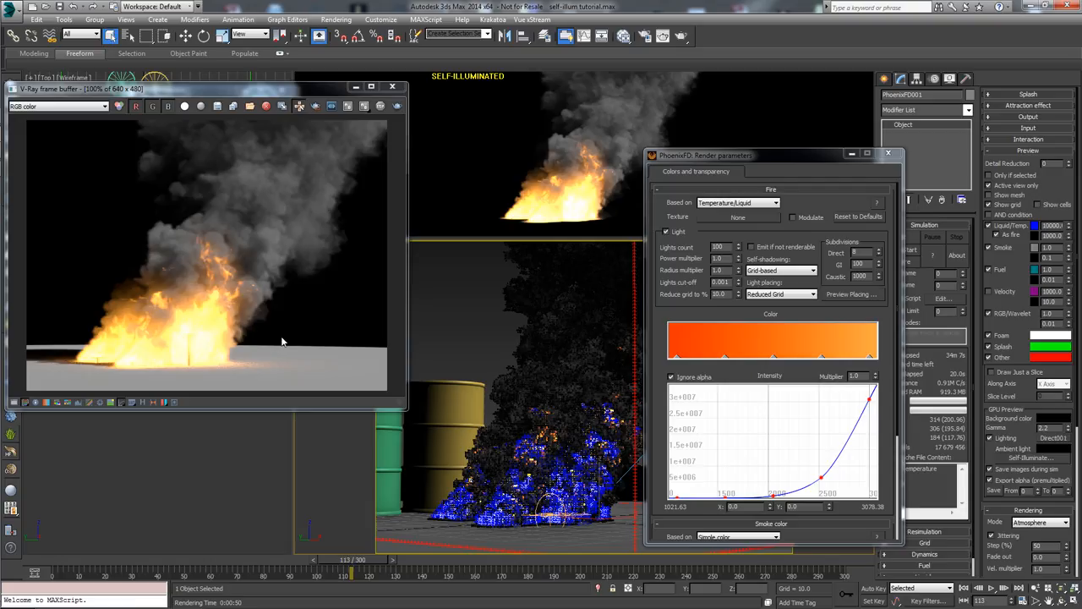
mouse_move(179, 313)
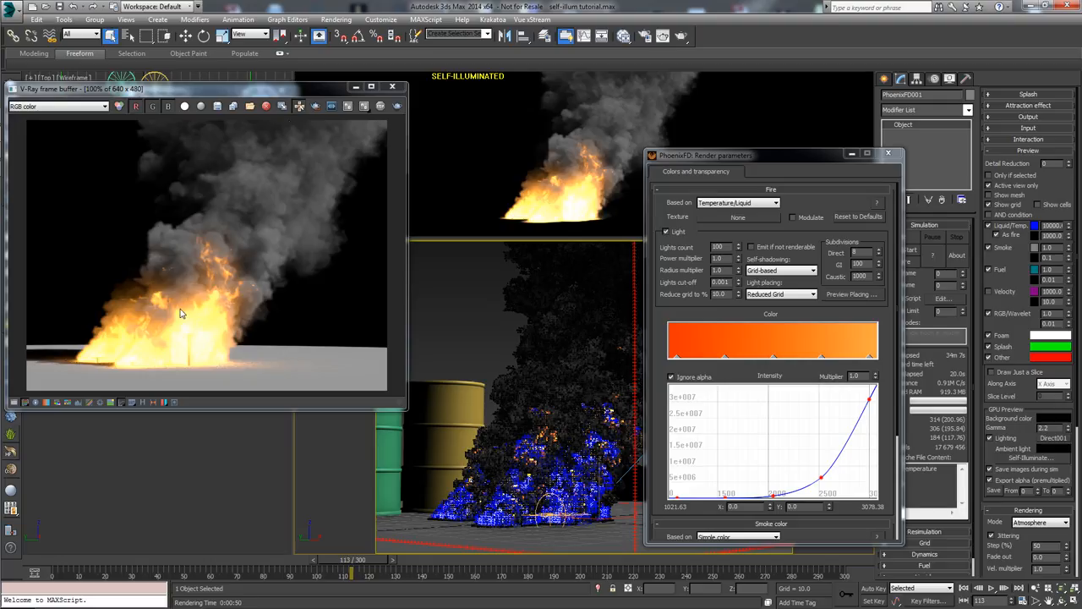
mouse_move(257, 605)
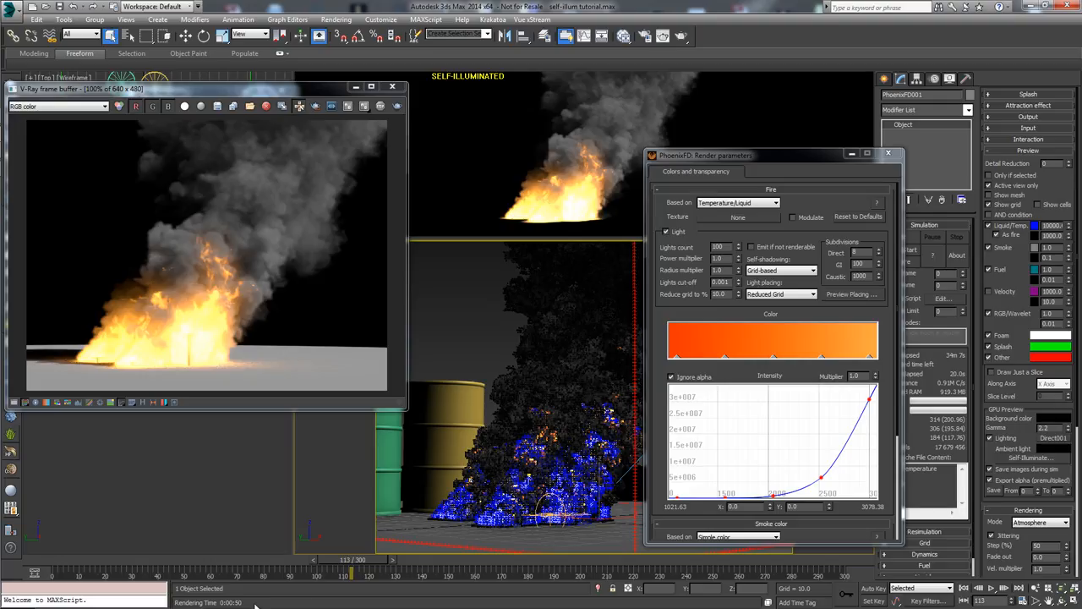
mouse_move(92, 352)
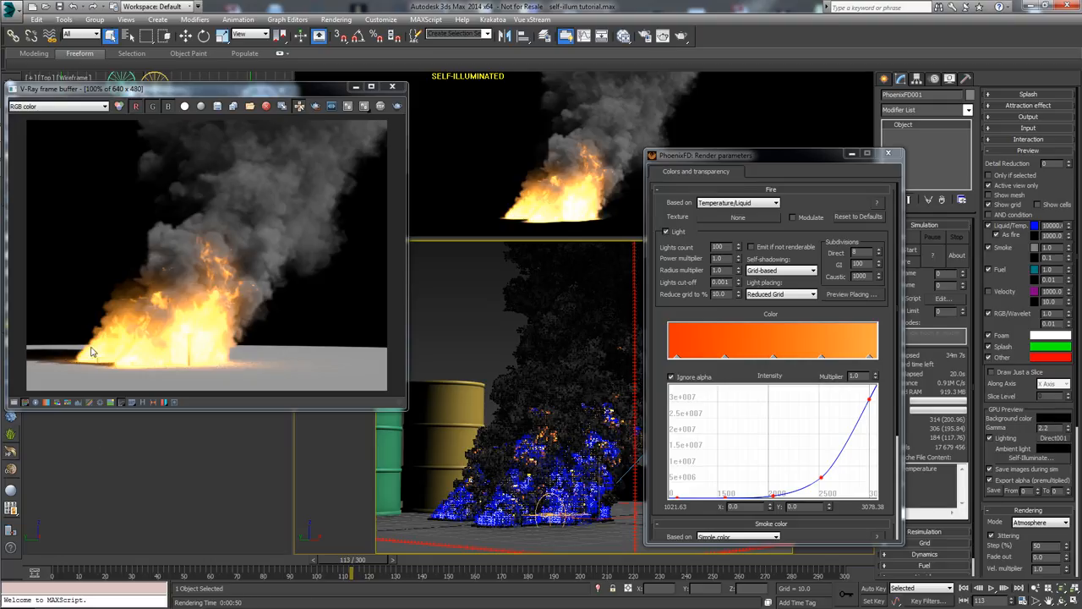
mouse_move(115, 332)
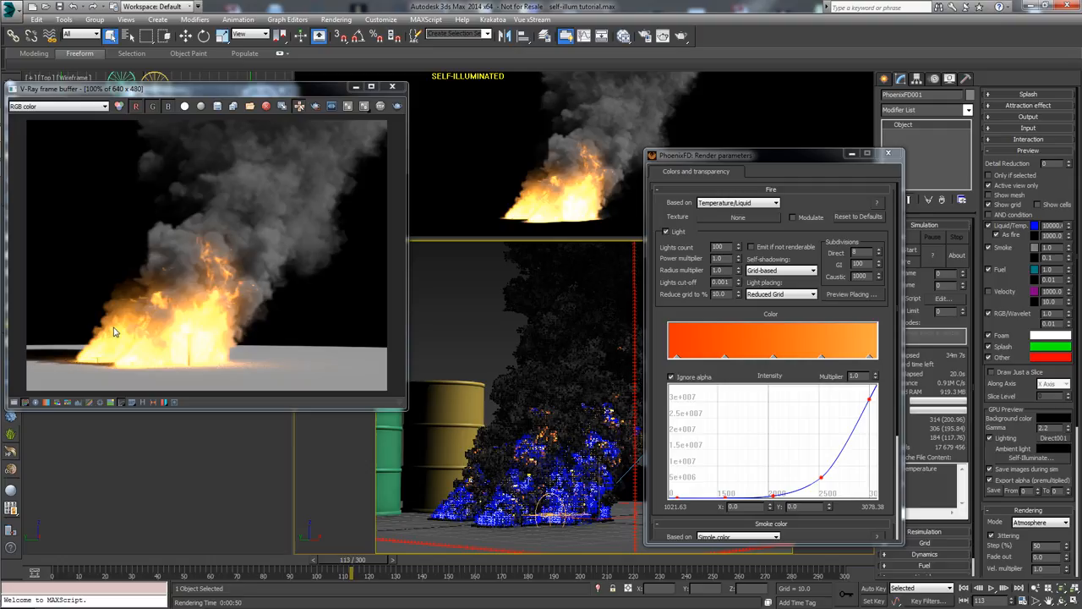
mouse_move(148, 314)
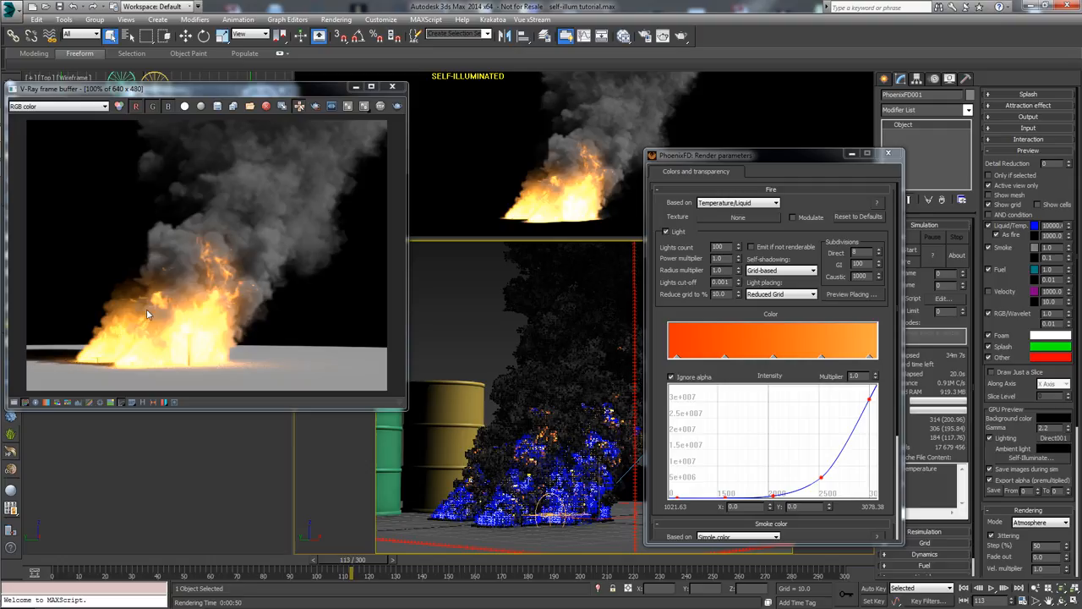
mouse_move(562, 113)
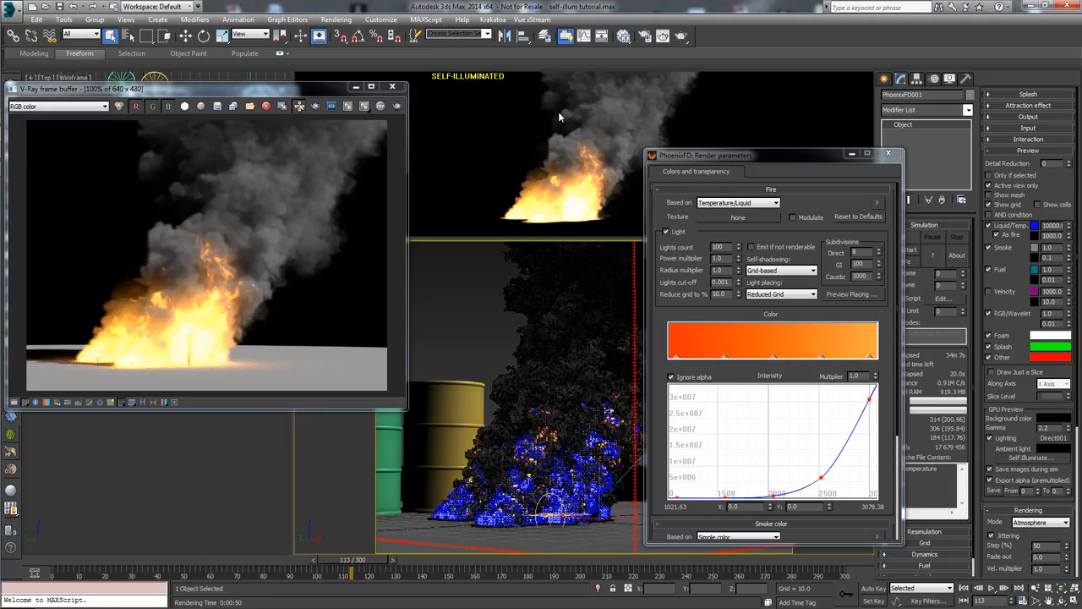
mouse_move(535, 166)
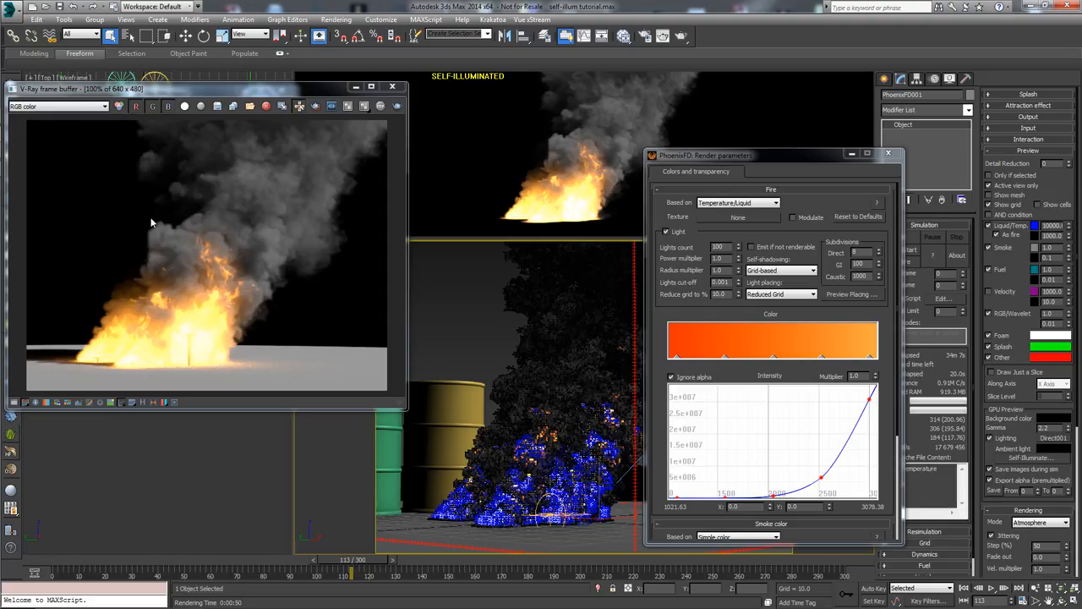
mouse_move(217, 223)
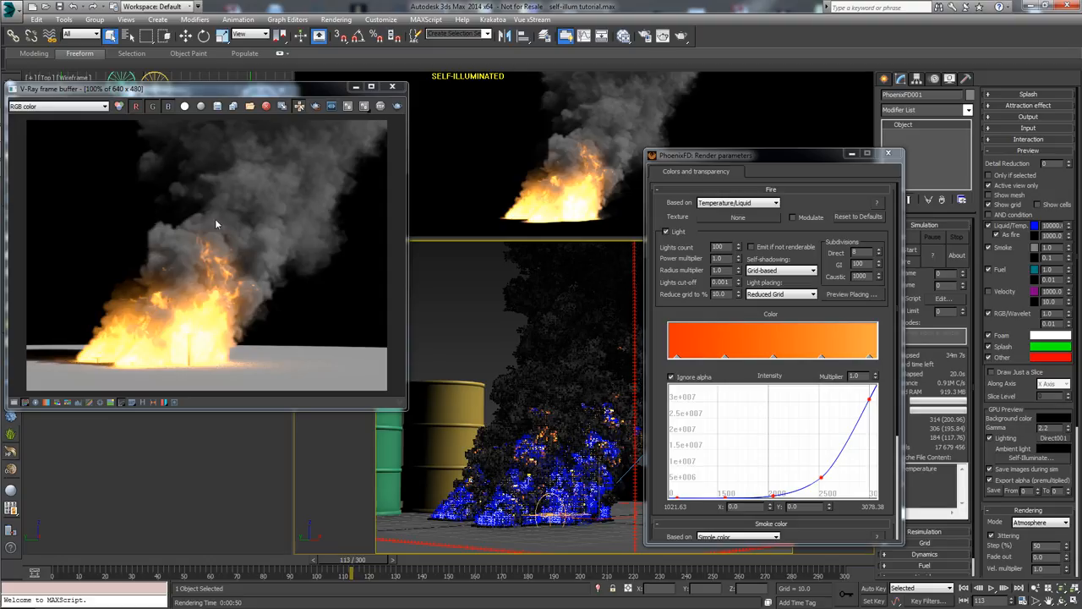
mouse_move(612, 149)
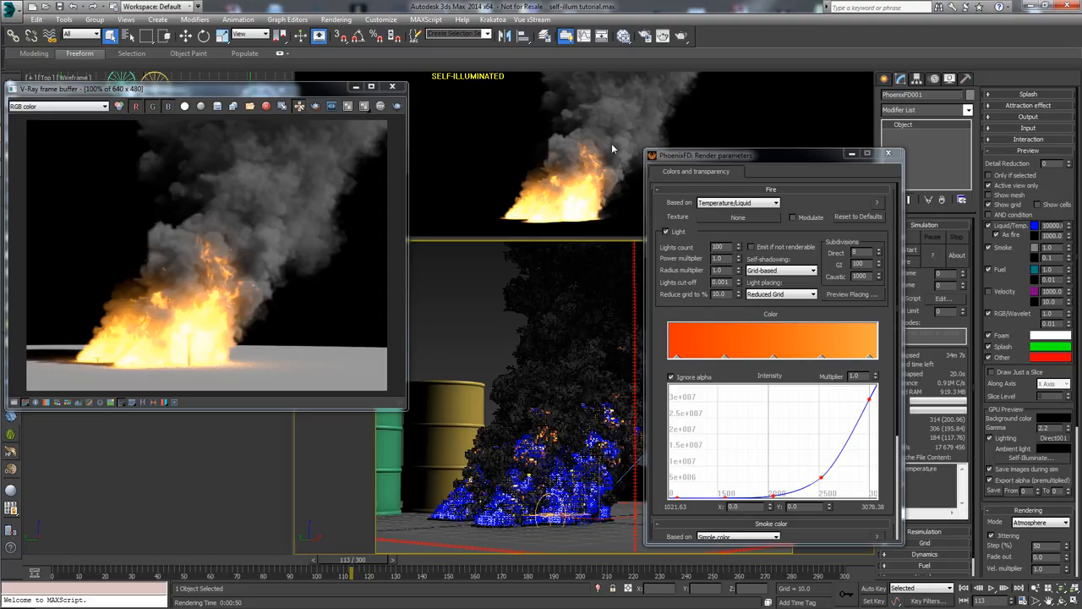
mouse_move(600, 142)
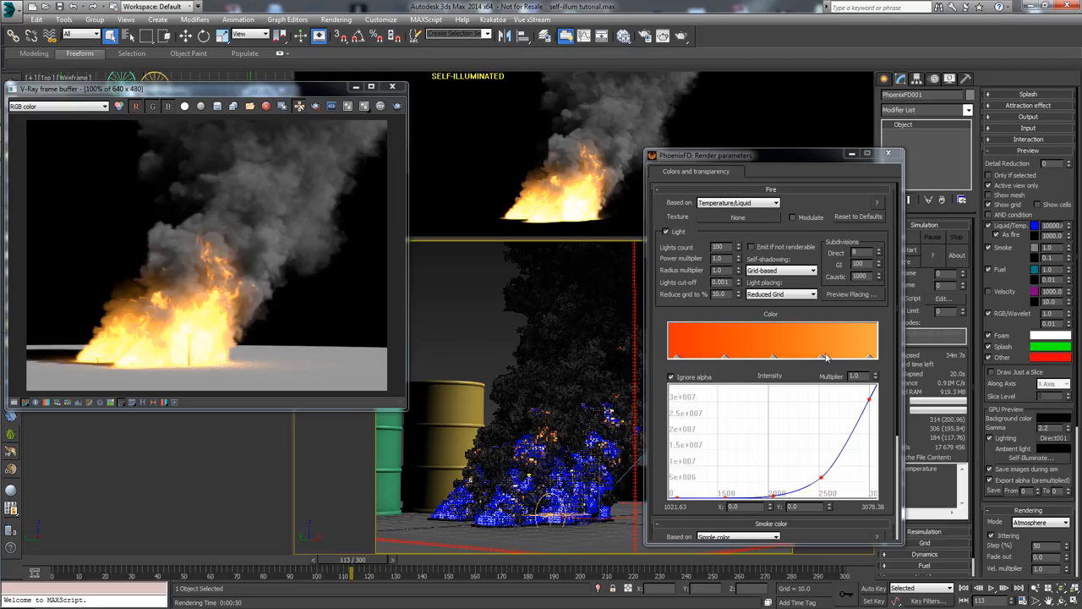
mouse_move(690, 294)
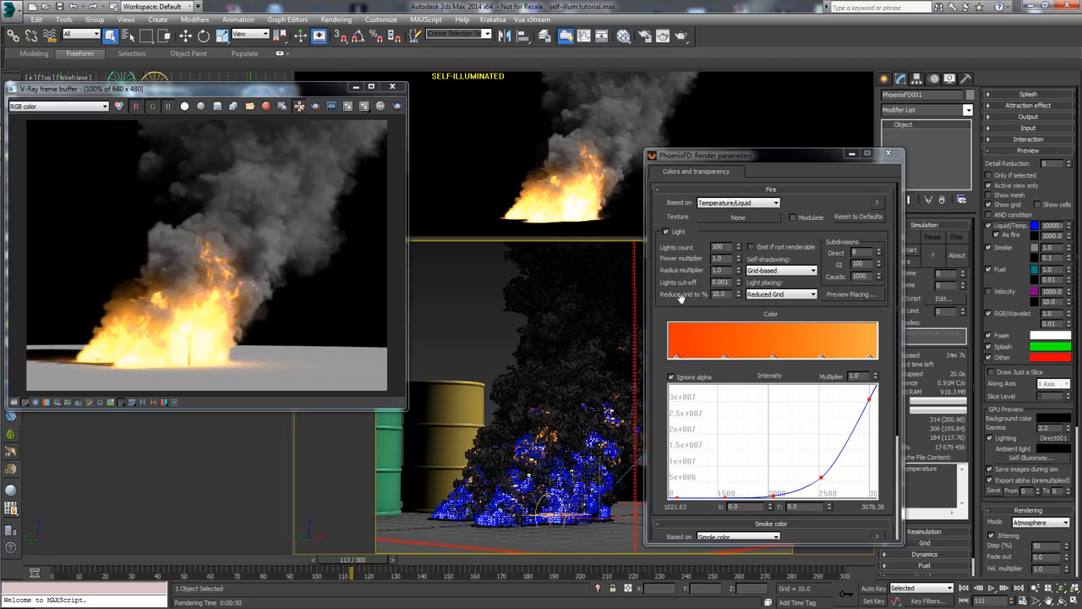
mouse_move(683, 301)
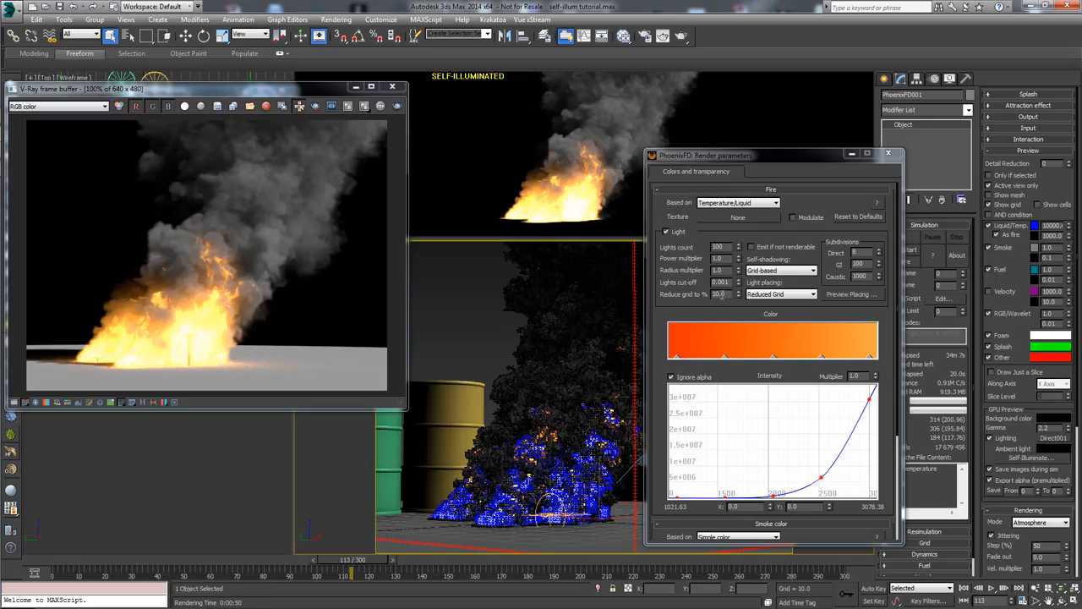
mouse_move(742, 301)
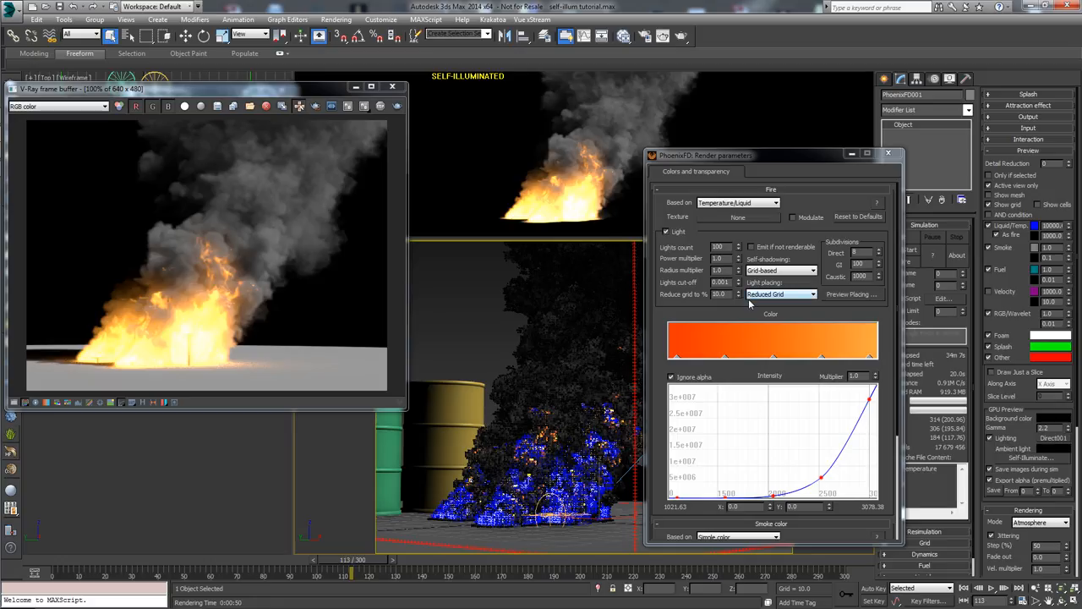
mouse_move(695, 291)
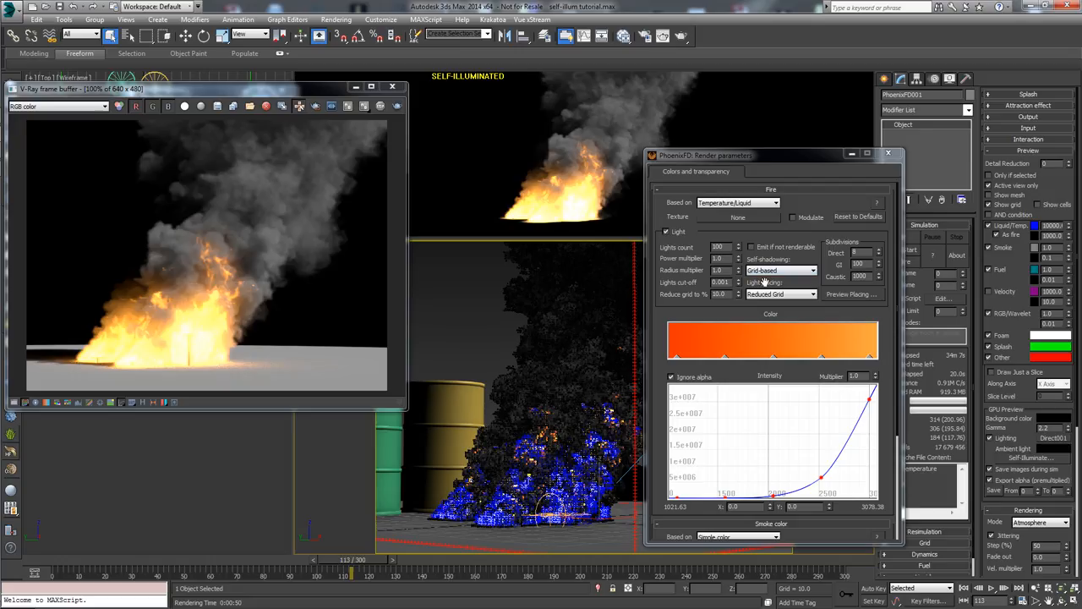
mouse_move(764, 282)
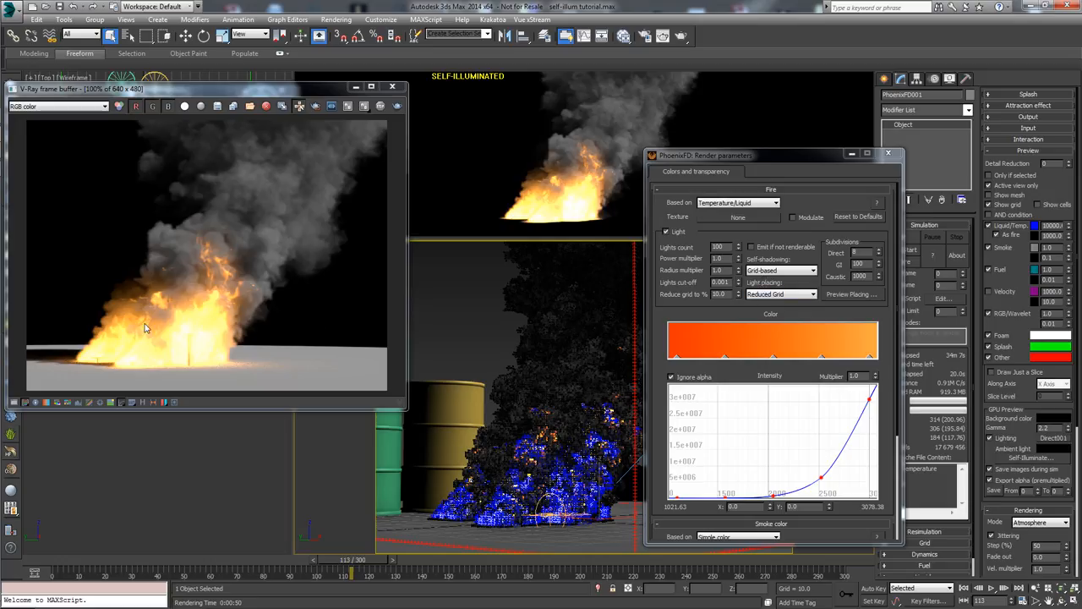
mouse_move(216, 230)
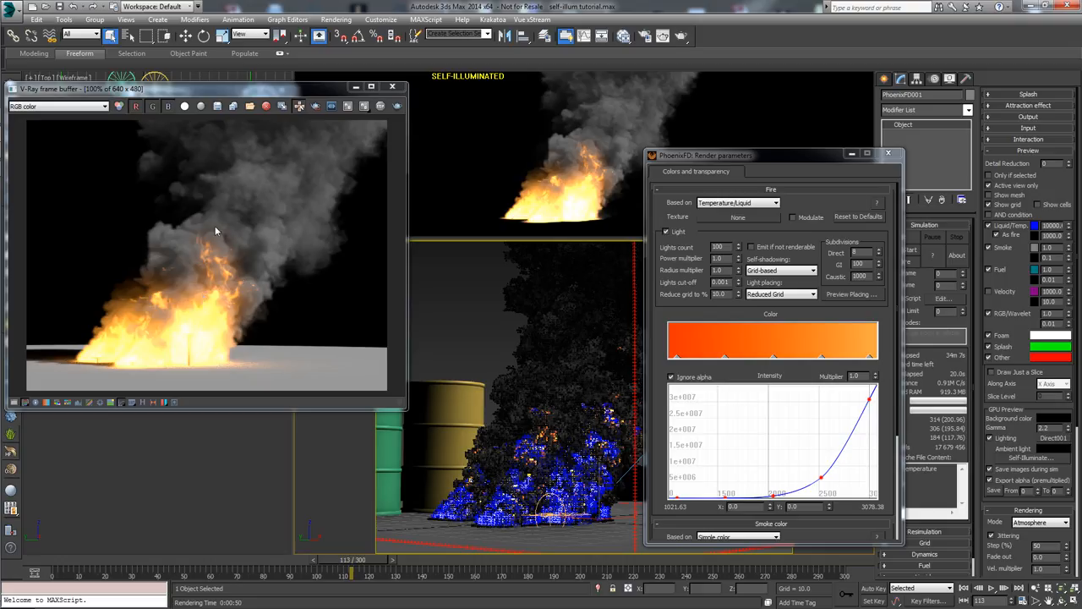
mouse_move(64, 362)
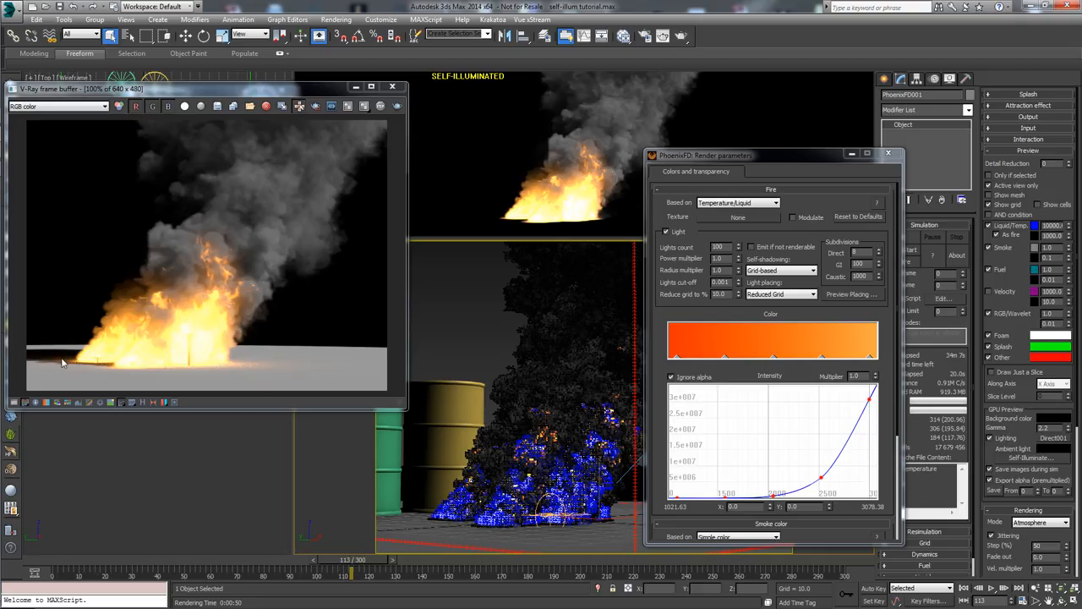
mouse_move(324, 375)
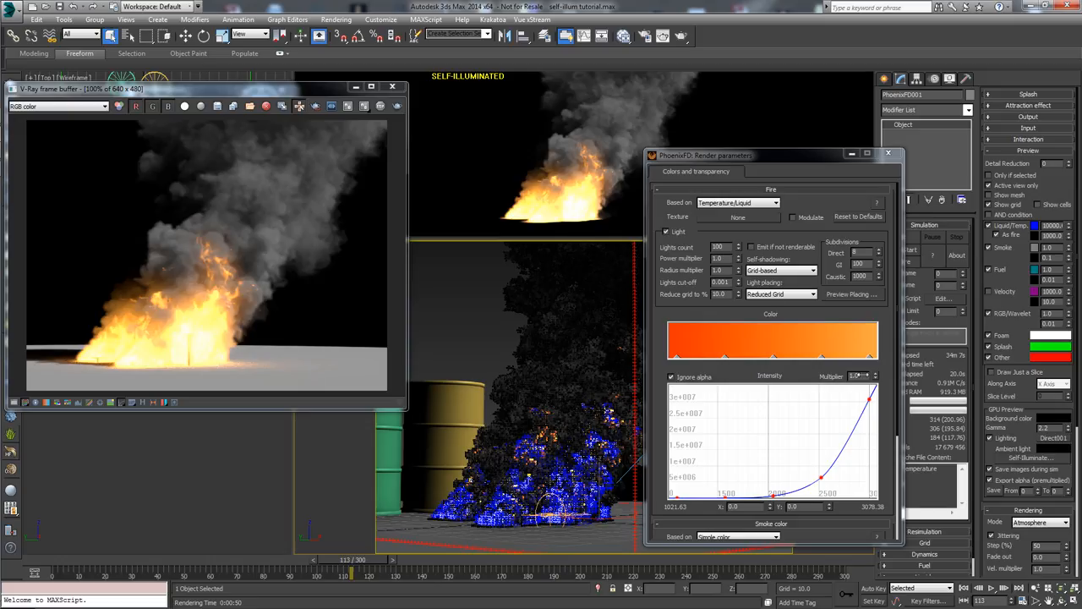
left_click(889, 154)
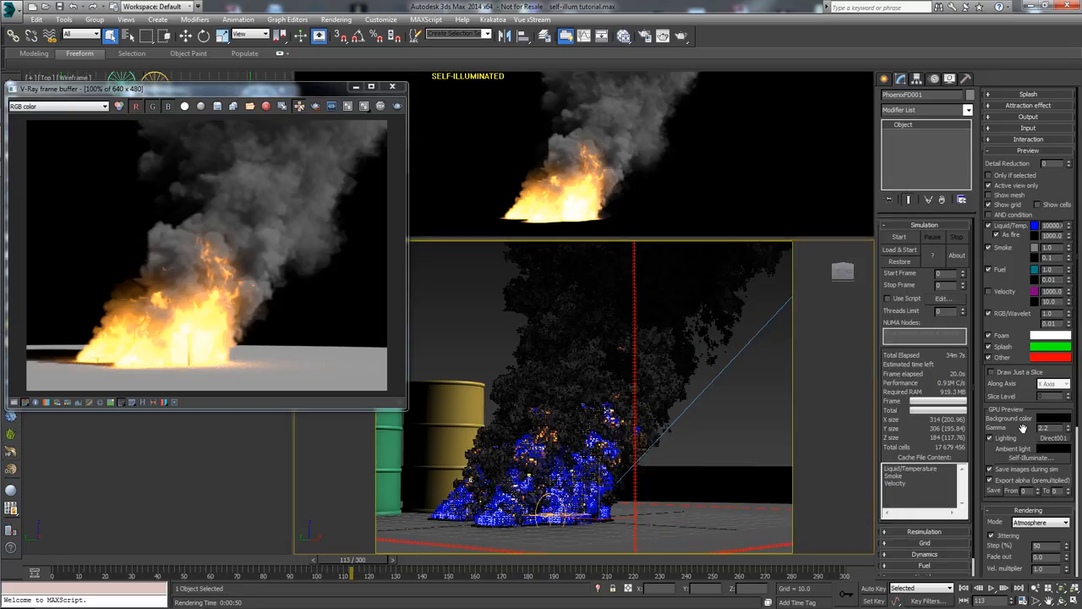
scroll("down", 3)
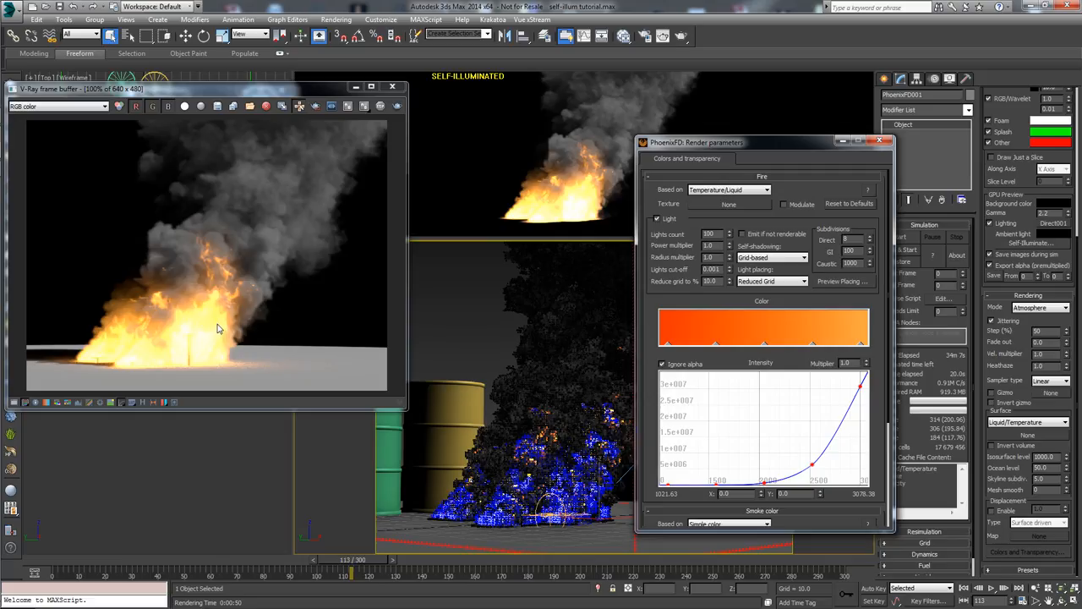
mouse_move(679, 234)
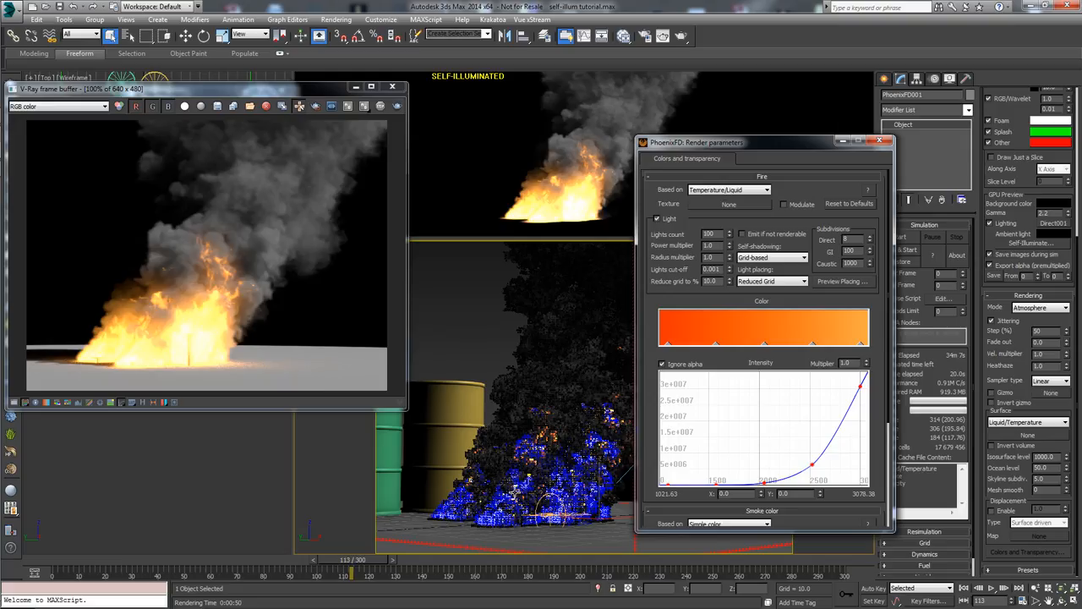
left_click(886, 141)
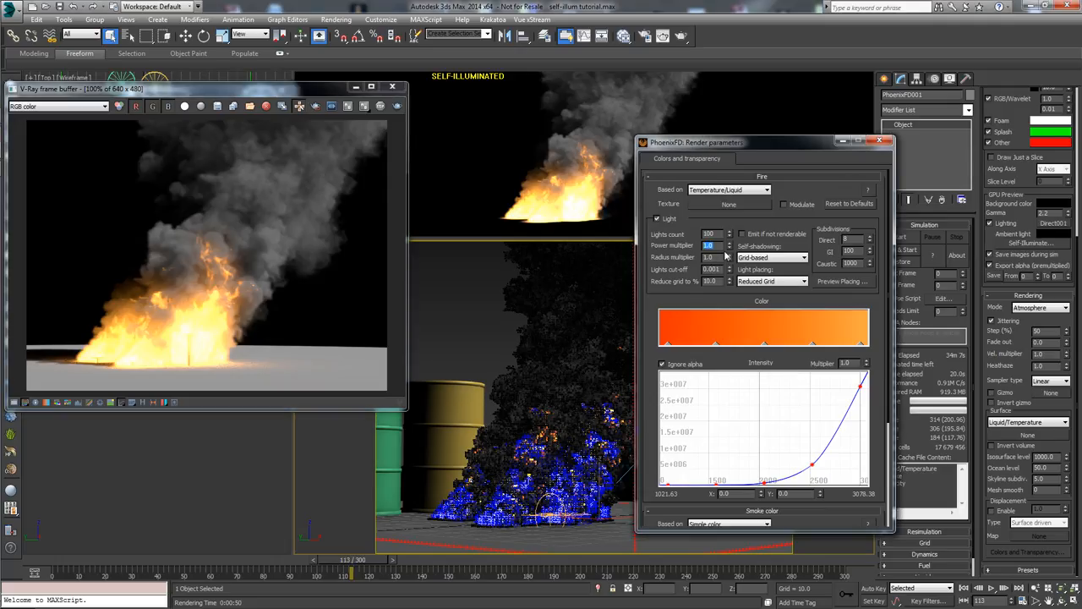
Select the fire light Power multiplier value to enter a lower one
triple_click(710, 245)
type("0")
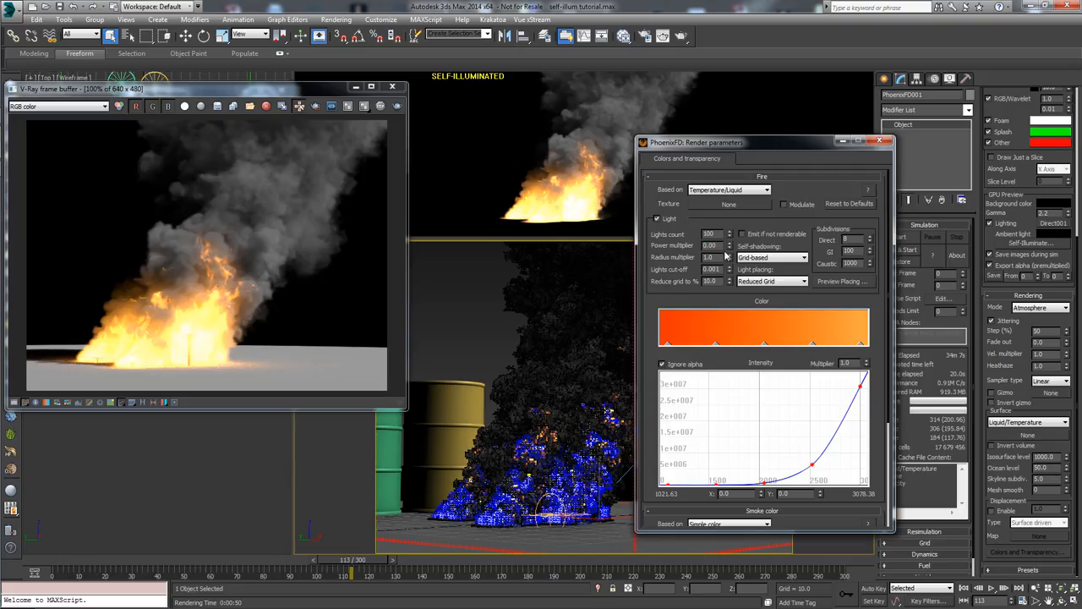
triple_click(711, 245)
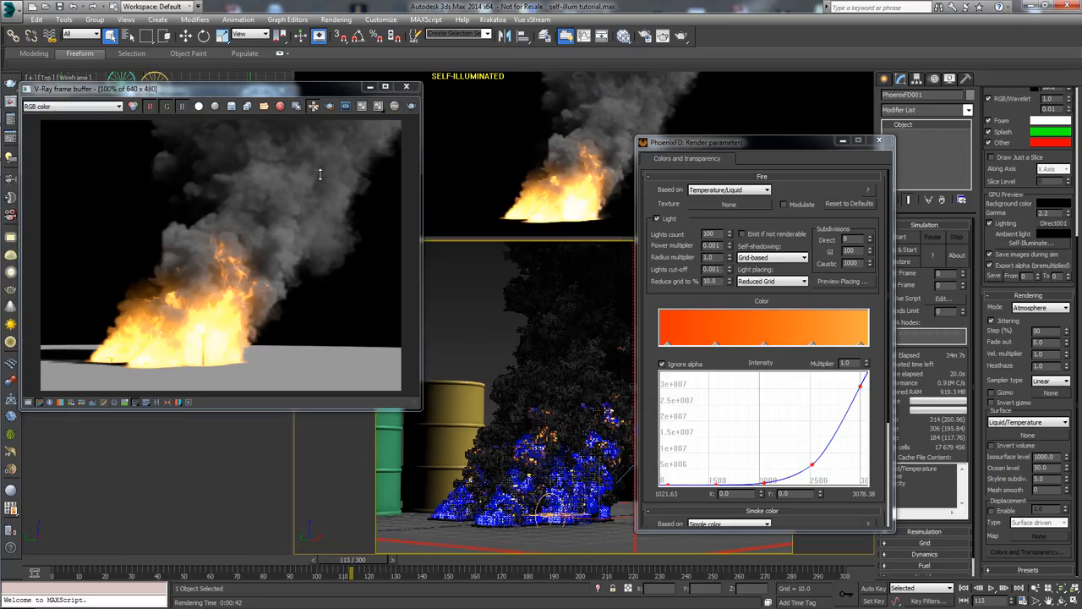
mouse_move(345, 279)
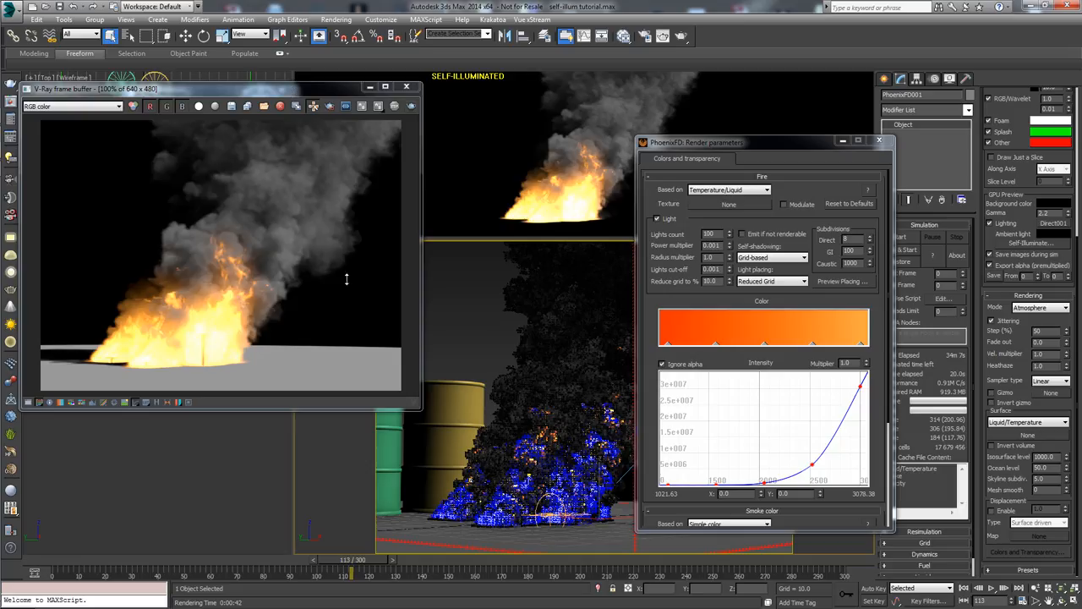
mouse_move(284, 316)
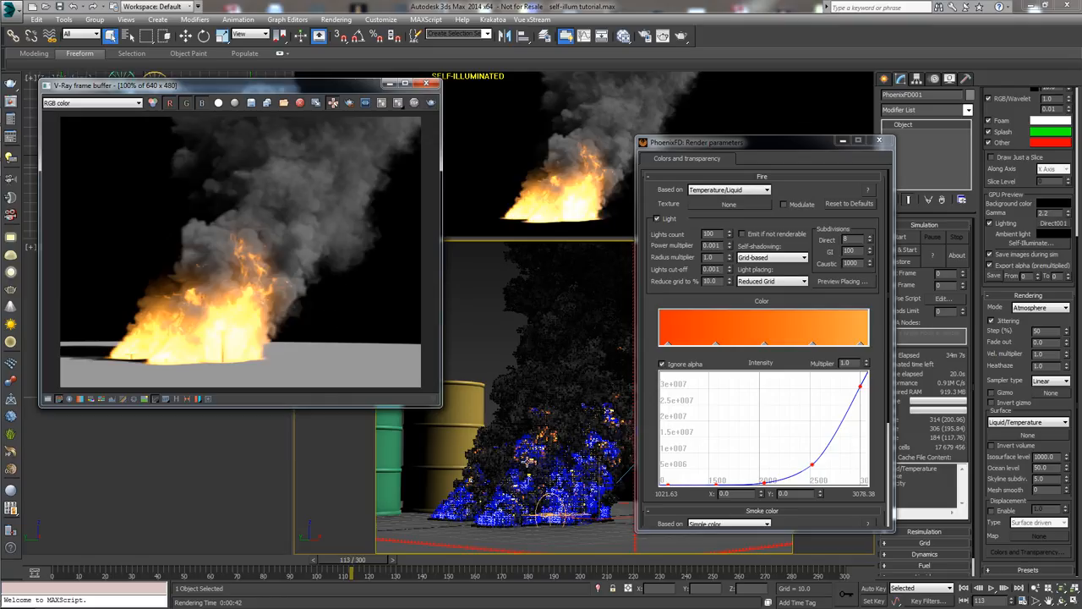
mouse_move(342, 365)
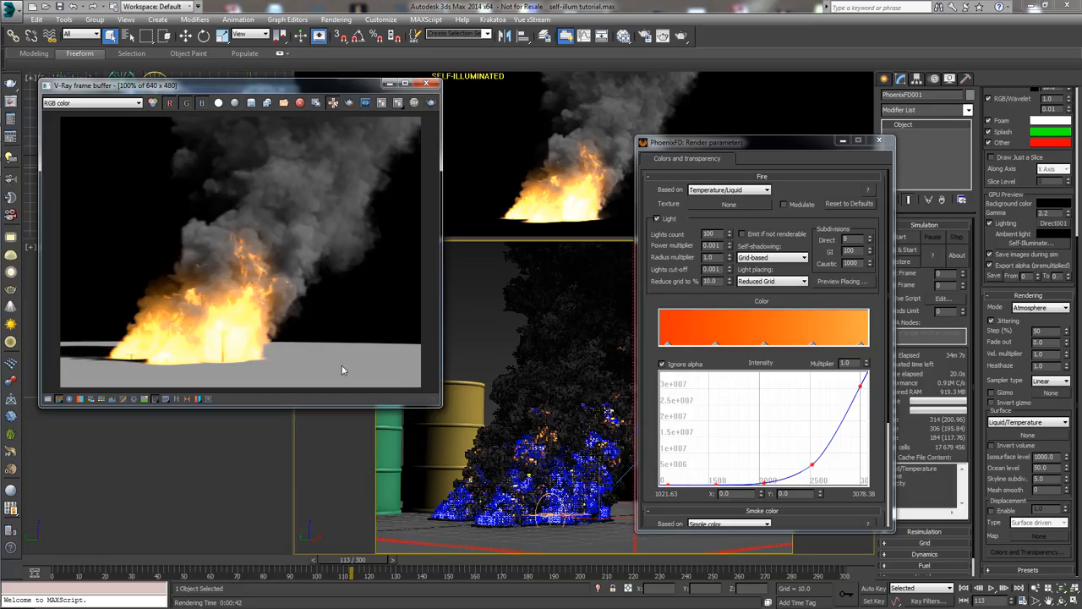
mouse_move(220, 316)
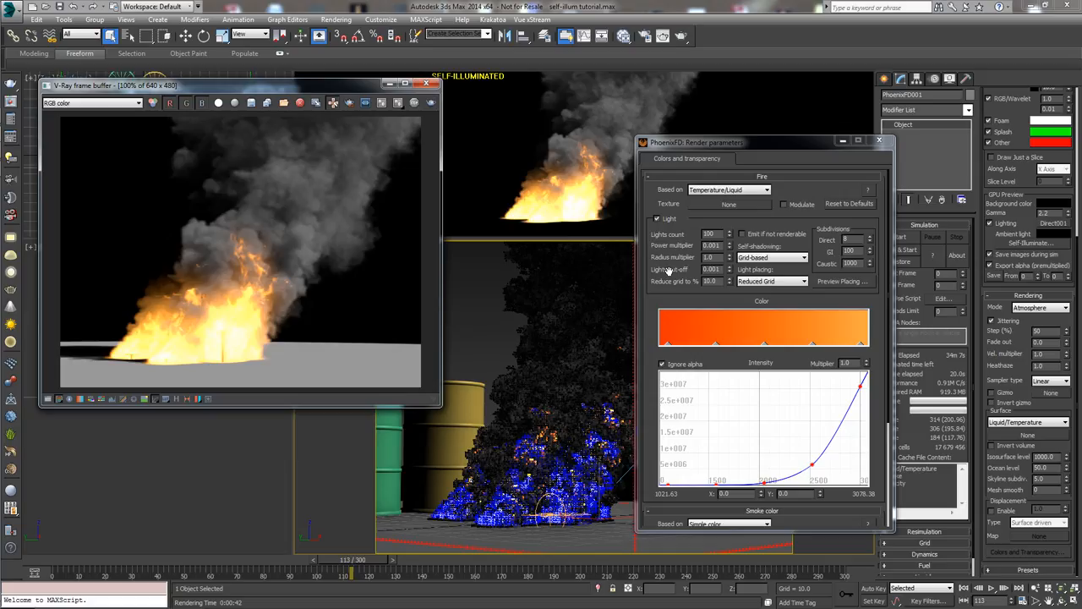
mouse_move(692, 247)
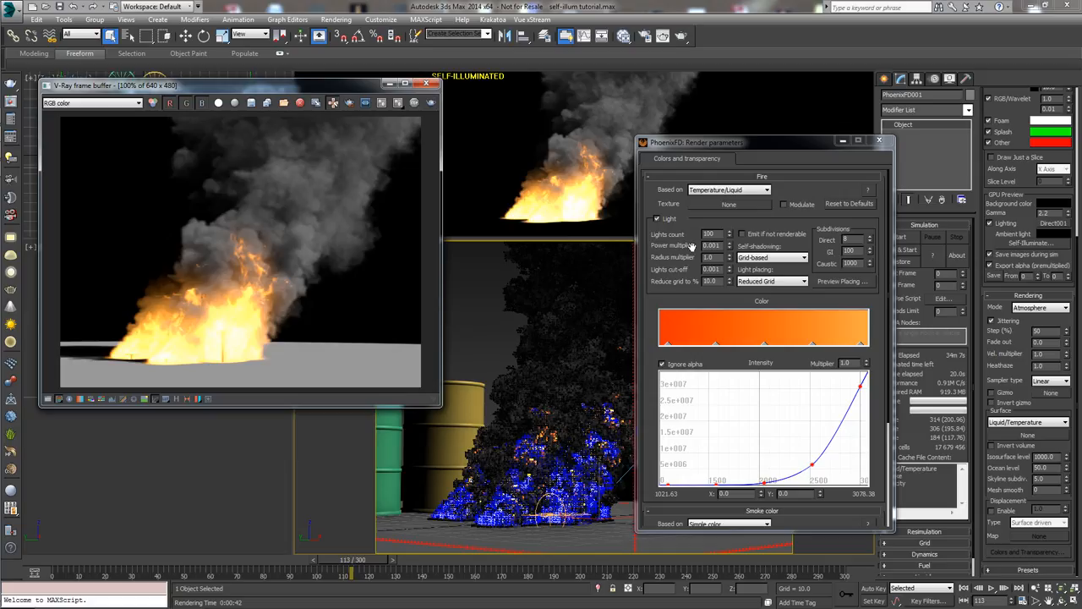